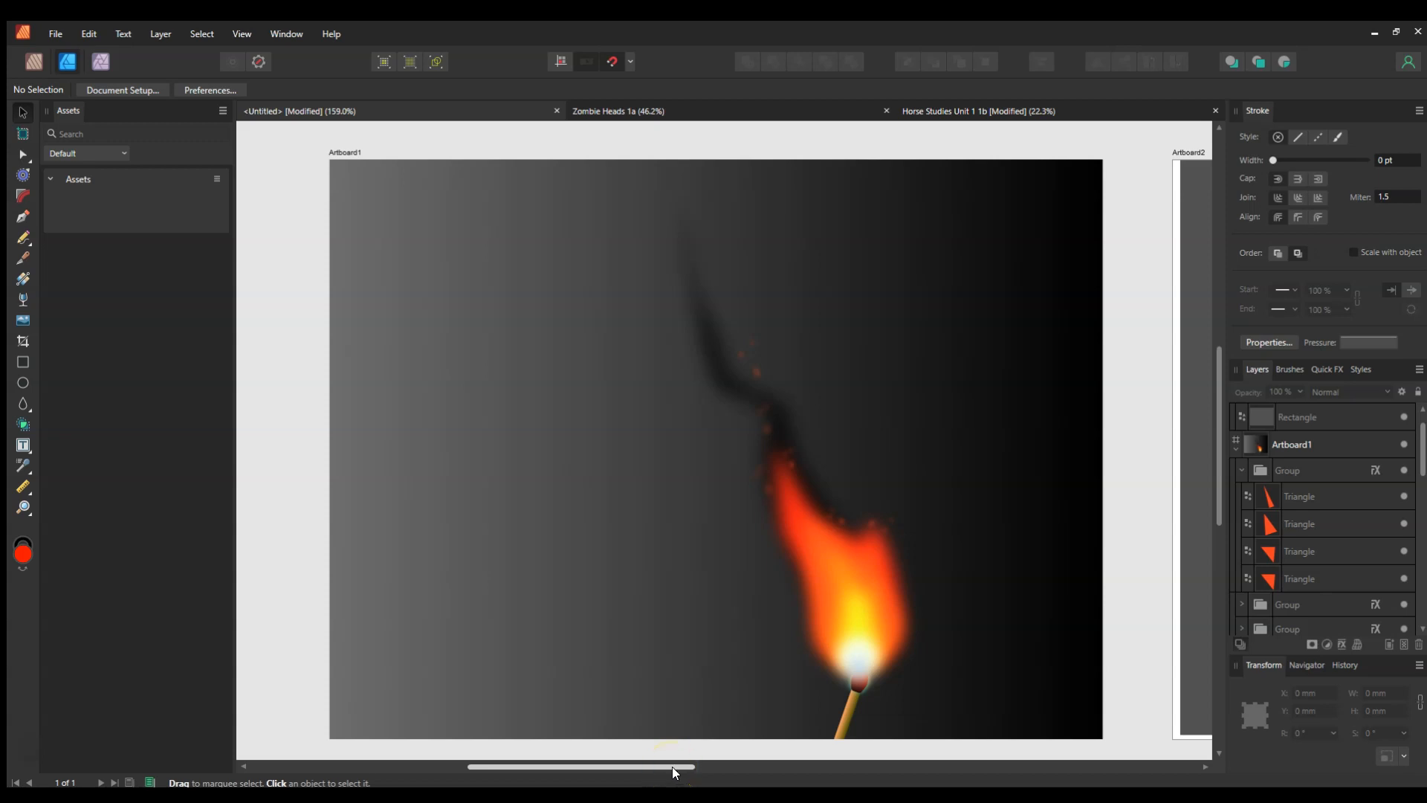
Scroll the view right until the empty grey Artboard2 fills the screen.
{"action": "left_click_drag", "start_coordinate": [674, 767], "coordinate": [692, 767]}
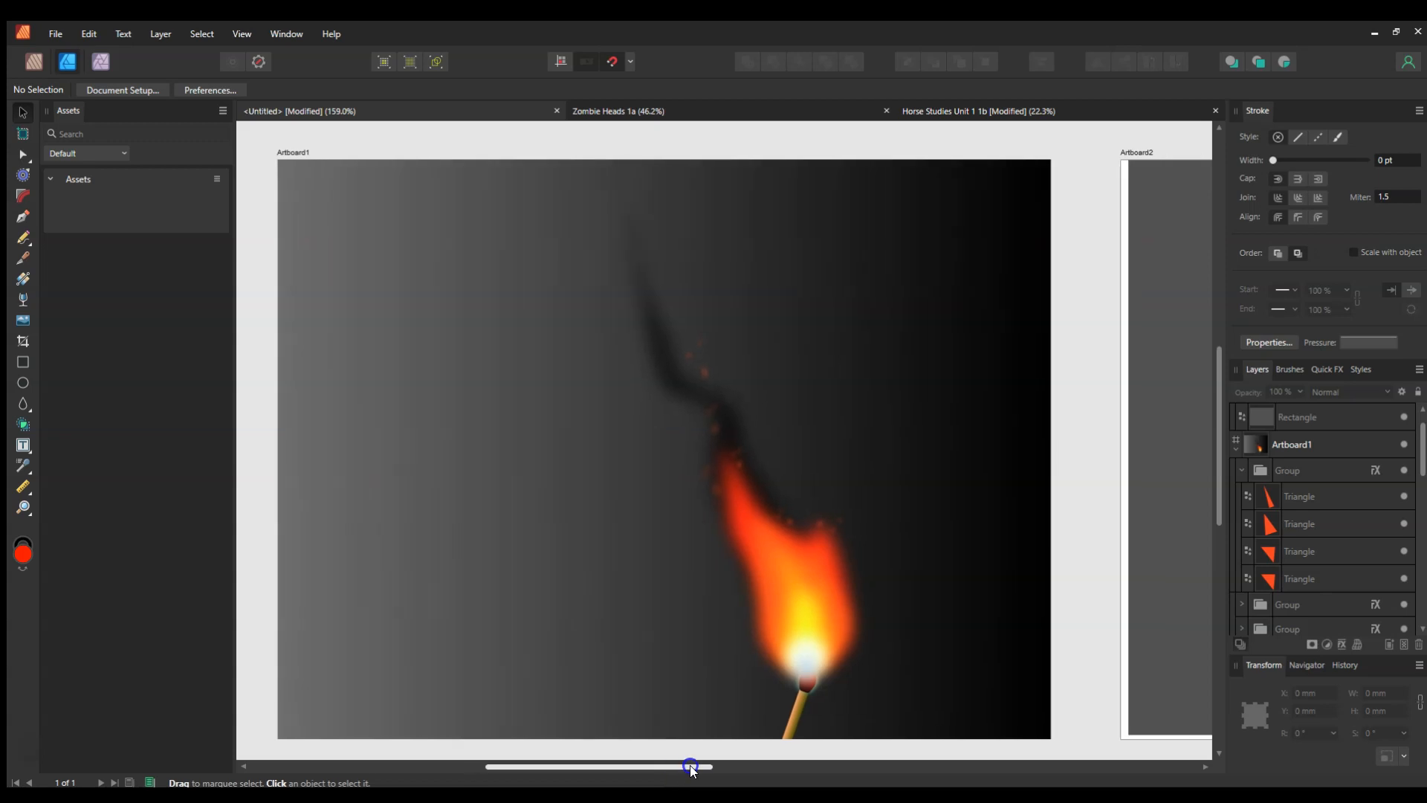
{"action": "left_click_drag", "start_coordinate": [690, 766], "coordinate": [687, 770]}
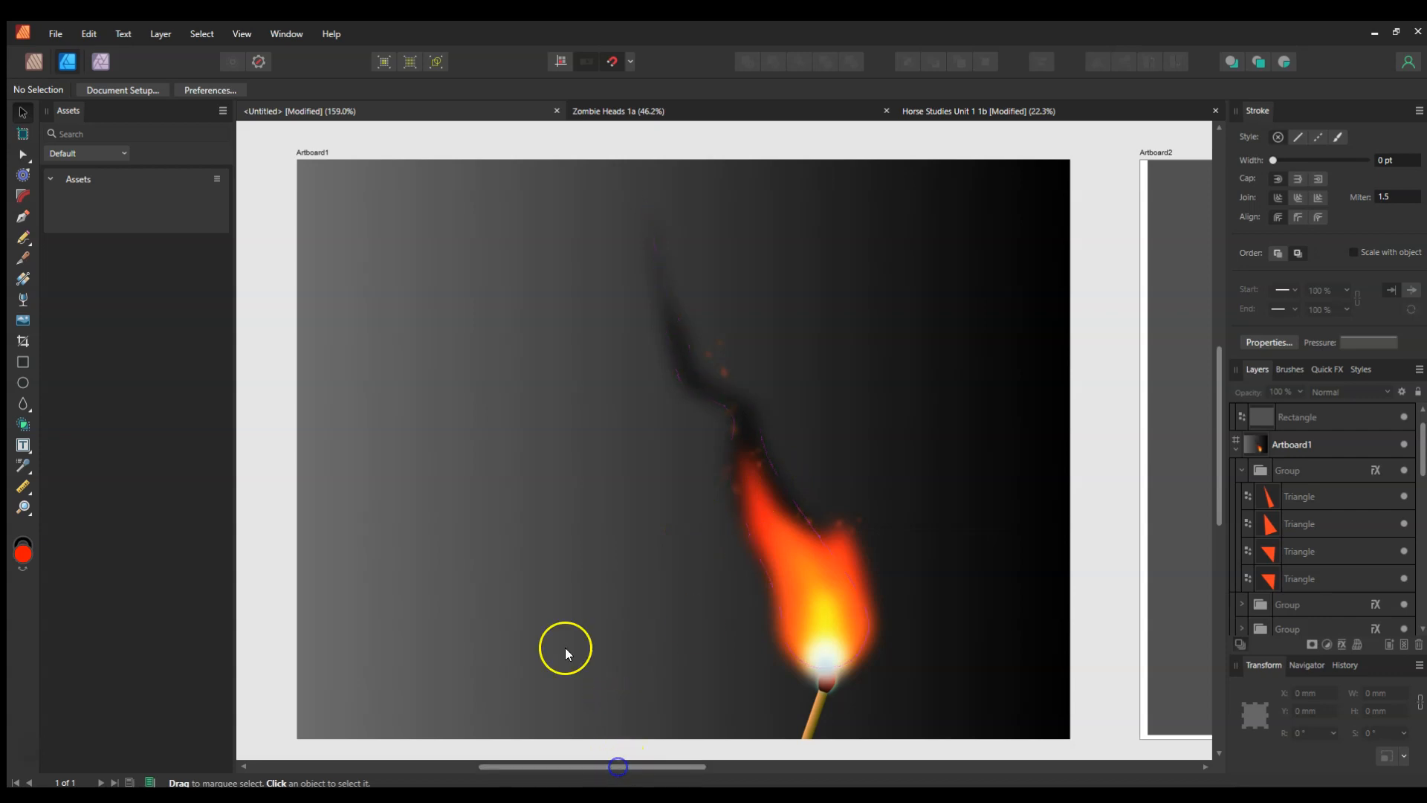
{"action": "left_click_drag", "start_coordinate": [616, 766], "coordinate": [651, 771]}
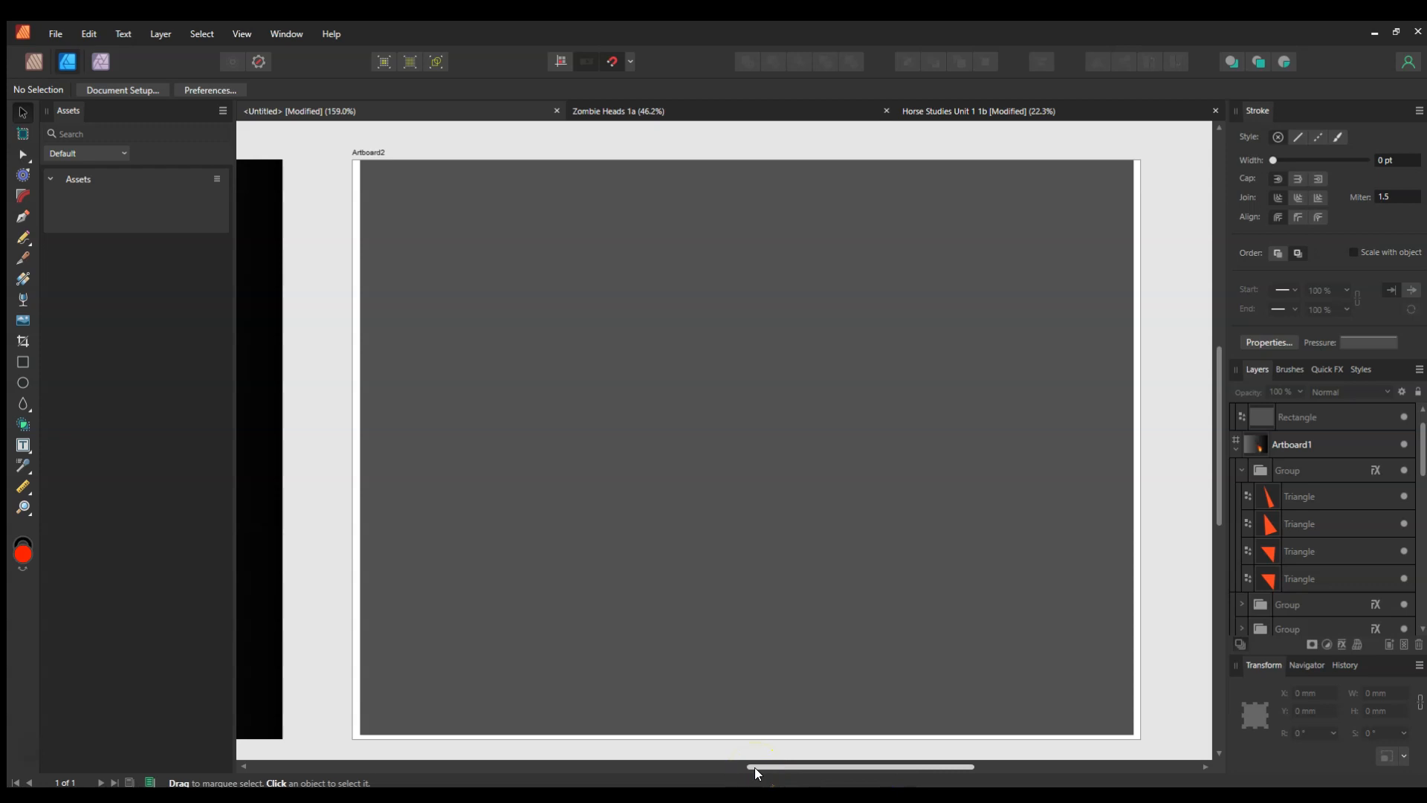
{"action": "mouse_move", "coordinate": [23, 404]}
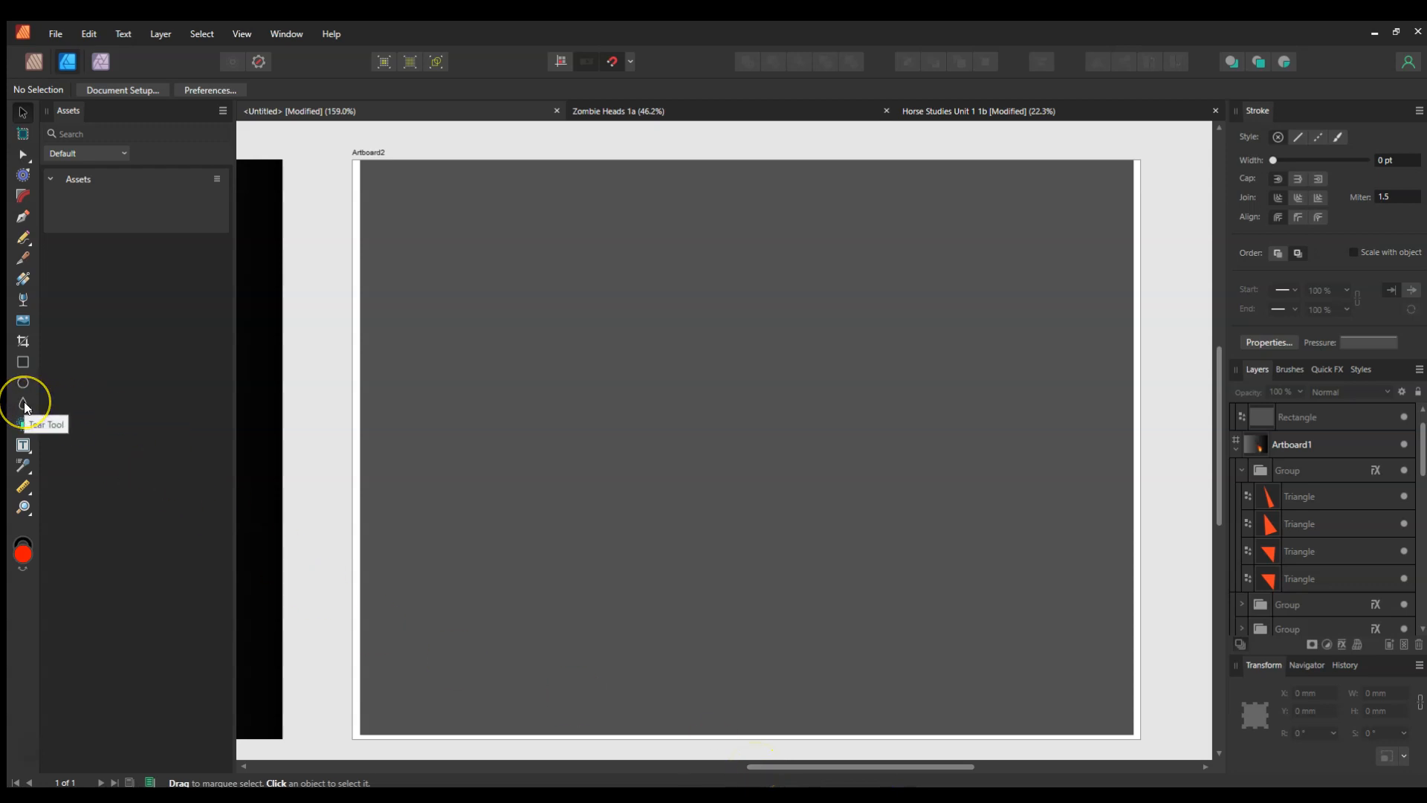
Draw a tall red teardrop on Artboard2 with the Tear Tool and select it.
{"action": "left_click", "coordinate": [22, 403]}
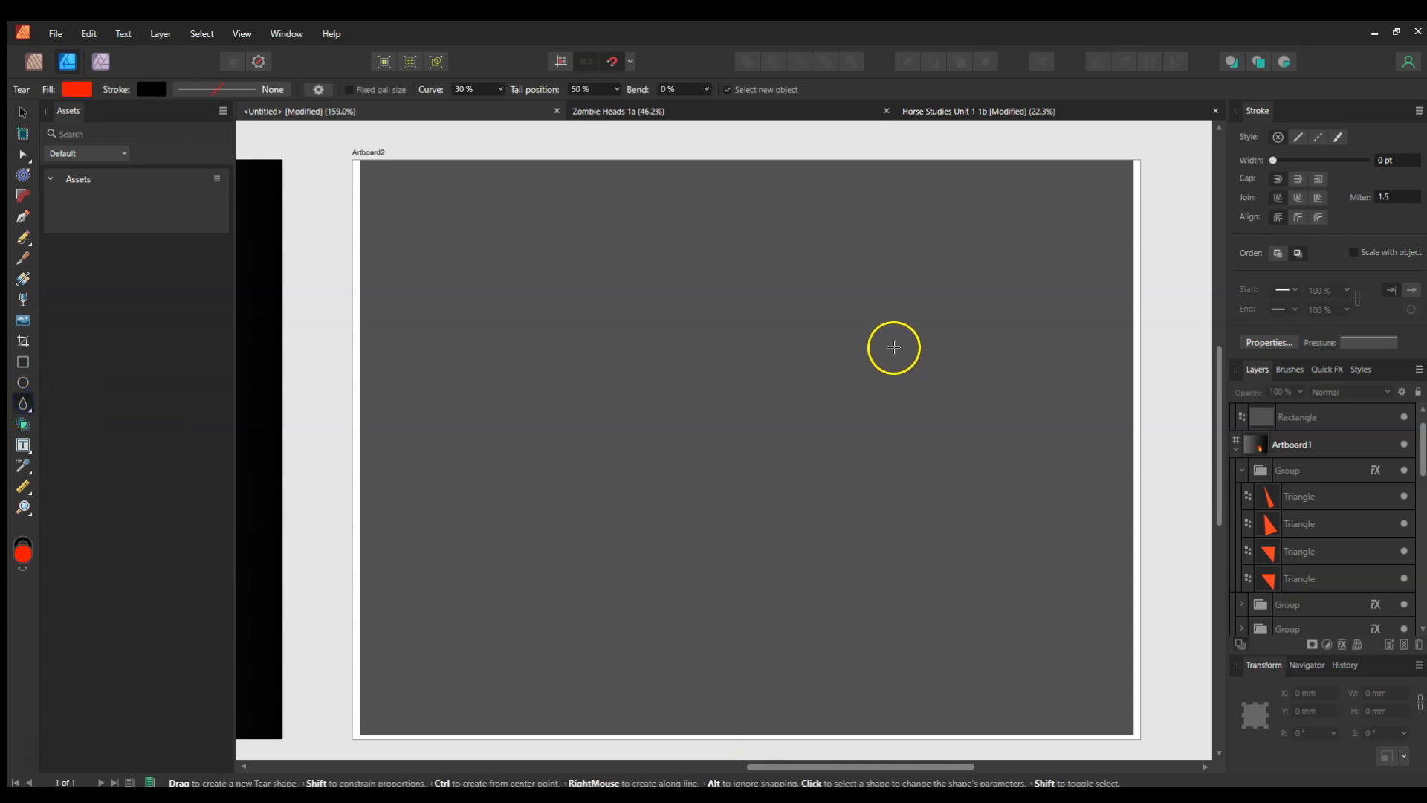
{"action": "mouse_move", "coordinate": [23, 402]}
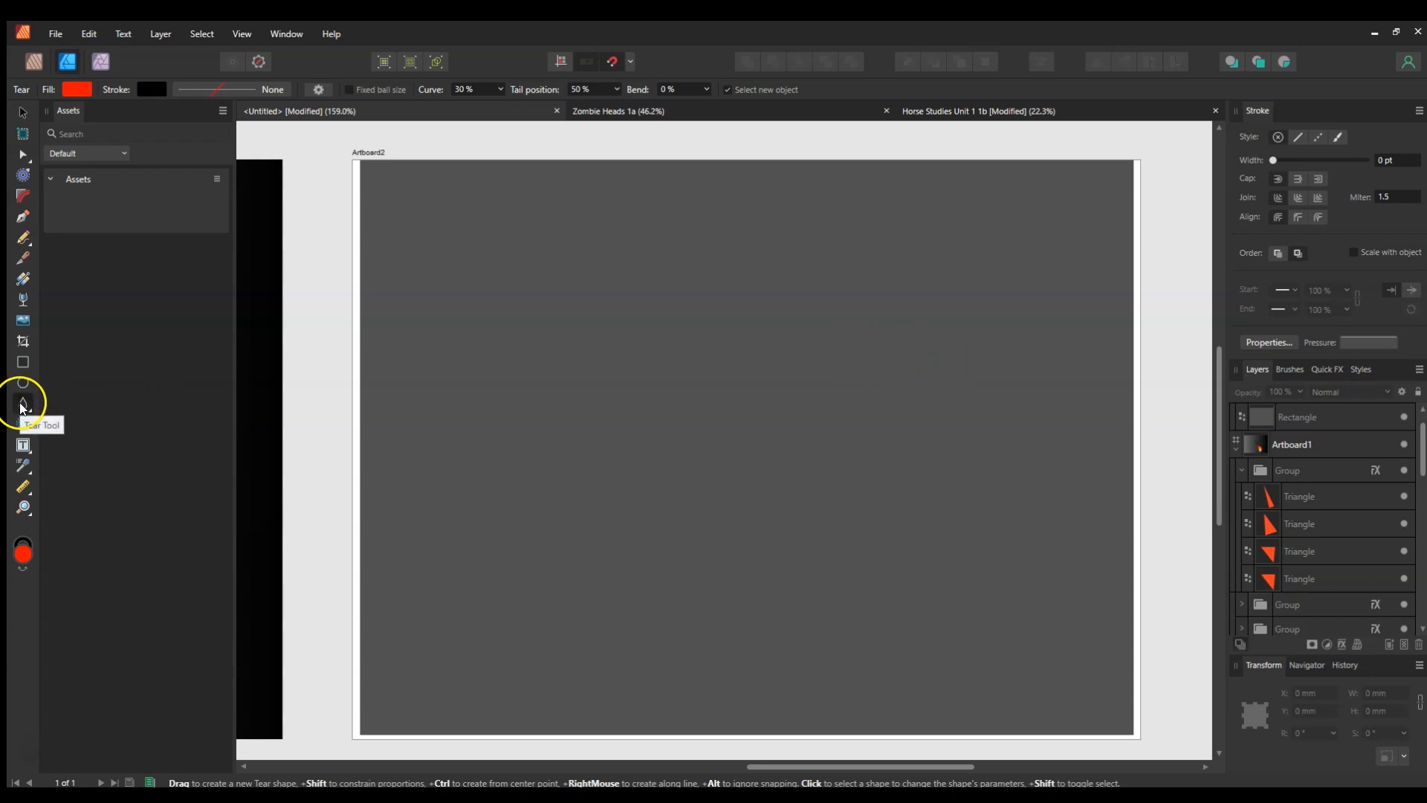
{"action": "left_click", "coordinate": [22, 405]}
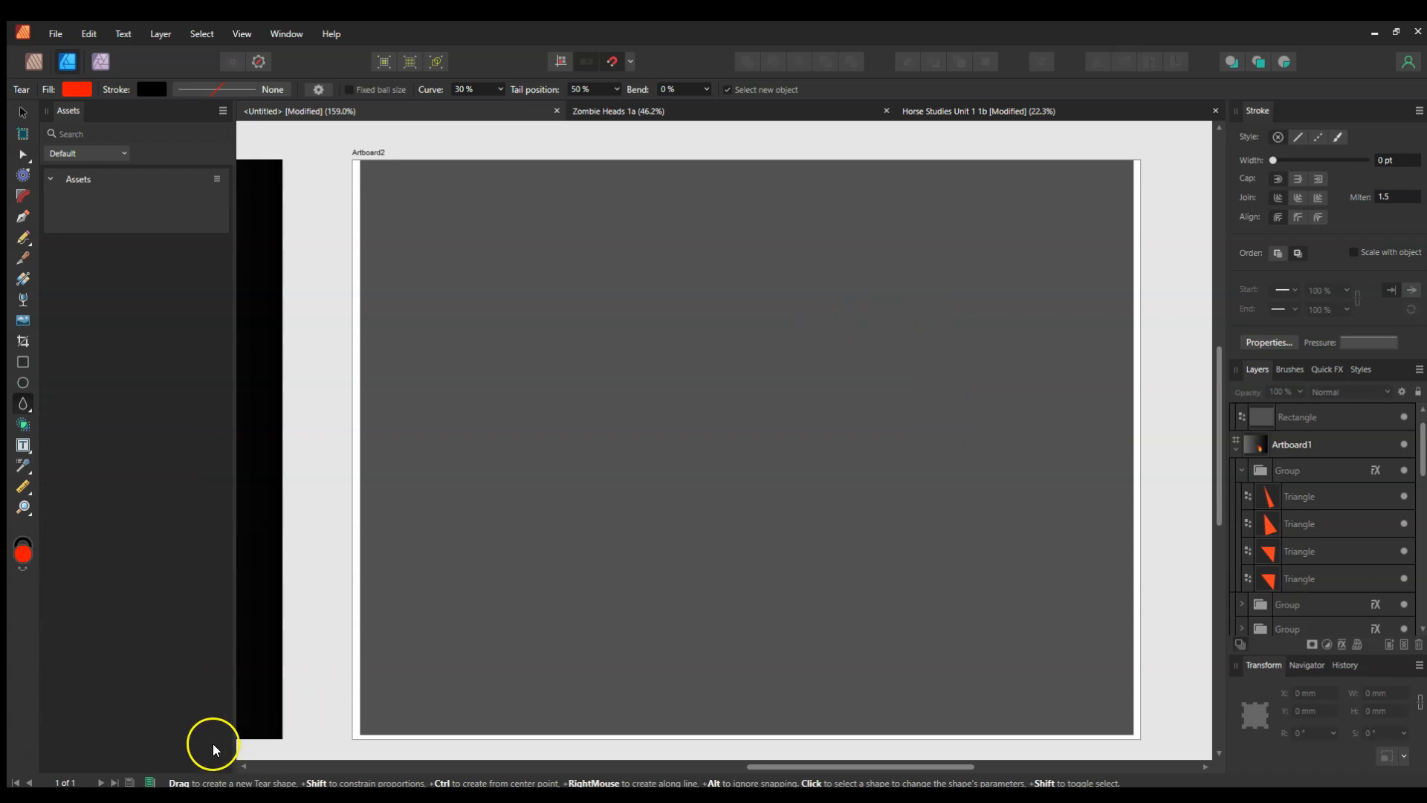
{"action": "left_click_drag", "start_coordinate": [983, 318], "coordinate": [1035, 597]}
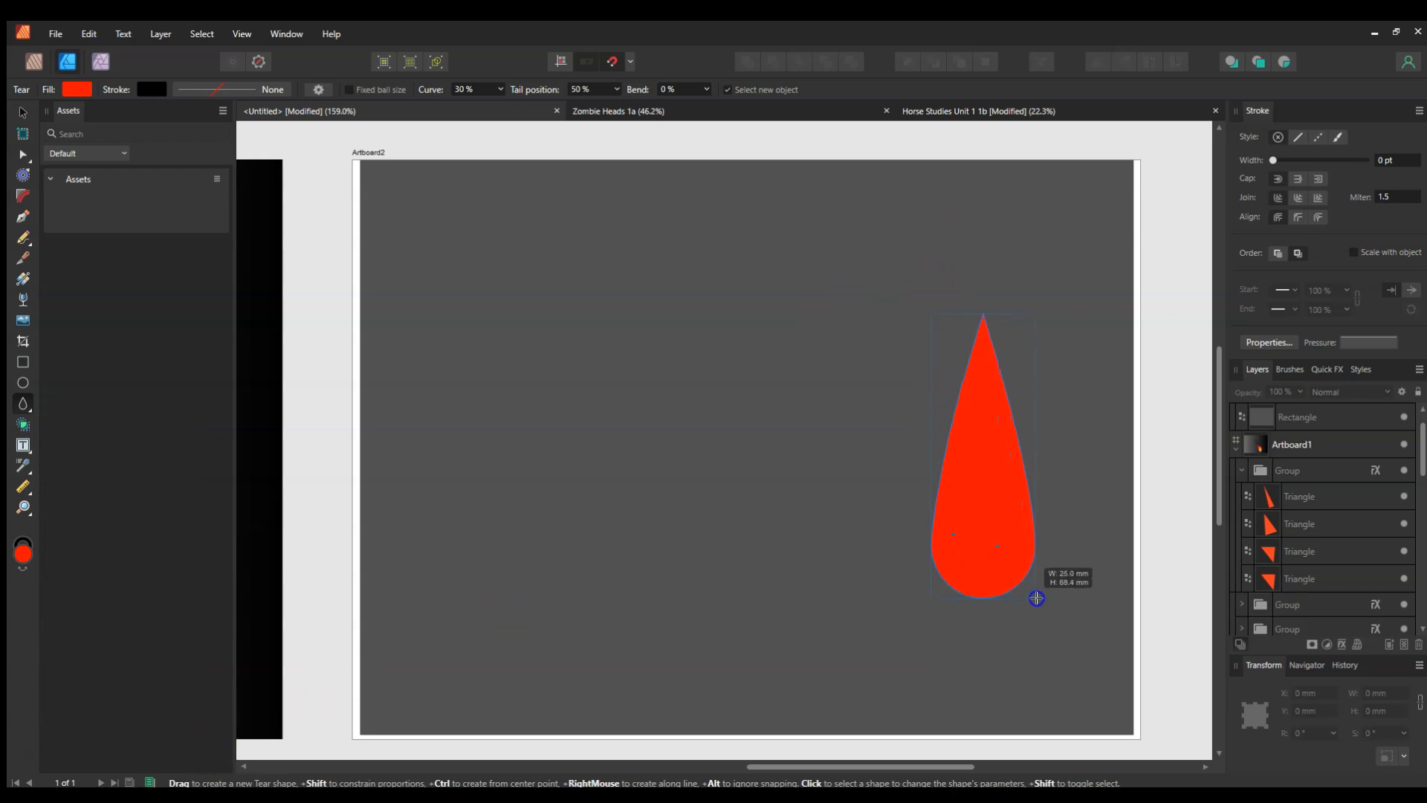
{"action": "left_click", "coordinate": [1008, 529]}
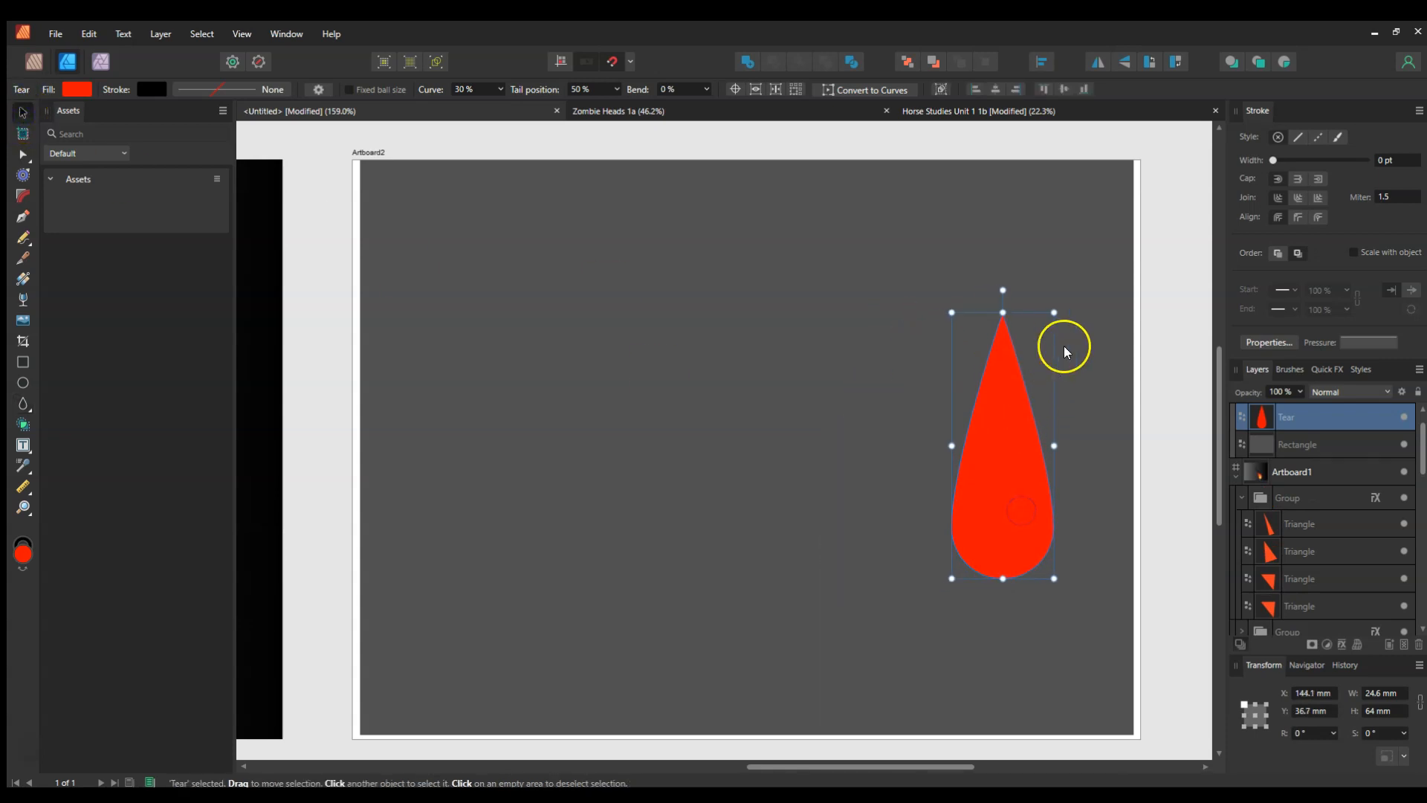
{"action": "mouse_move", "coordinate": [1052, 312]}
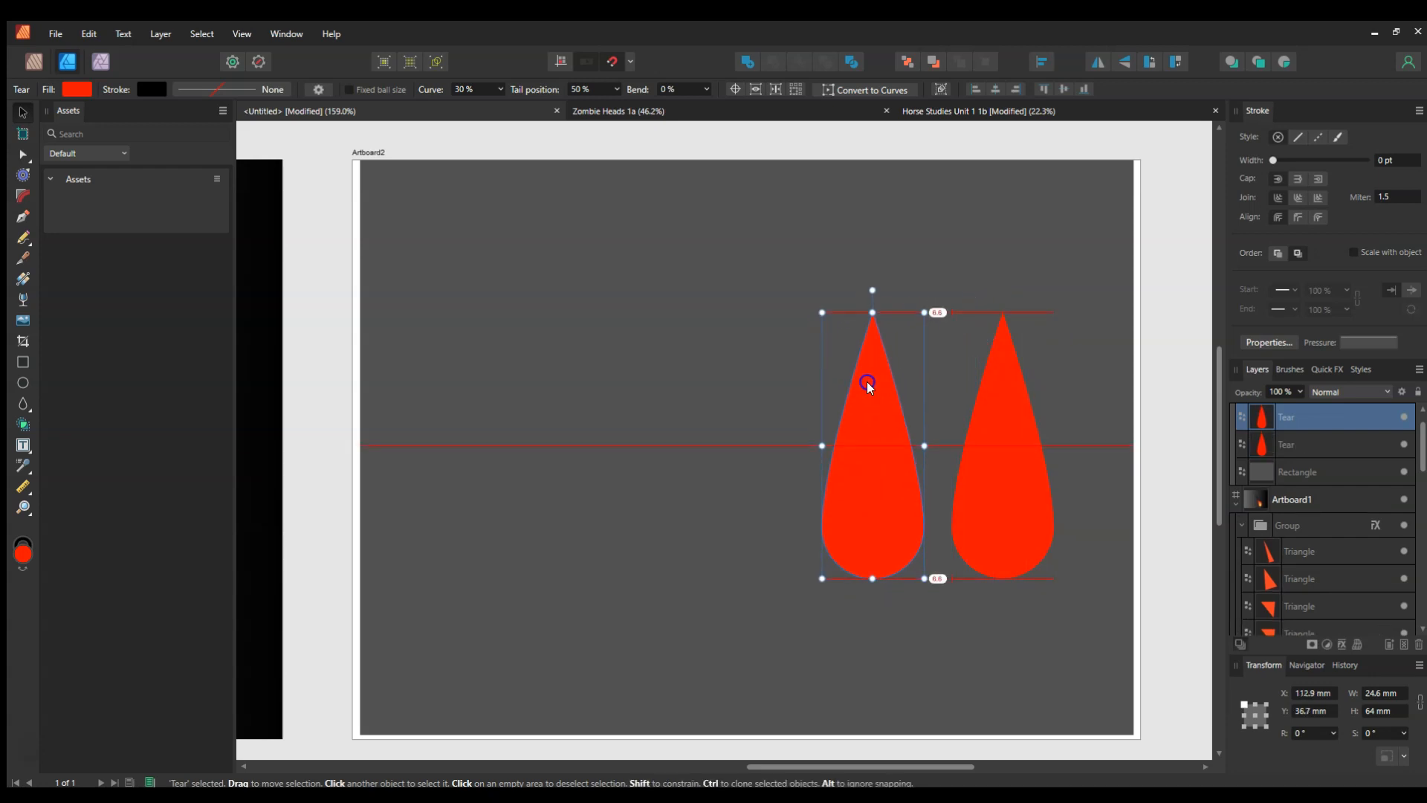
Drag another copy of the red teardrop out to the left.
{"action": "left_click_drag", "start_coordinate": [921, 312], "coordinate": [911, 377]}
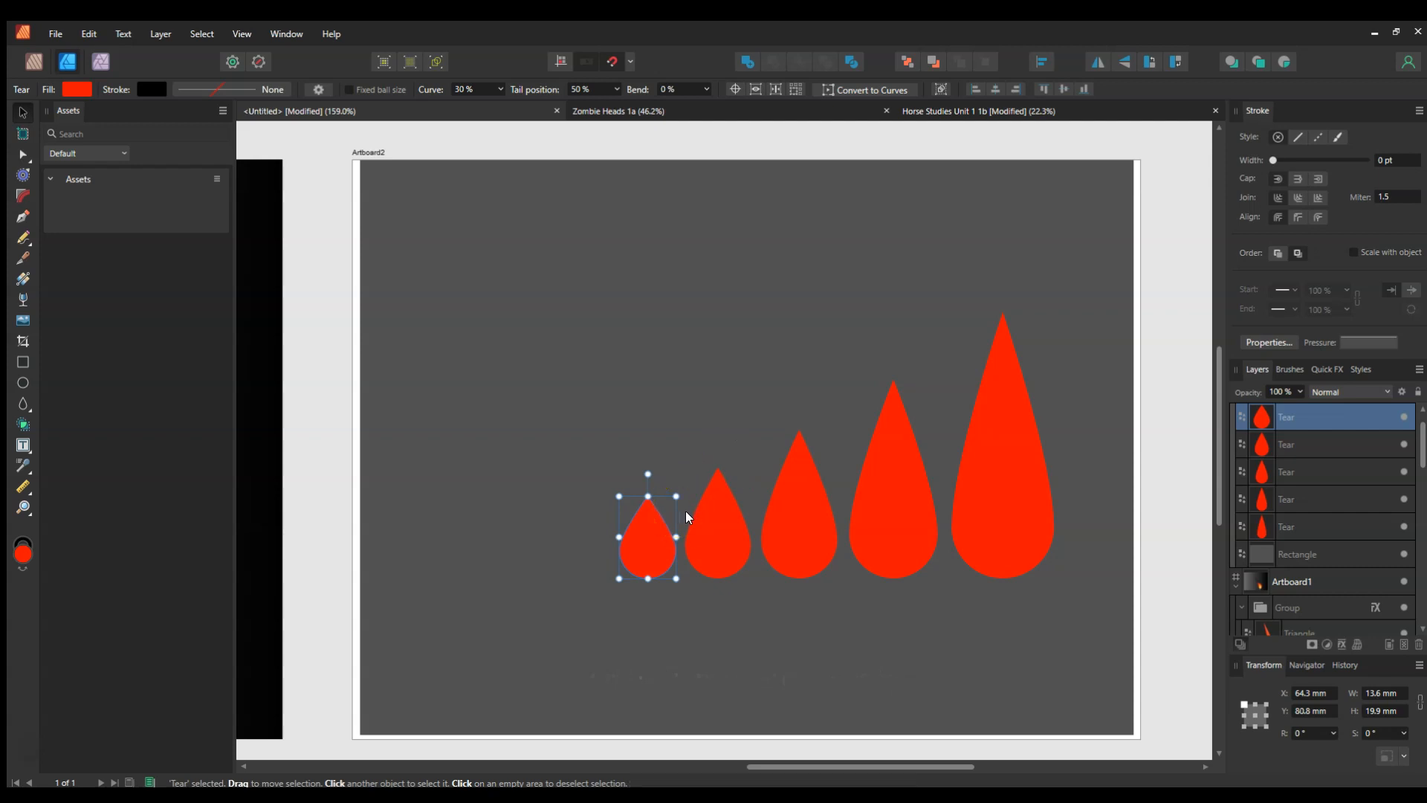
Recolour the smaller teardrops, from orange on the second-largest down to the smallest.
{"action": "left_click", "coordinate": [892, 480]}
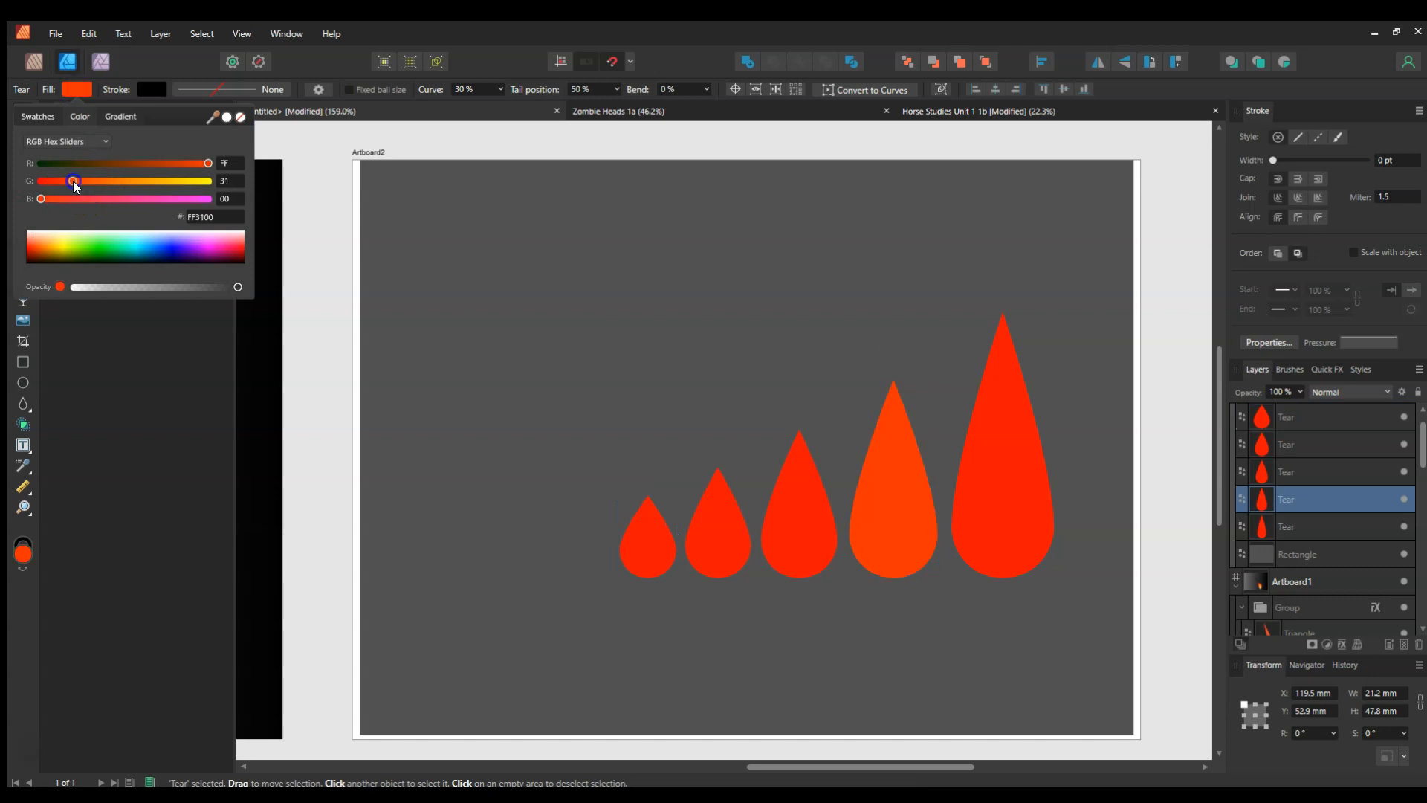
{"action": "left_click", "coordinate": [39, 247]}
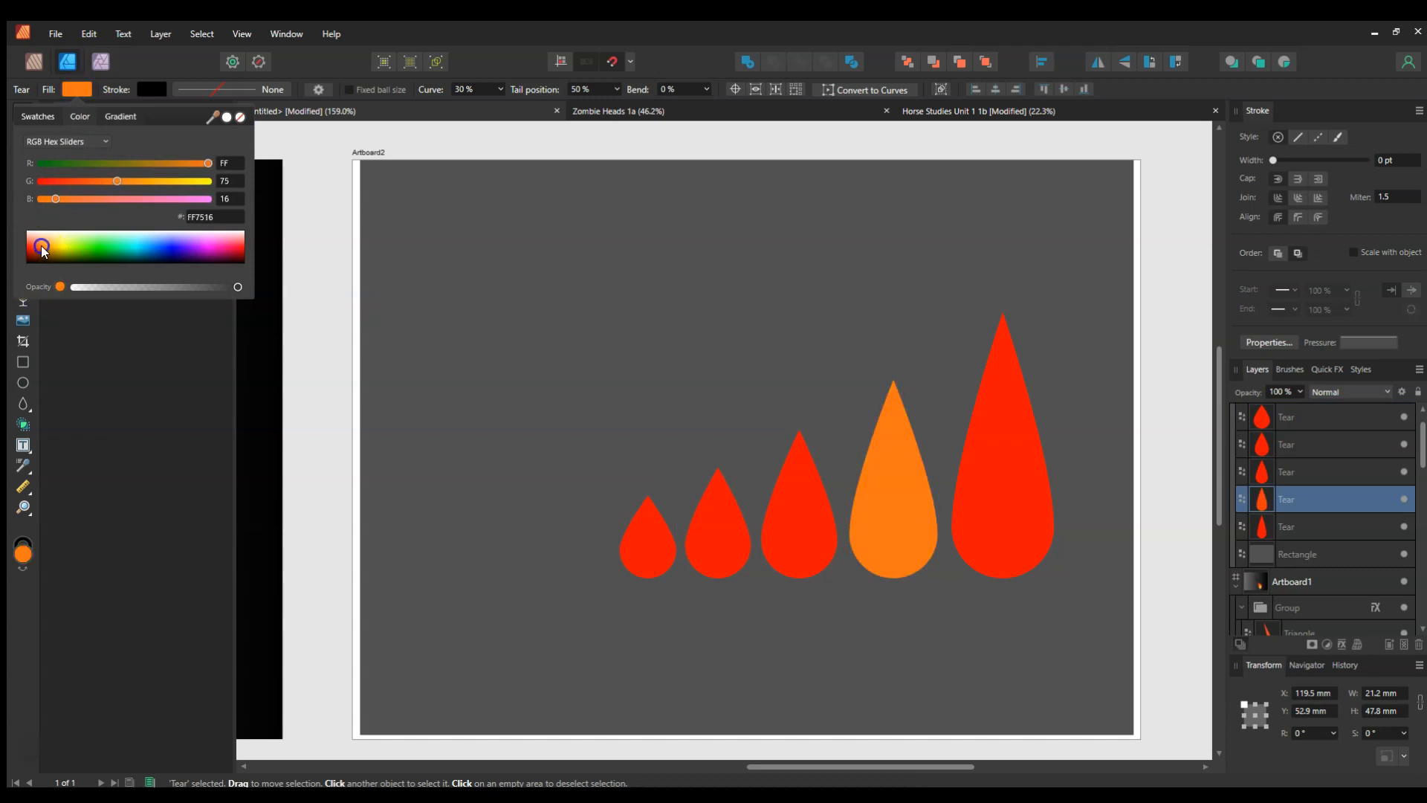
{"action": "left_click", "coordinate": [789, 525]}
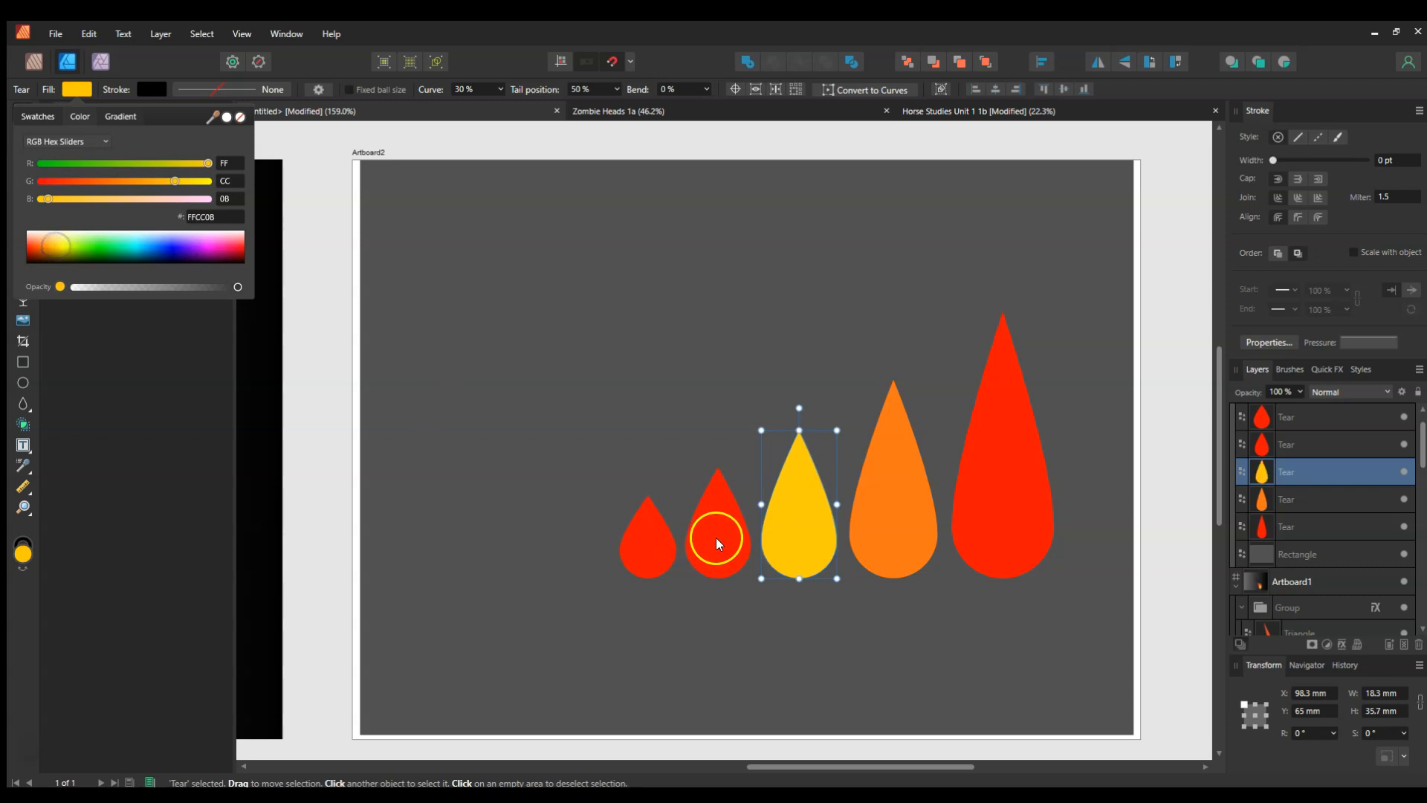
{"action": "left_click", "coordinate": [715, 538]}
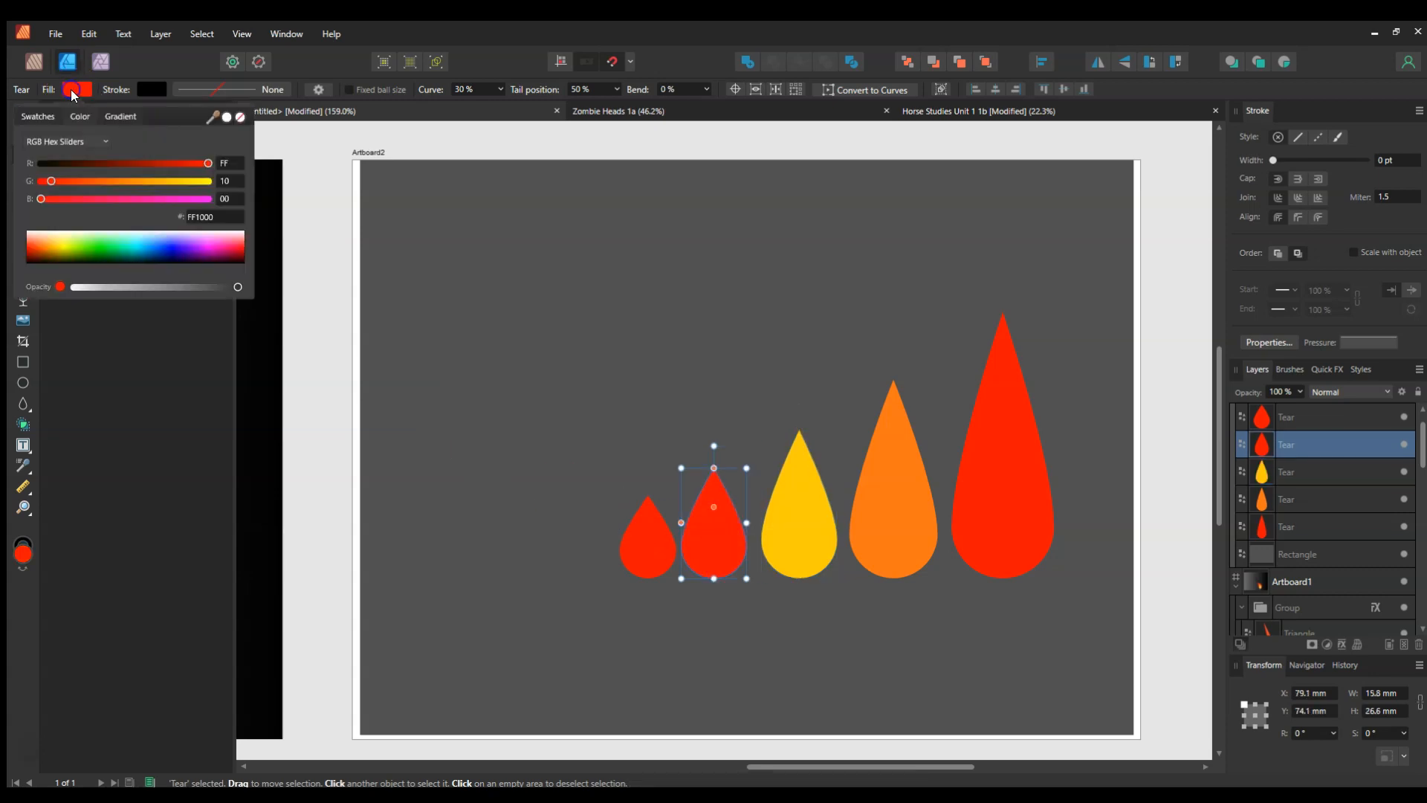
{"action": "left_click", "coordinate": [46, 242]}
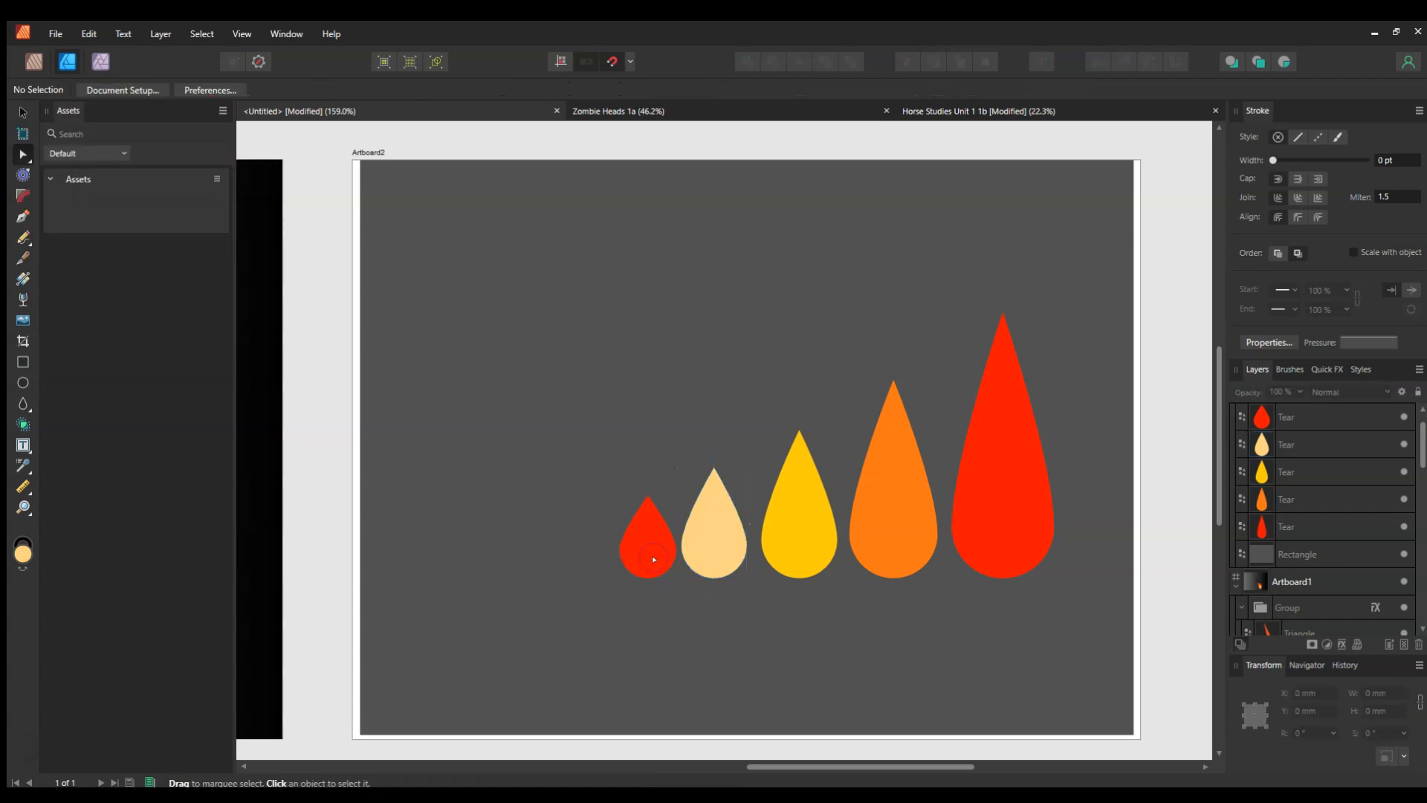
{"action": "left_click", "coordinate": [652, 558]}
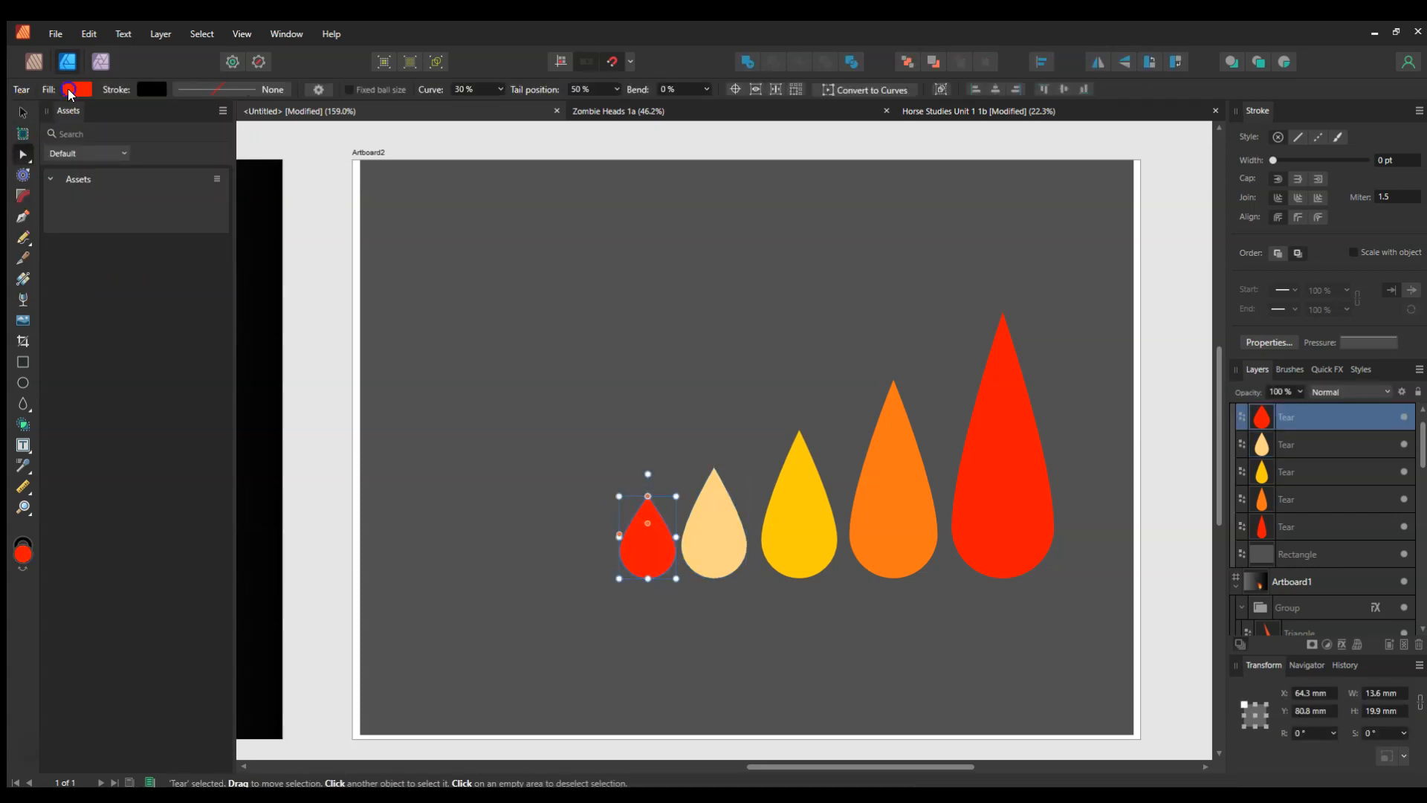
{"action": "left_click", "coordinate": [71, 89]}
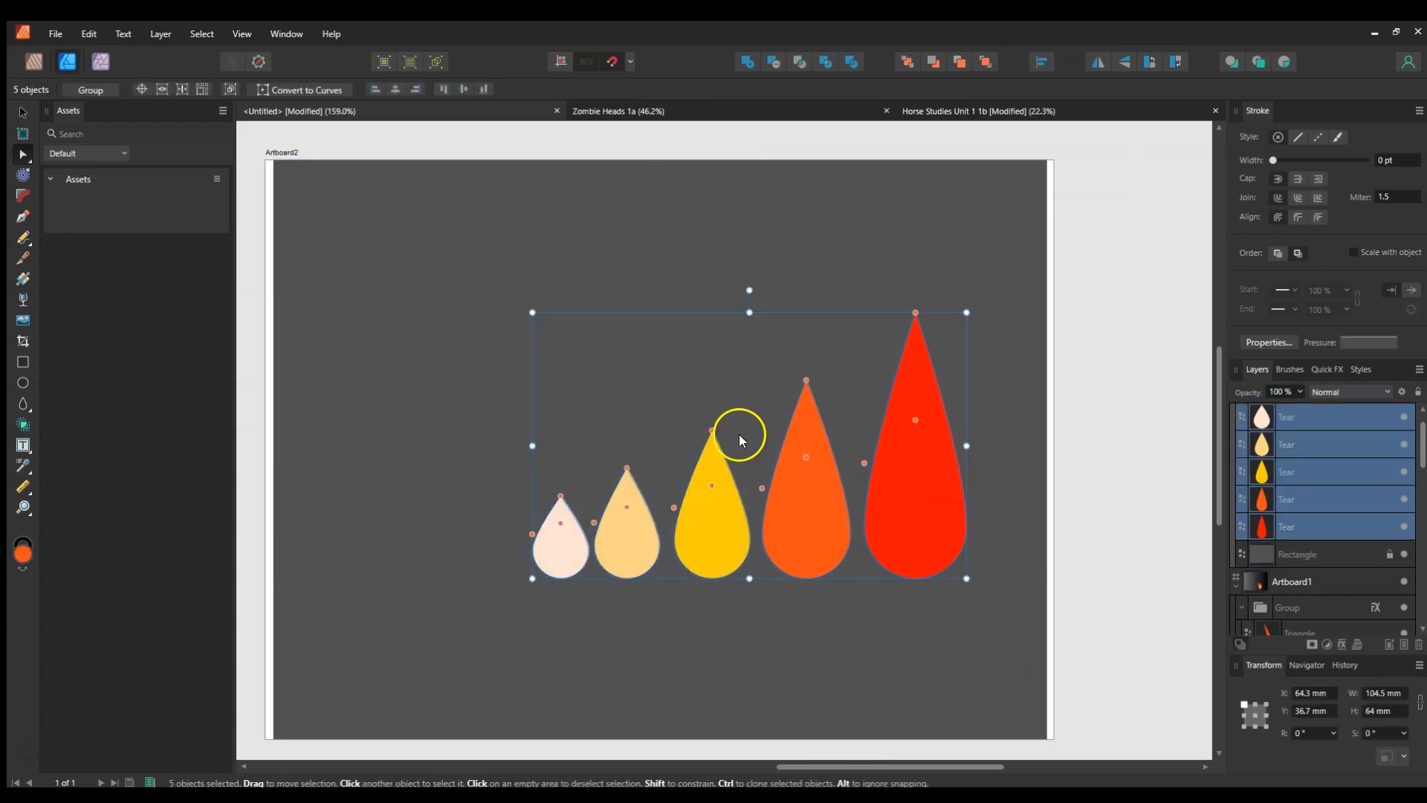
{"action": "mouse_move", "coordinate": [320, 89]}
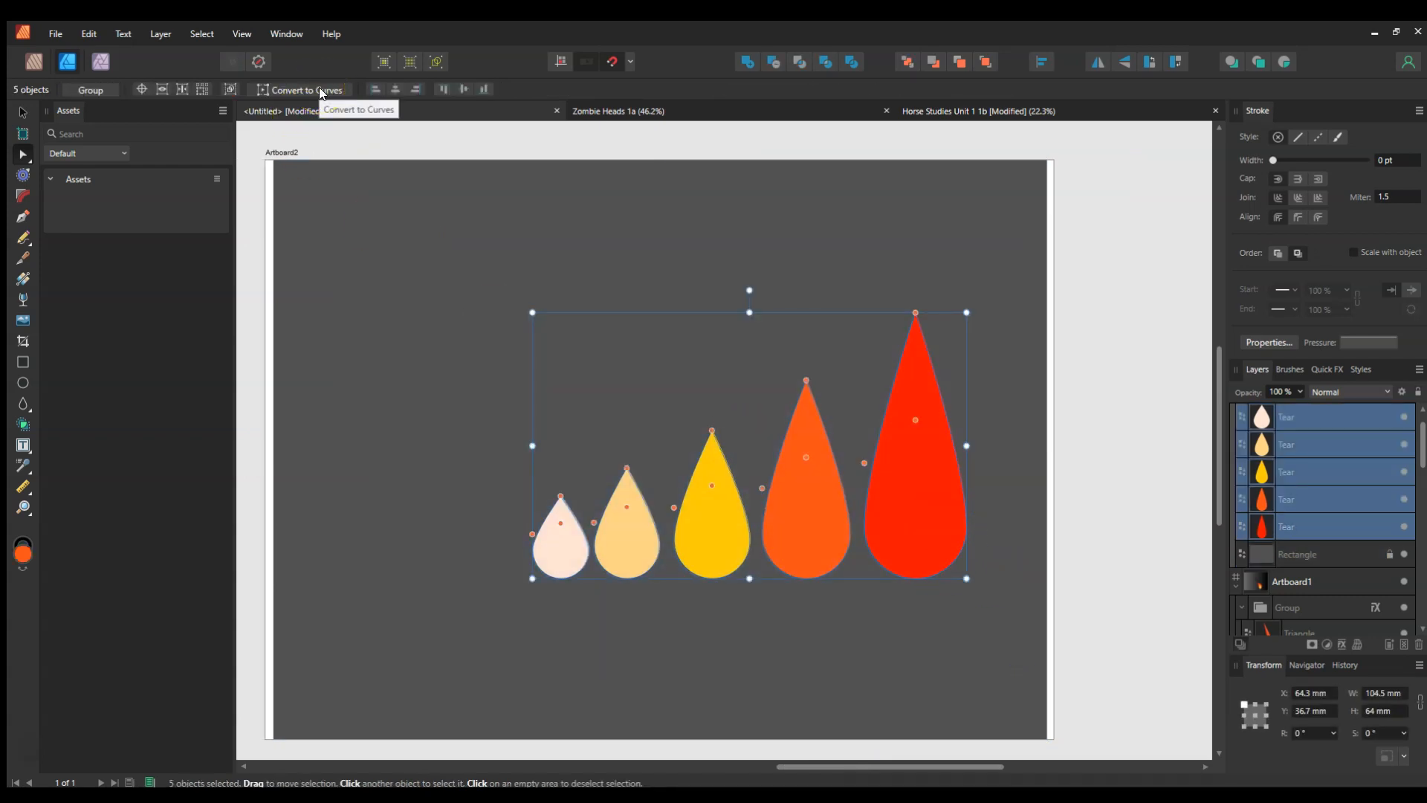
Convert the teardrops to curves and nest the peach teardrop inside the larger ones.
{"action": "left_click", "coordinate": [305, 89]}
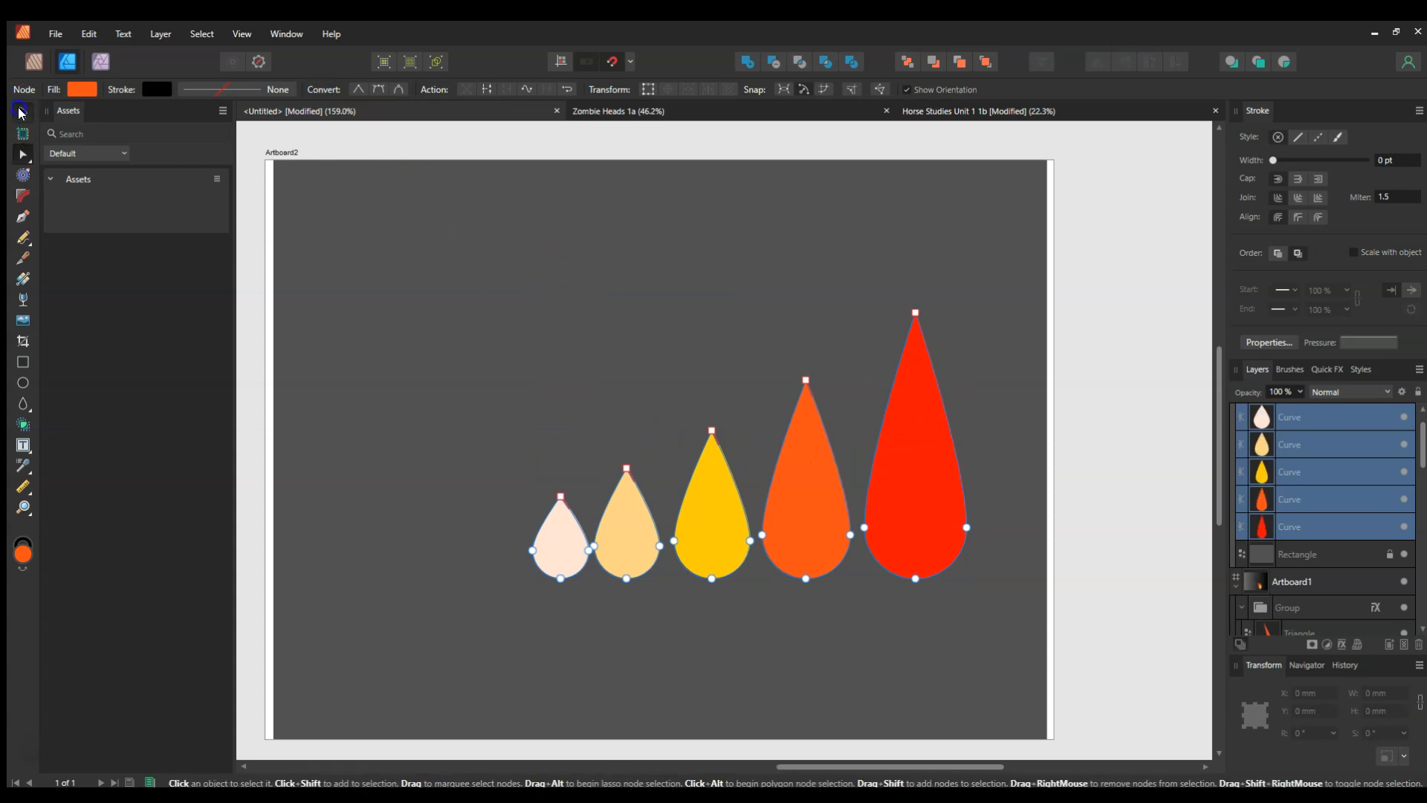
{"action": "left_click", "coordinate": [902, 506]}
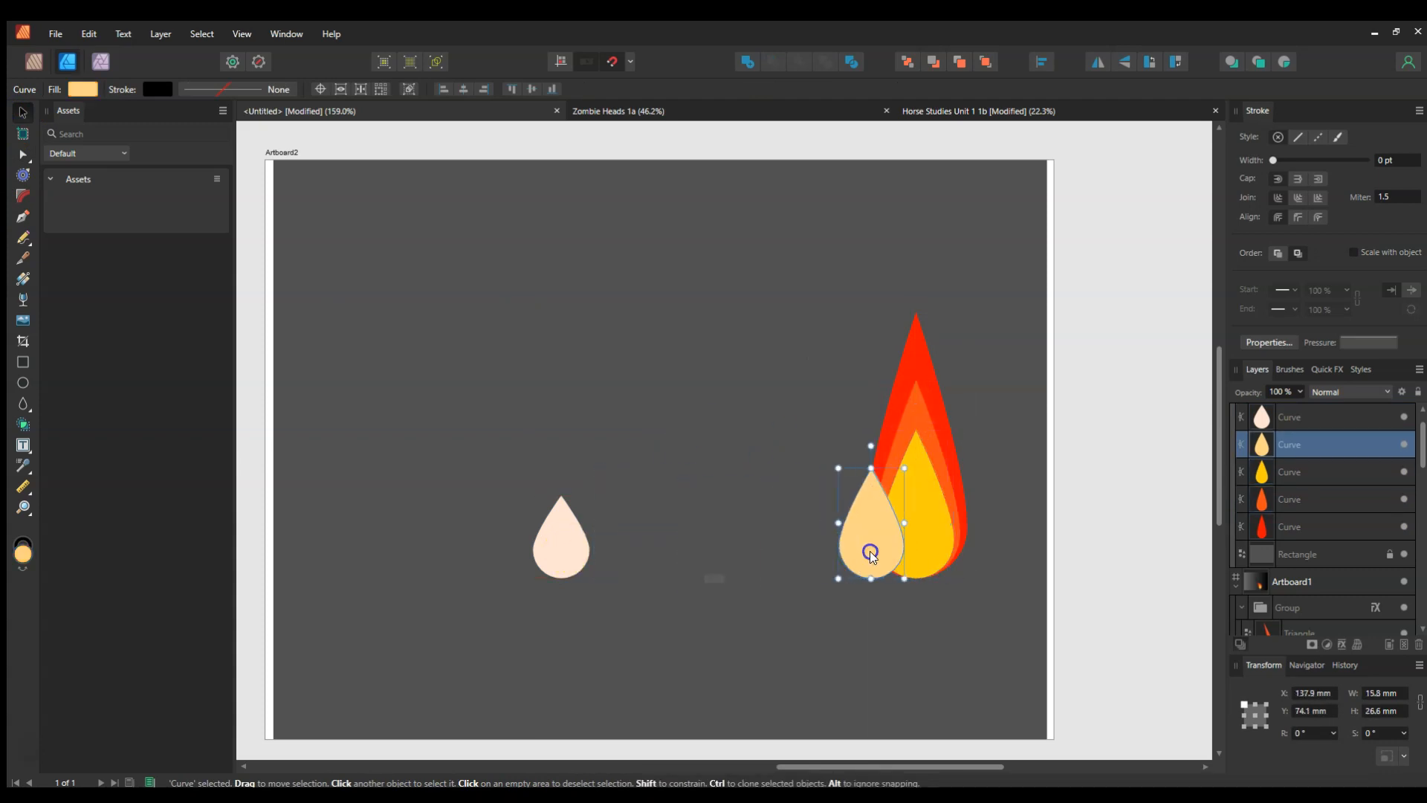
{"action": "left_click_drag", "start_coordinate": [869, 555], "coordinate": [914, 555]}
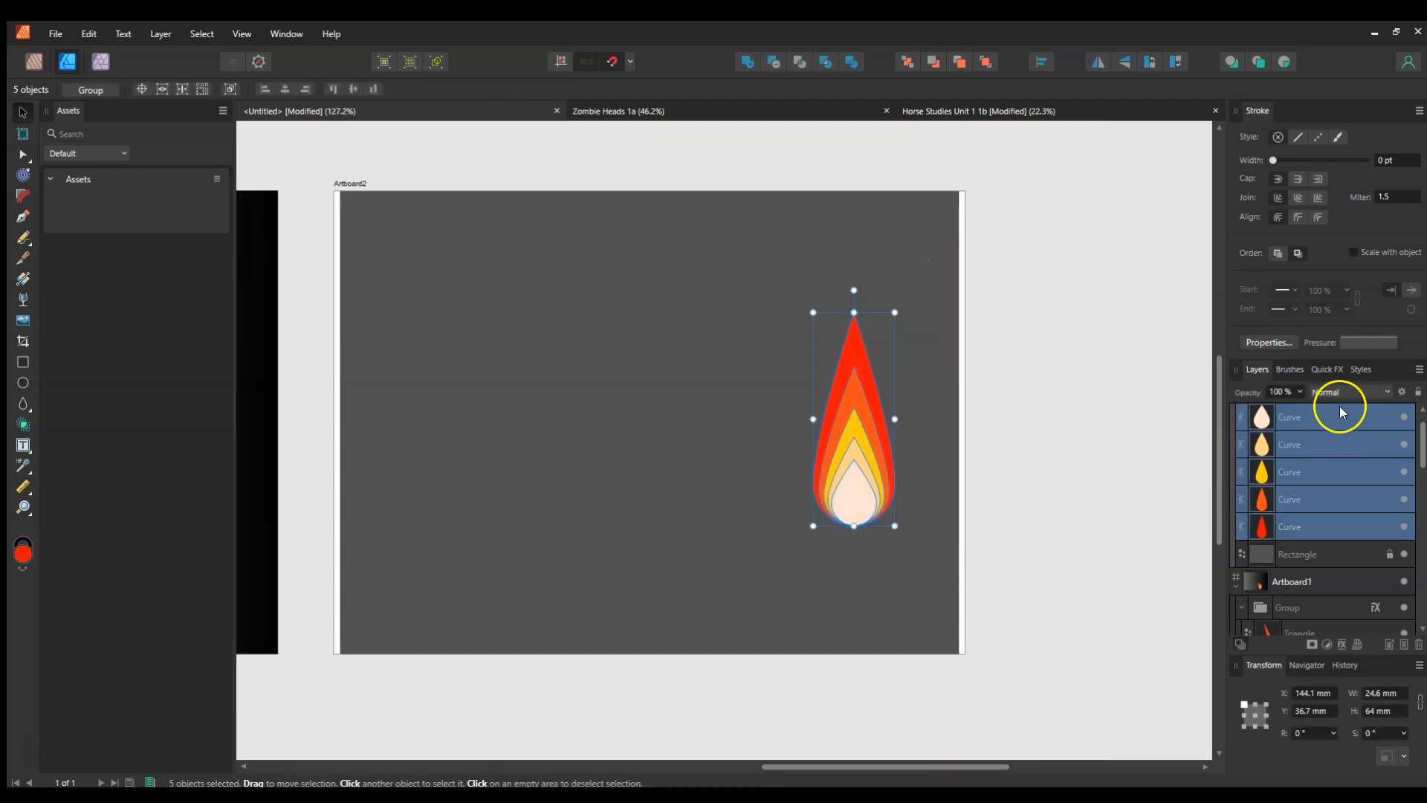
Apply a Quick FX Gaussian Blur of about 30 px to the stacked flame layers.
{"action": "left_click", "coordinate": [1327, 369]}
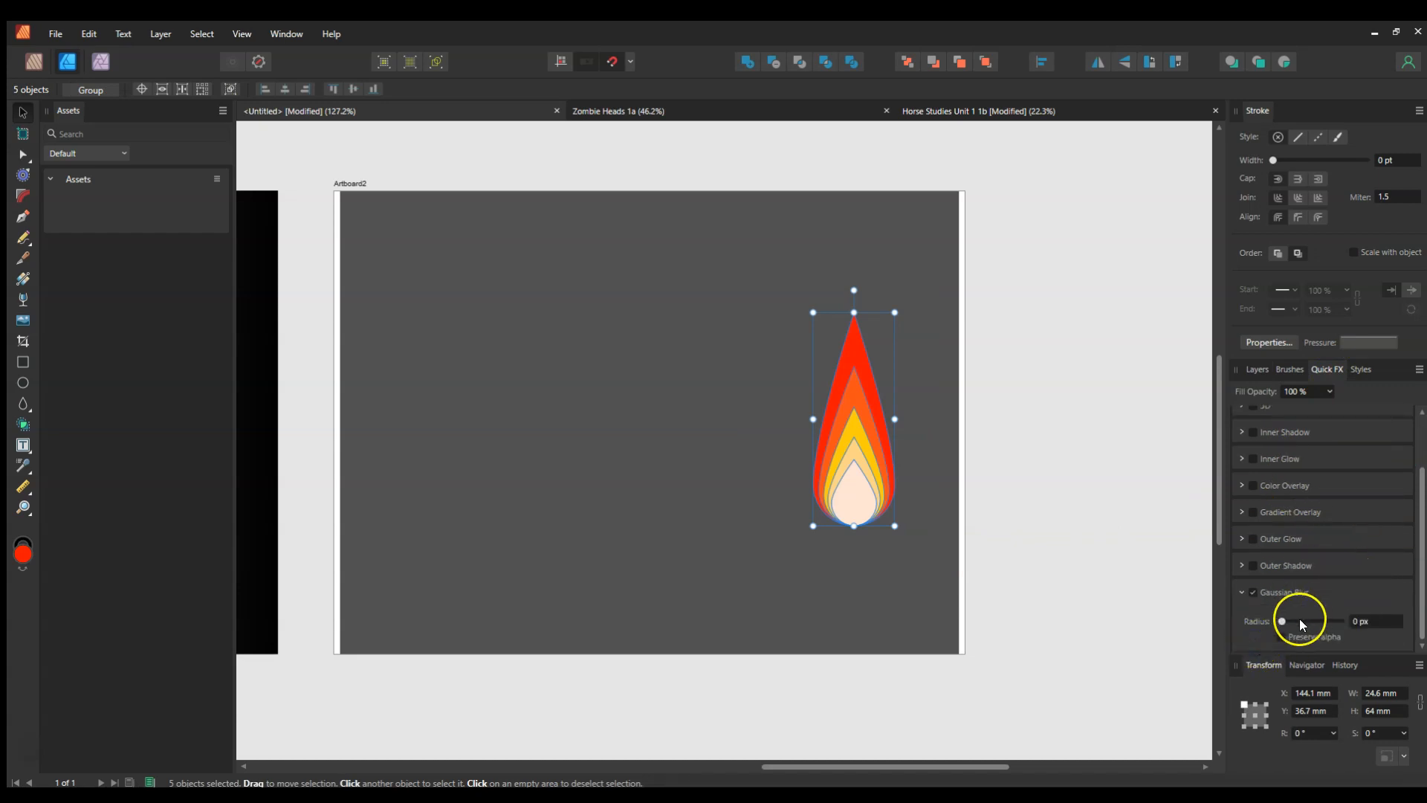
{"action": "left_click_drag", "start_coordinate": [1281, 621], "coordinate": [1322, 620]}
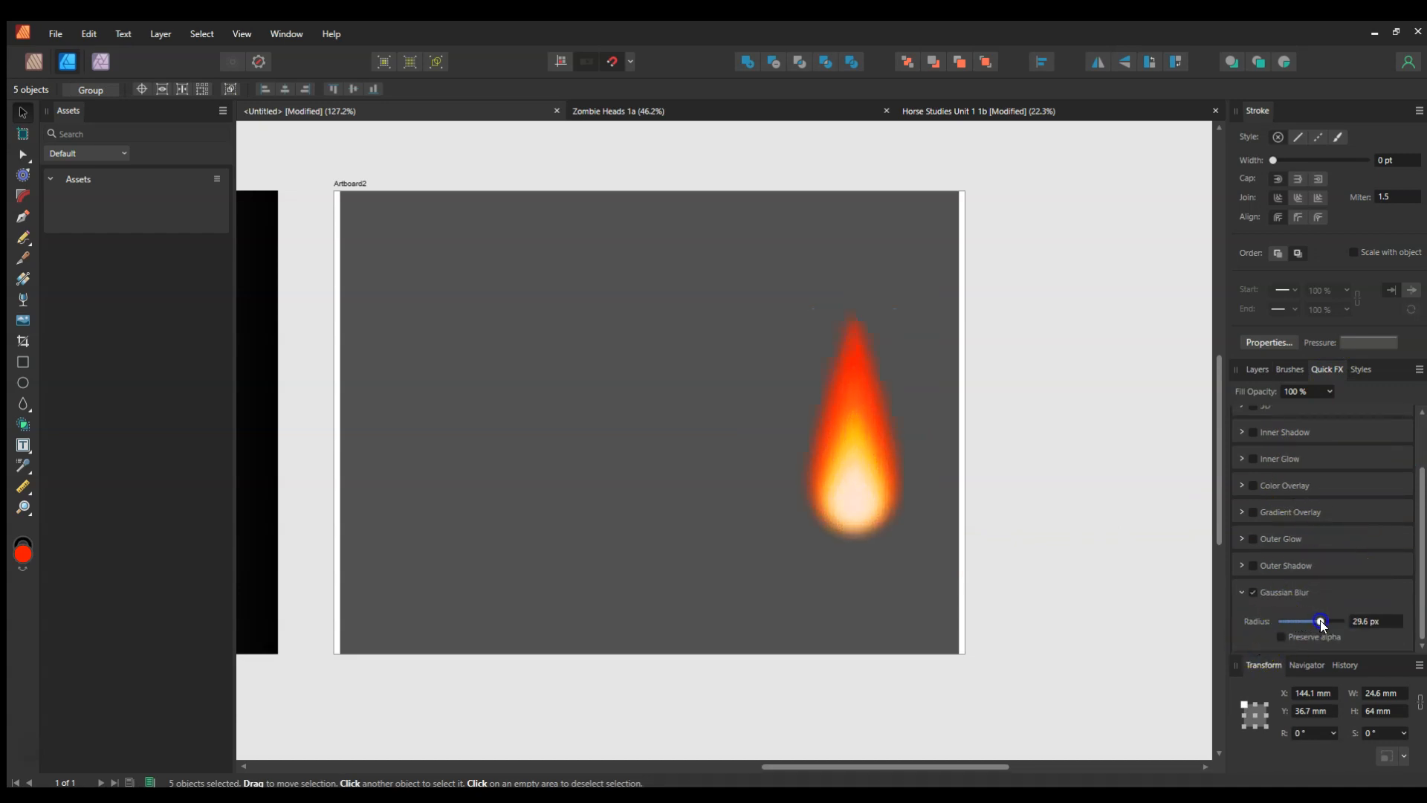
{"action": "left_click_drag", "start_coordinate": [1318, 622], "coordinate": [1324, 621]}
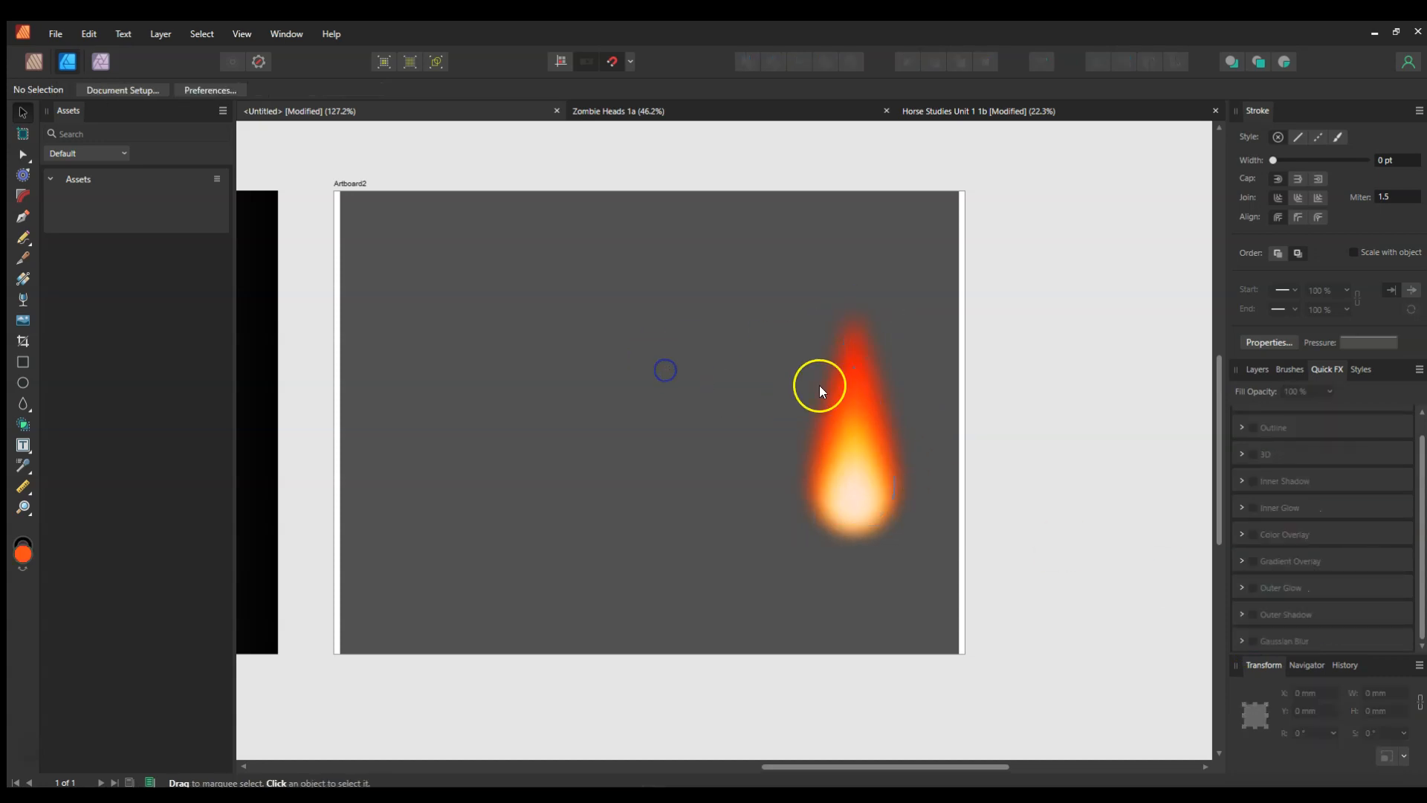
{"action": "left_click", "coordinate": [852, 382]}
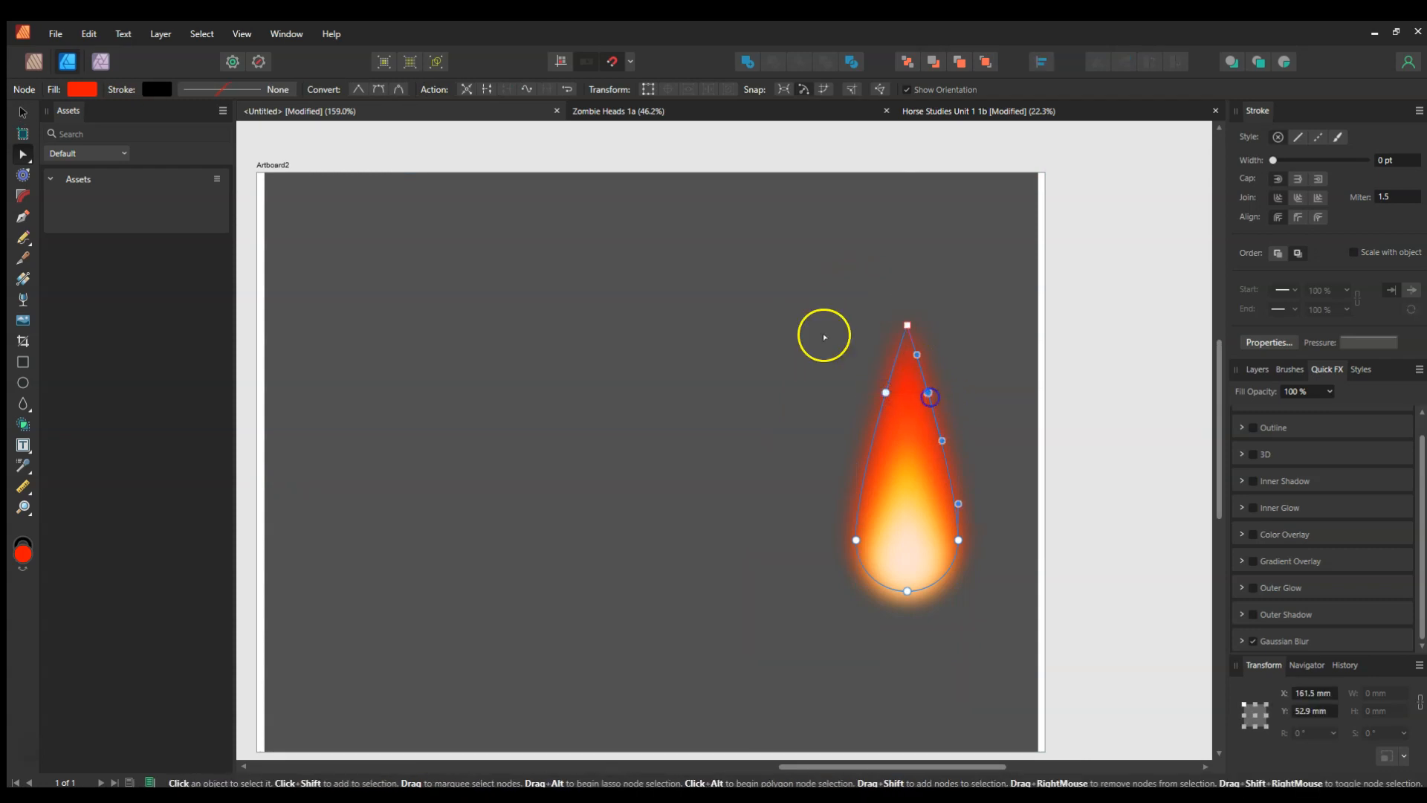
Pull the flame tip's points up and left into a long curved tail.
{"action": "left_click", "coordinate": [907, 324]}
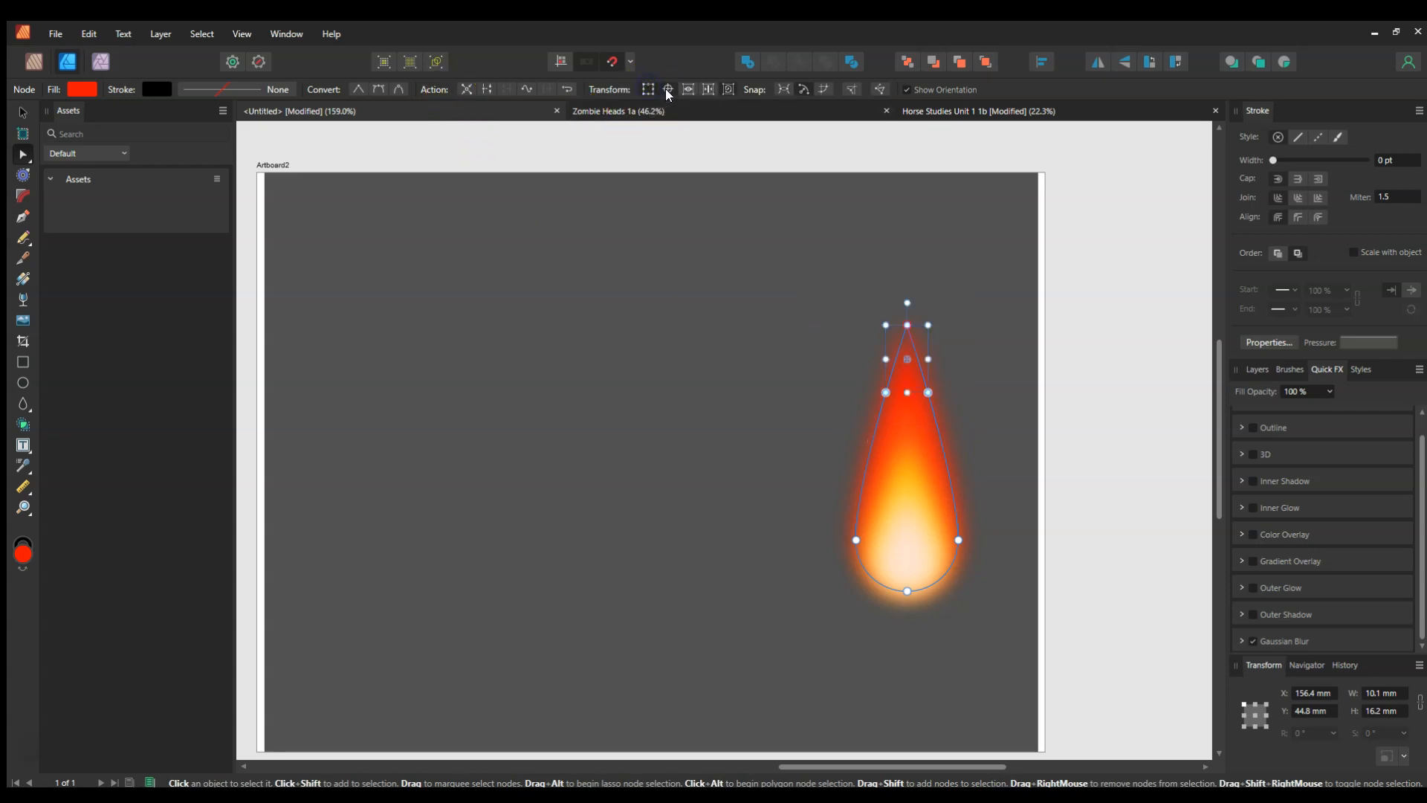
{"action": "left_click", "coordinate": [668, 89]}
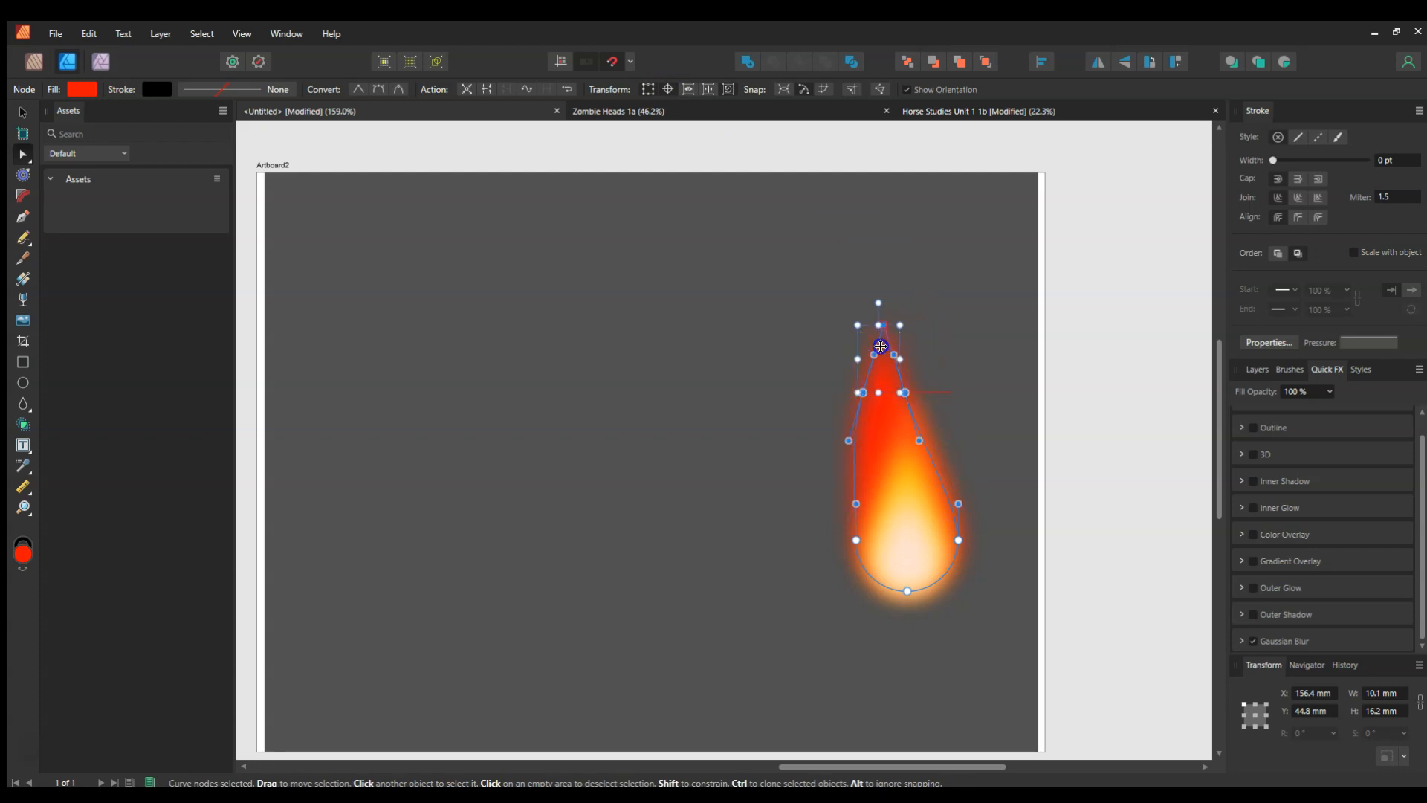
{"action": "left_click_drag", "start_coordinate": [880, 345], "coordinate": [847, 312]}
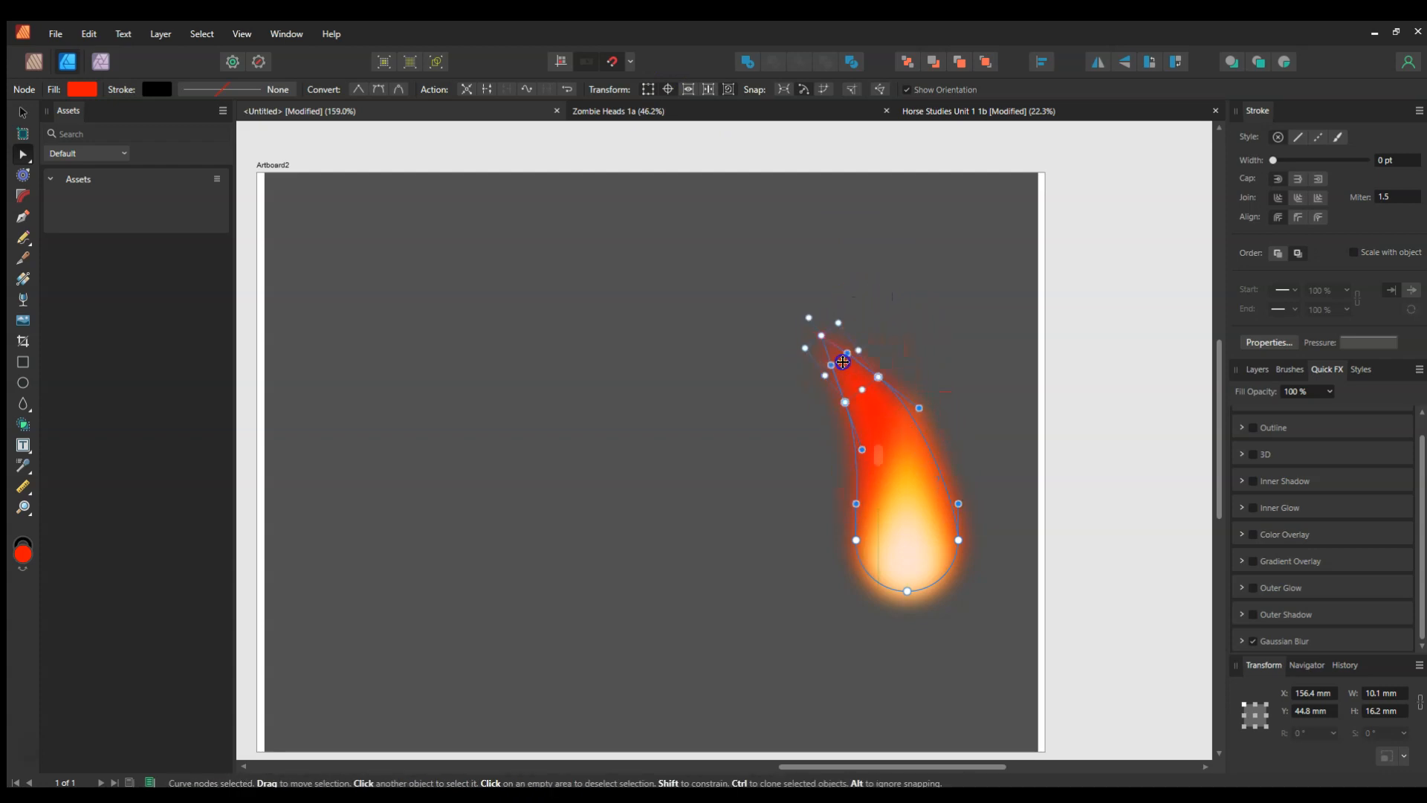
{"action": "left_click_drag", "start_coordinate": [845, 349], "coordinate": [796, 327]}
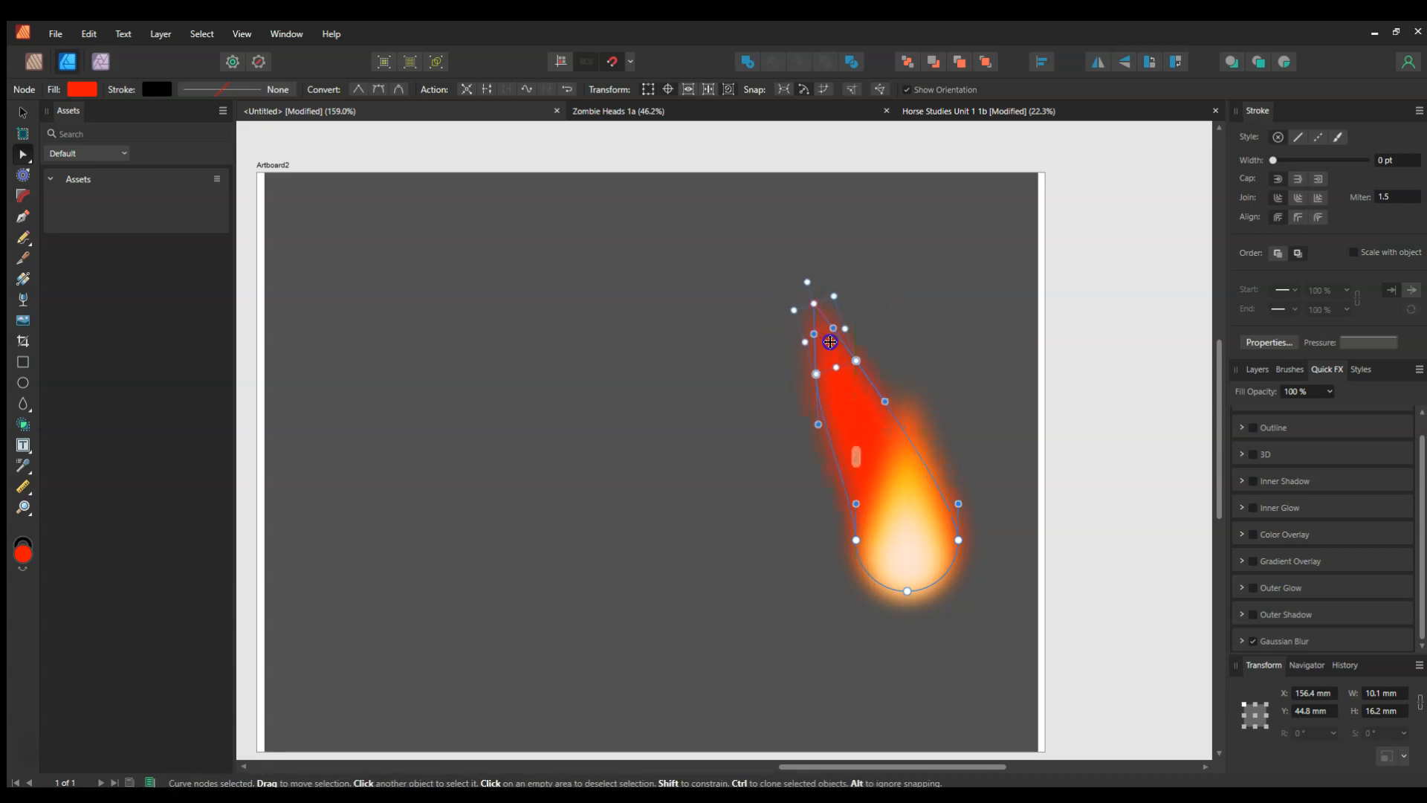
{"action": "left_click_drag", "start_coordinate": [827, 341], "coordinate": [788, 283]}
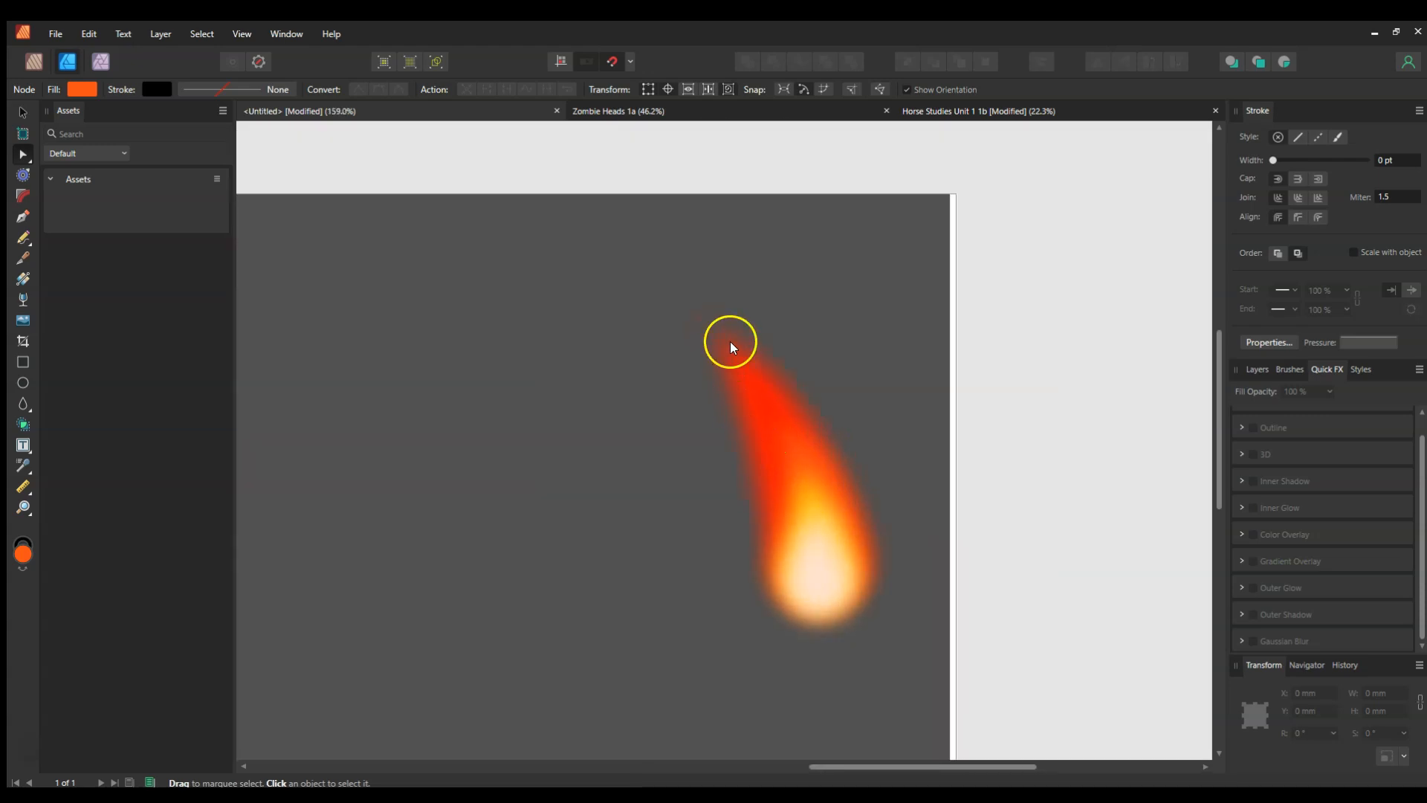
{"action": "left_click", "coordinate": [21, 116]}
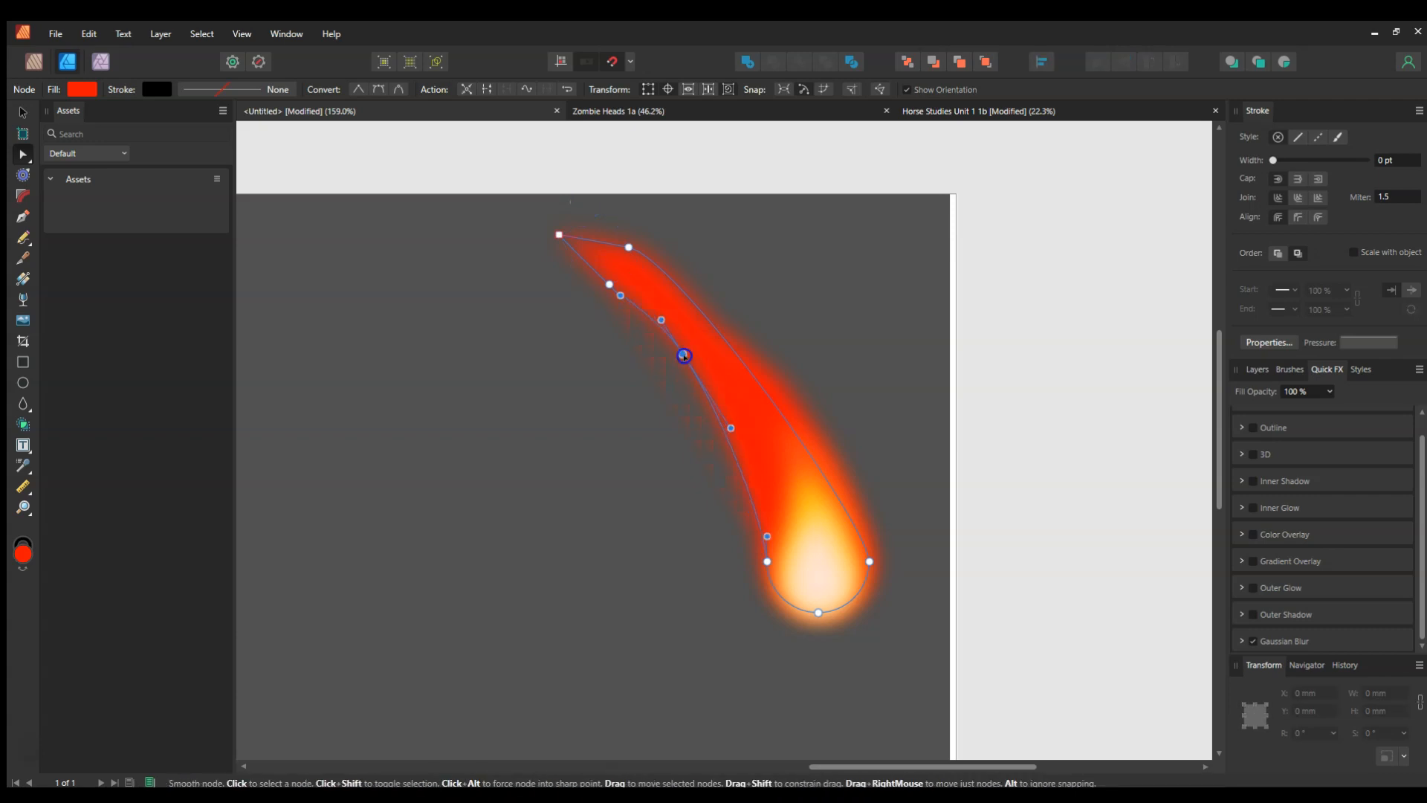
Stretch and bend the black copy into a smoke trail curling up-left from the tip.
{"action": "left_click_drag", "start_coordinate": [682, 355], "coordinate": [624, 253]}
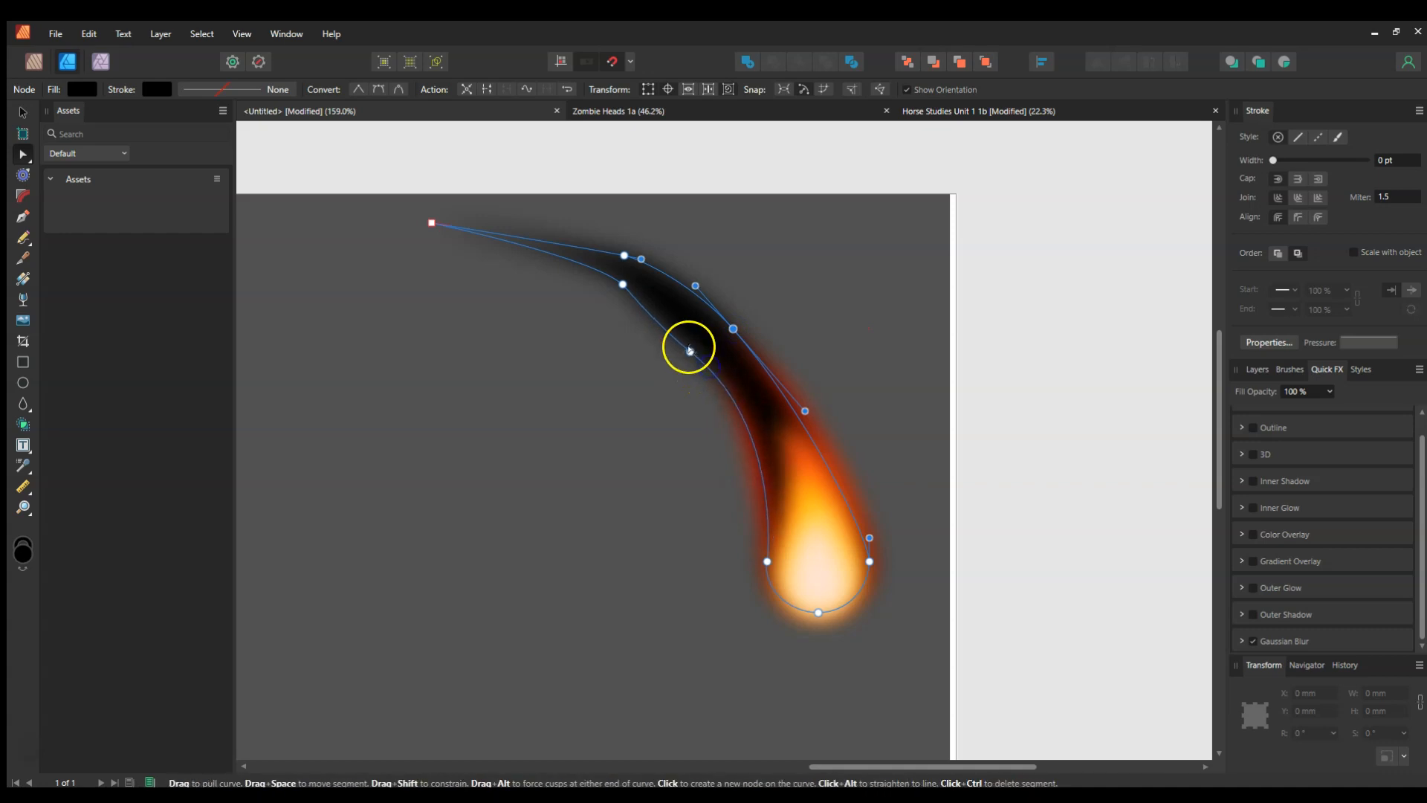
{"action": "left_click_drag", "start_coordinate": [689, 349], "coordinate": [680, 319]}
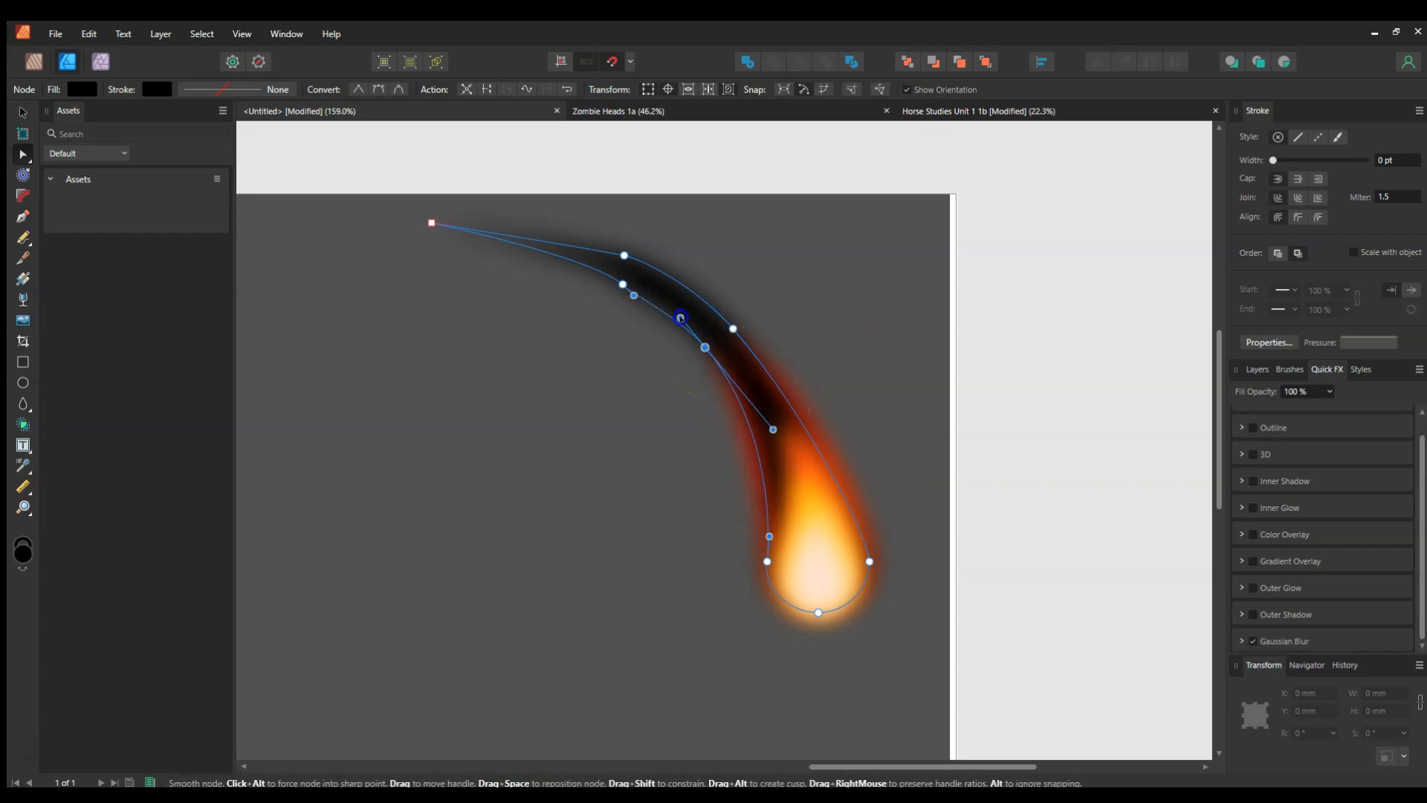
{"action": "left_click", "coordinate": [1257, 369]}
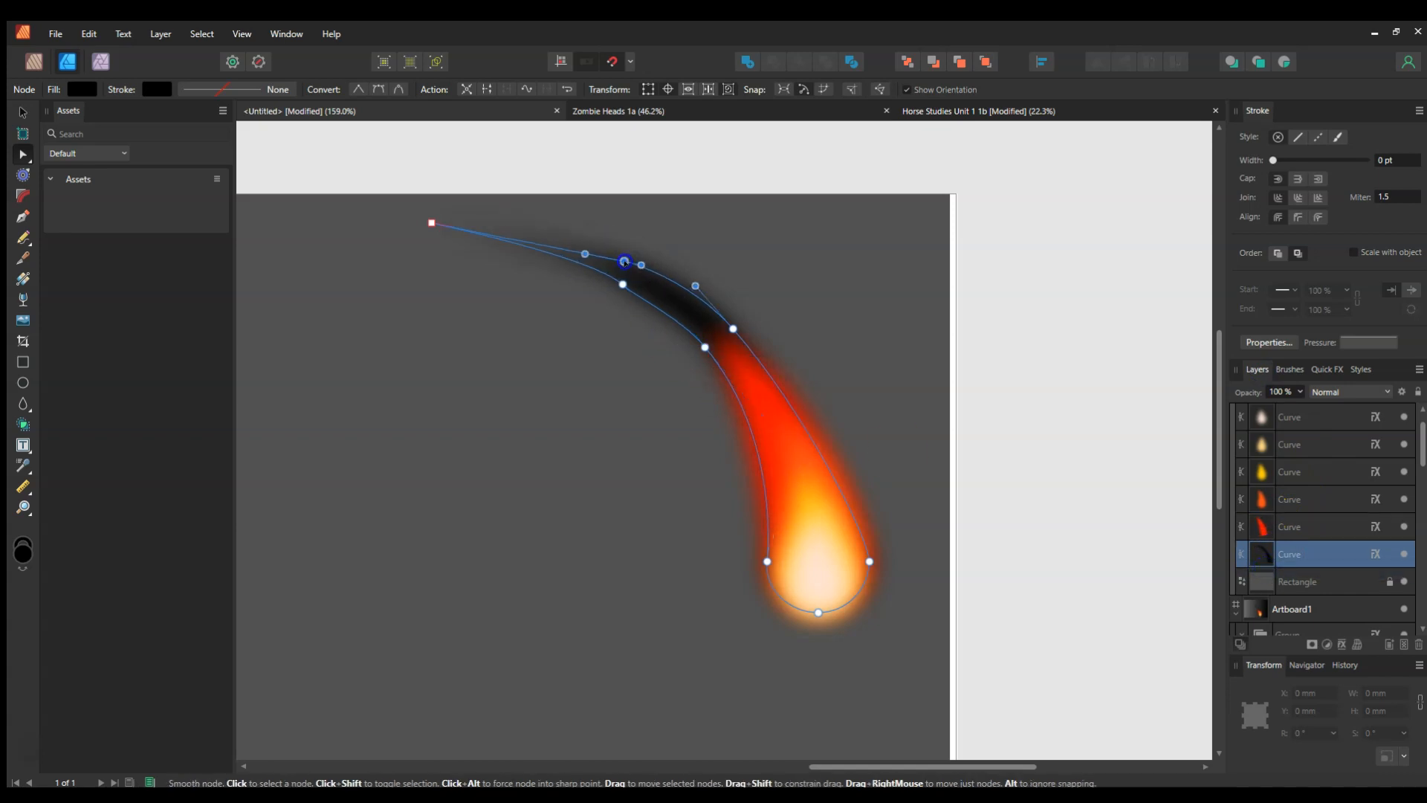
{"action": "left_click_drag", "start_coordinate": [624, 263], "coordinate": [550, 246]}
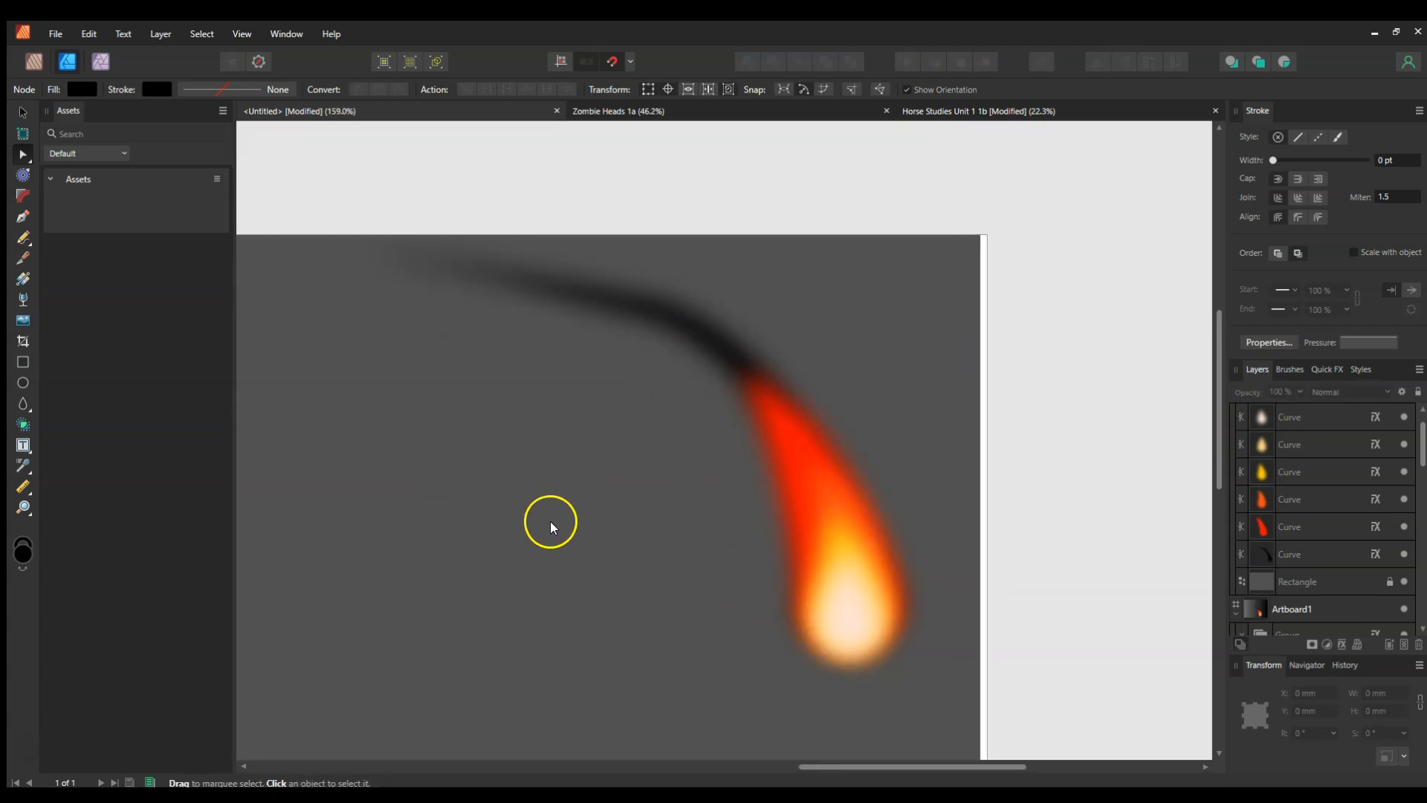
{"action": "mouse_move", "coordinate": [373, 402]}
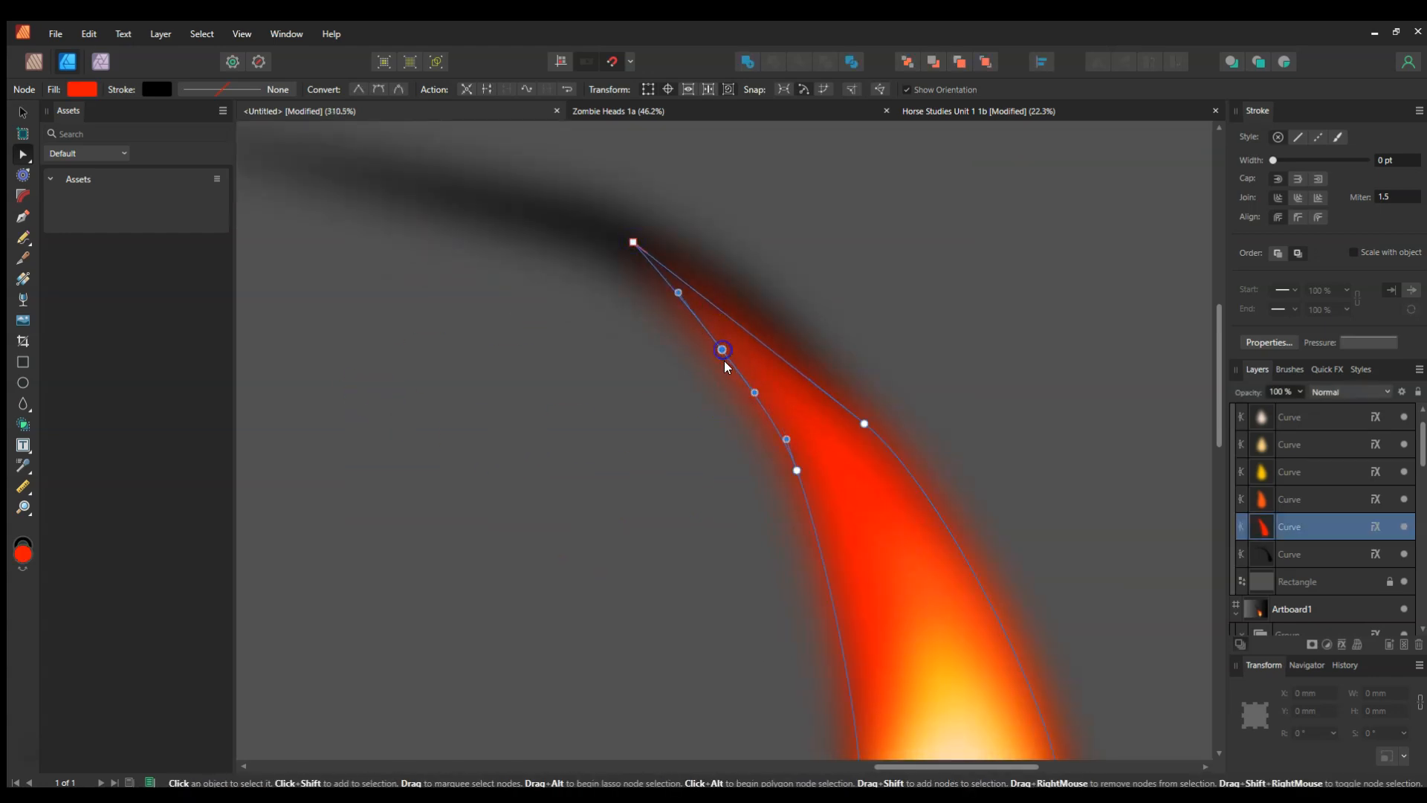
Drag the red layer's upper node to taper its tip into the smoke.
{"action": "left_click_drag", "start_coordinate": [722, 349], "coordinate": [741, 352]}
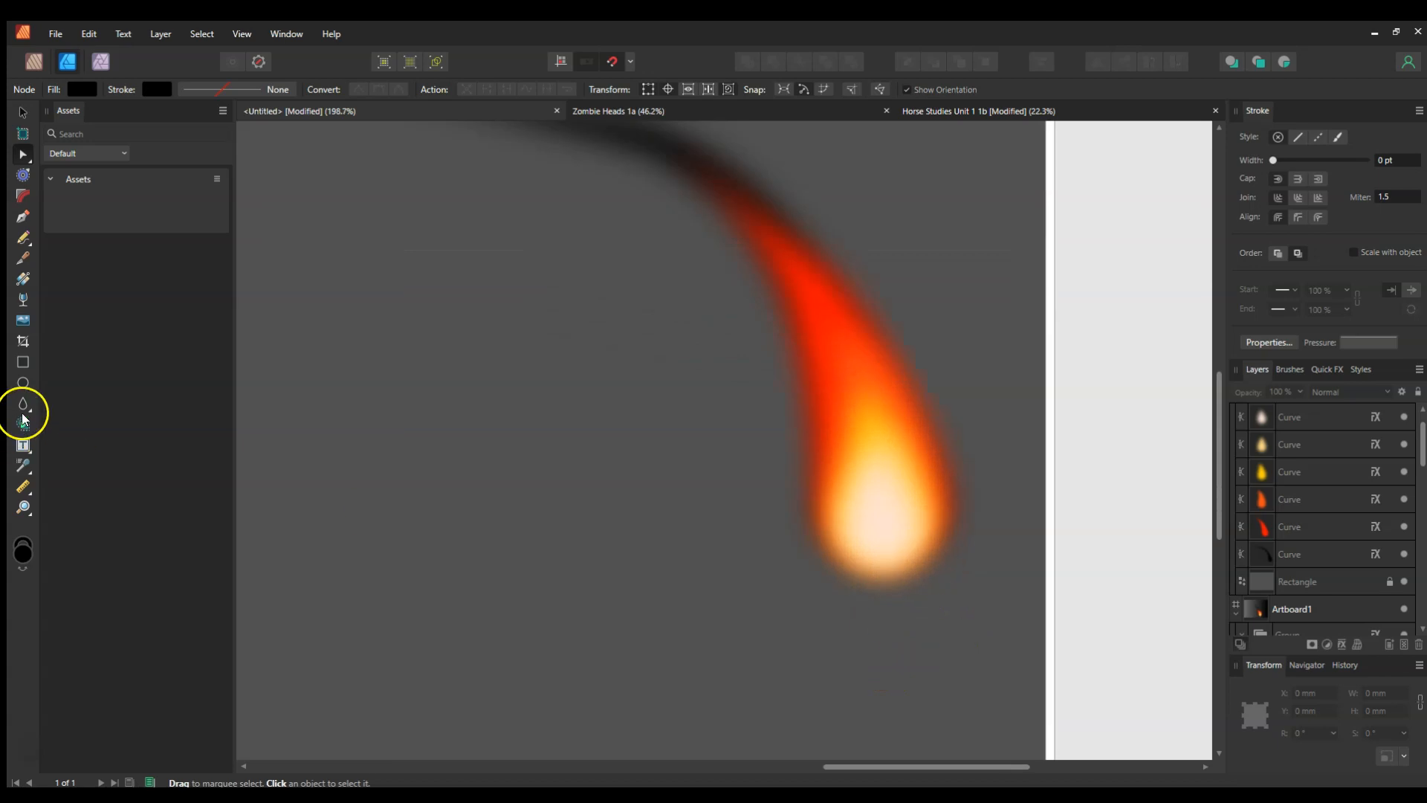
Draw an oval match head beneath the flame and reshape its lower edge.
{"action": "left_click", "coordinate": [22, 383]}
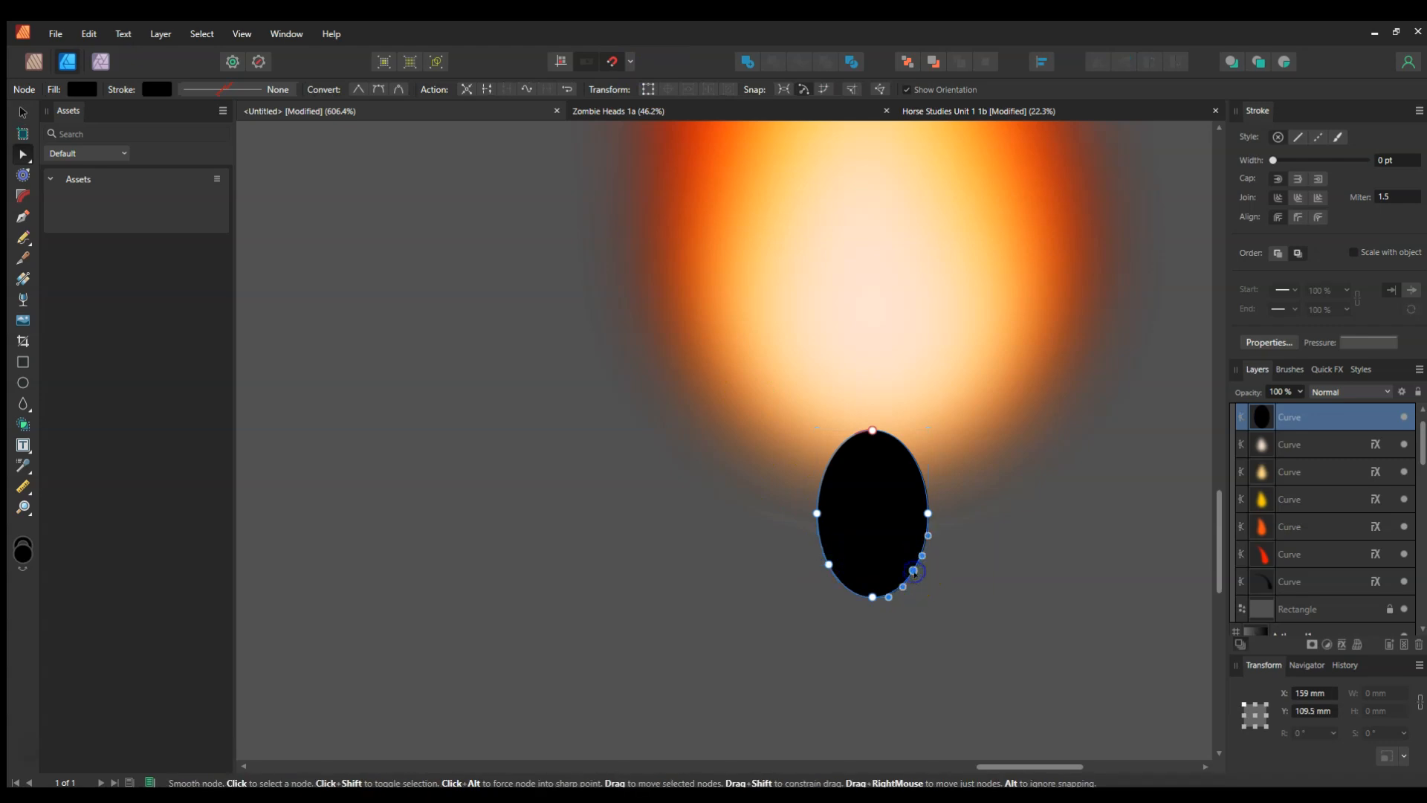
{"action": "left_click_drag", "start_coordinate": [915, 571], "coordinate": [838, 564]}
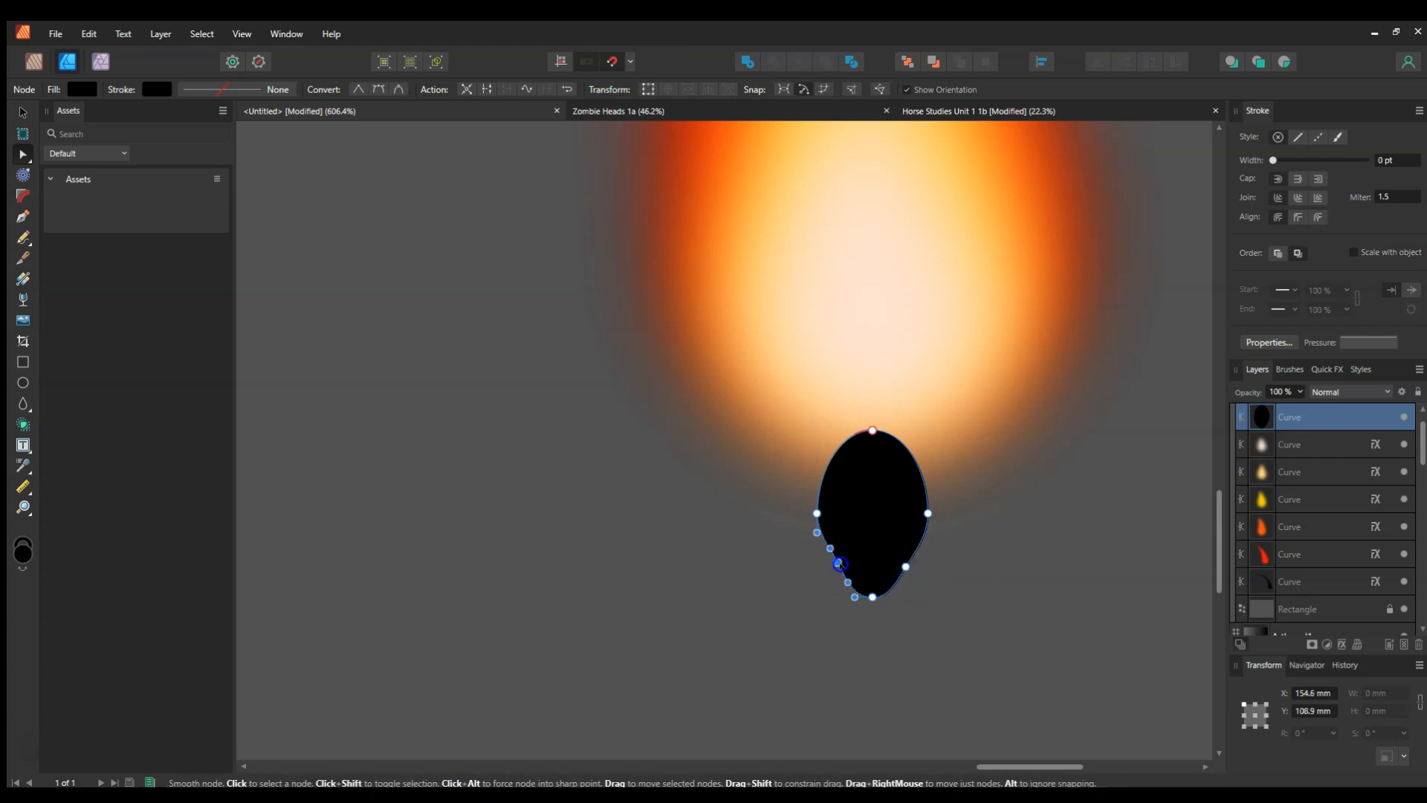
{"action": "left_click", "coordinate": [642, 602]}
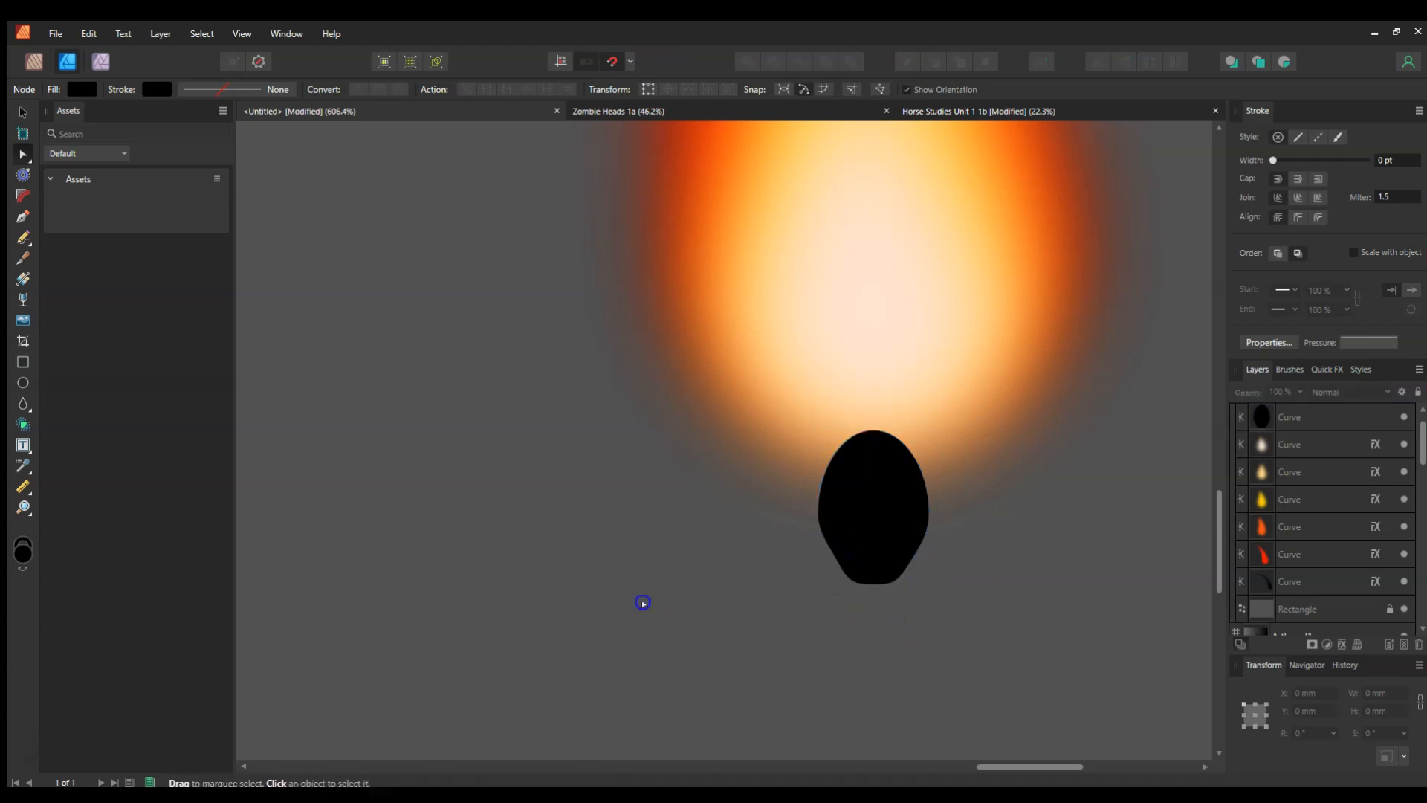
{"action": "left_click", "coordinate": [873, 509]}
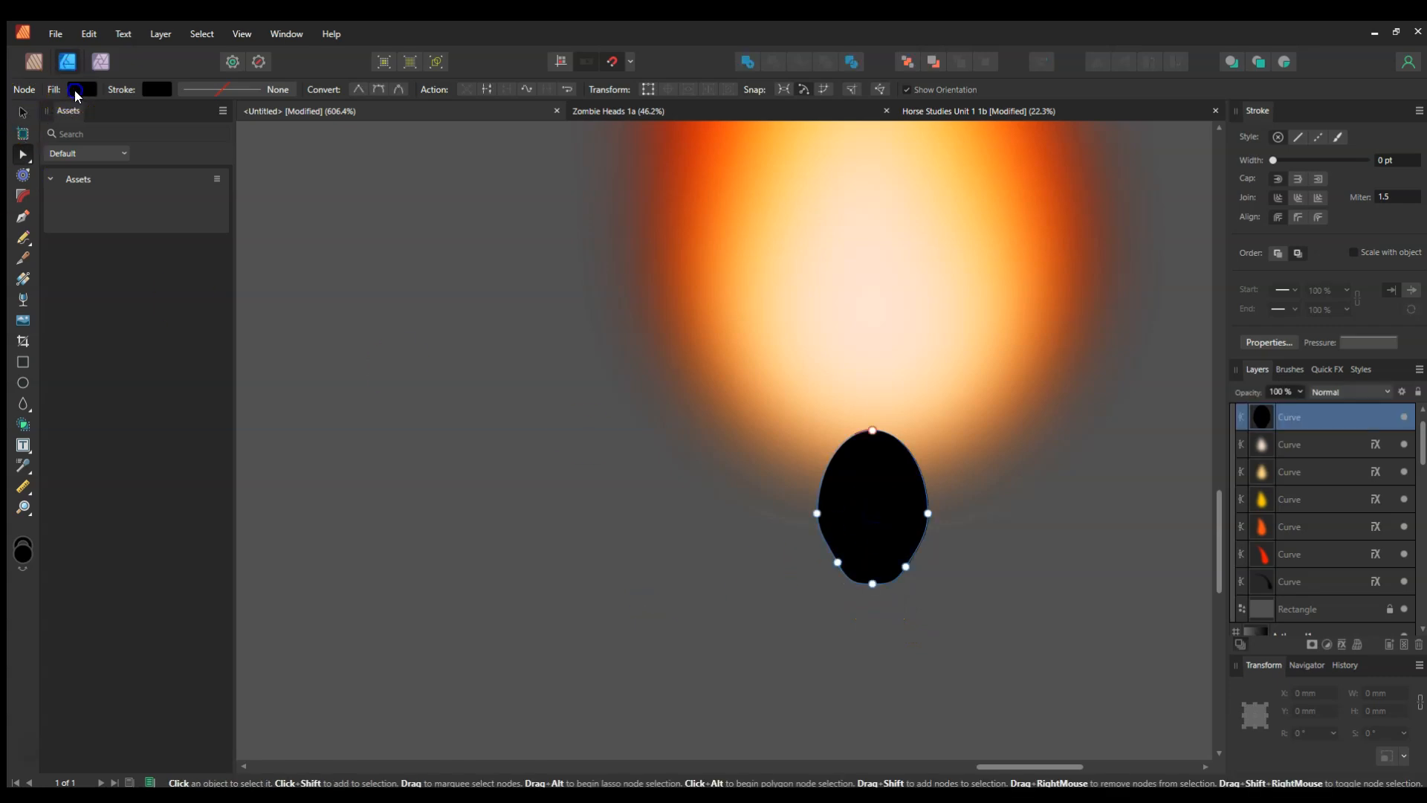
{"action": "left_click", "coordinate": [78, 88]}
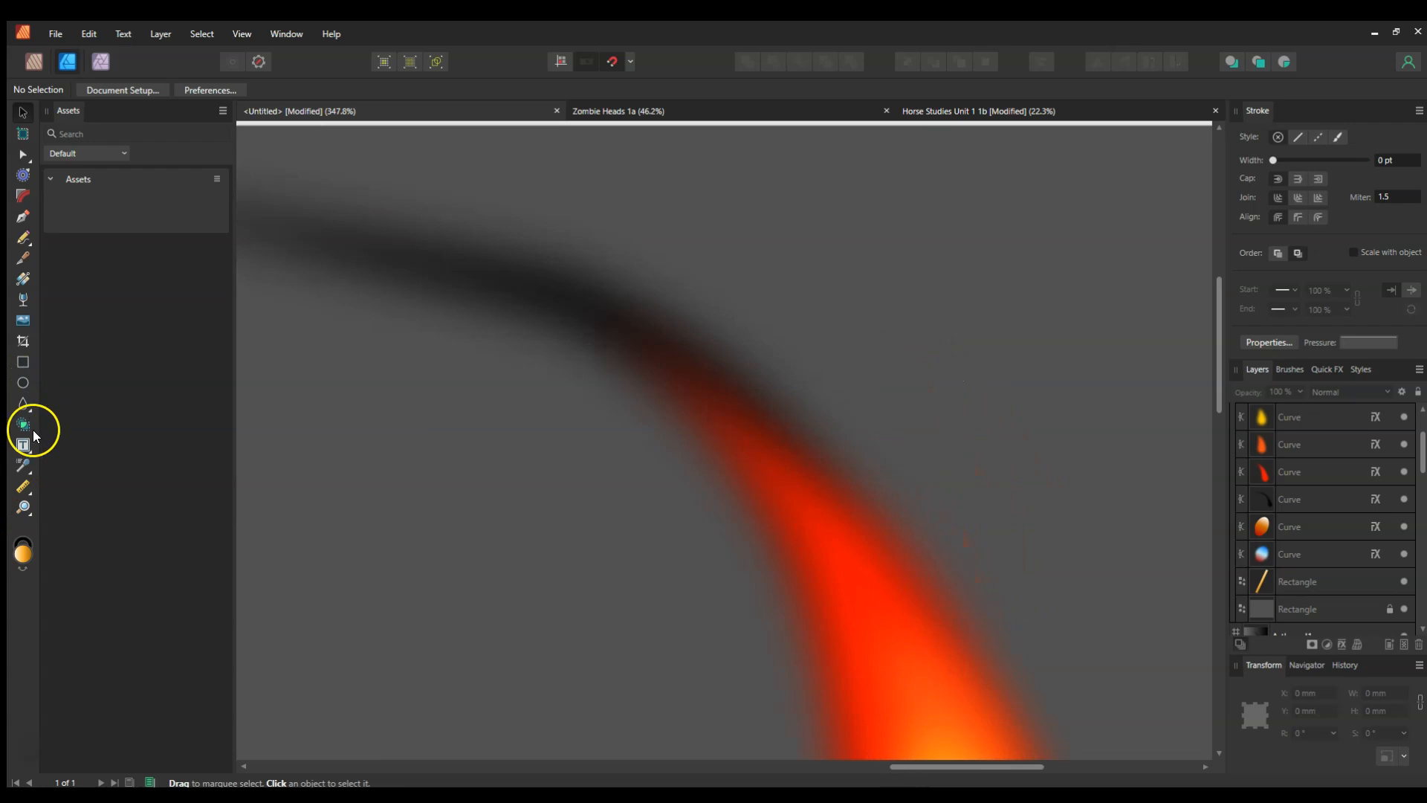
Draw a small triangle ember beside the smoke trail with a solid orange fill.
{"action": "left_click", "coordinate": [23, 403]}
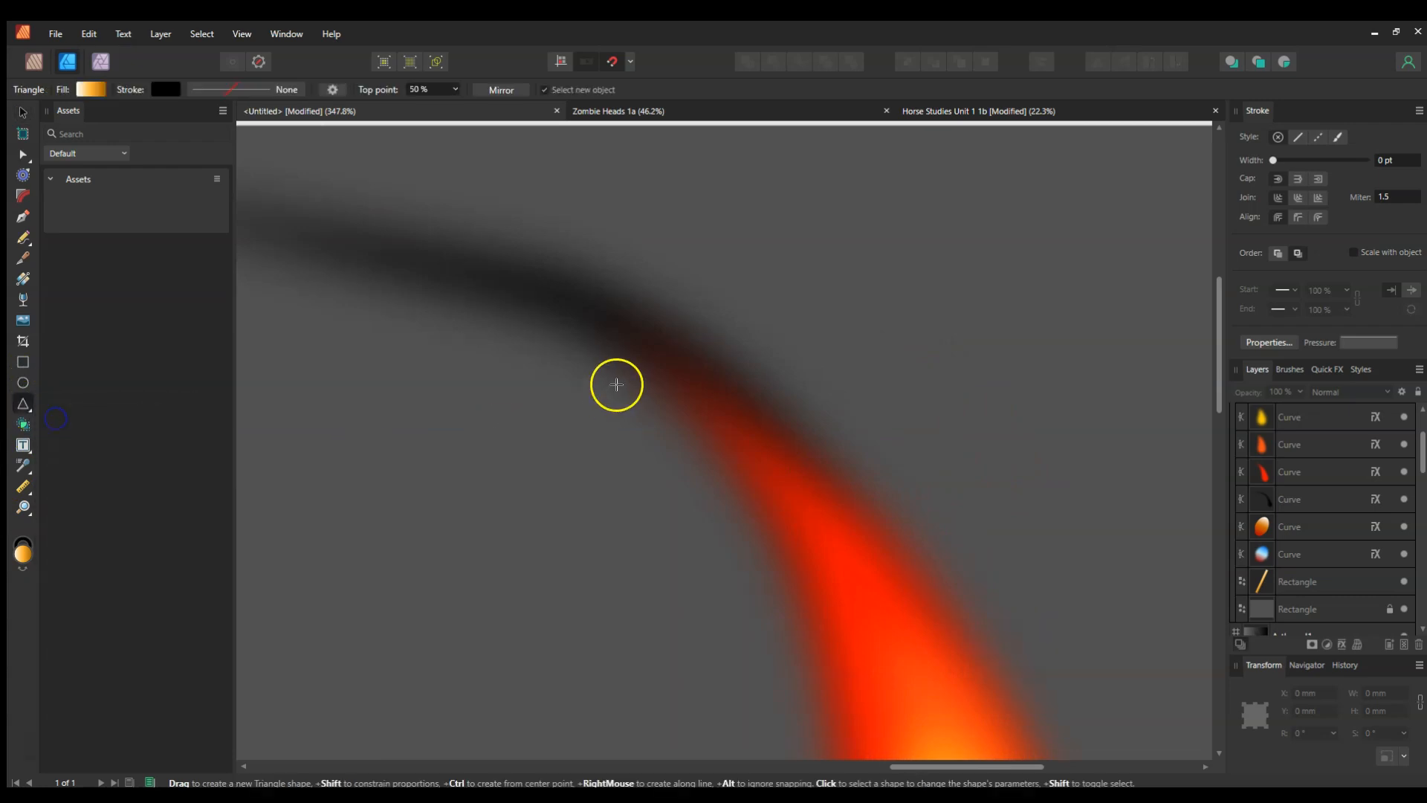
{"action": "left_click_drag", "start_coordinate": [588, 364], "coordinate": [609, 409]}
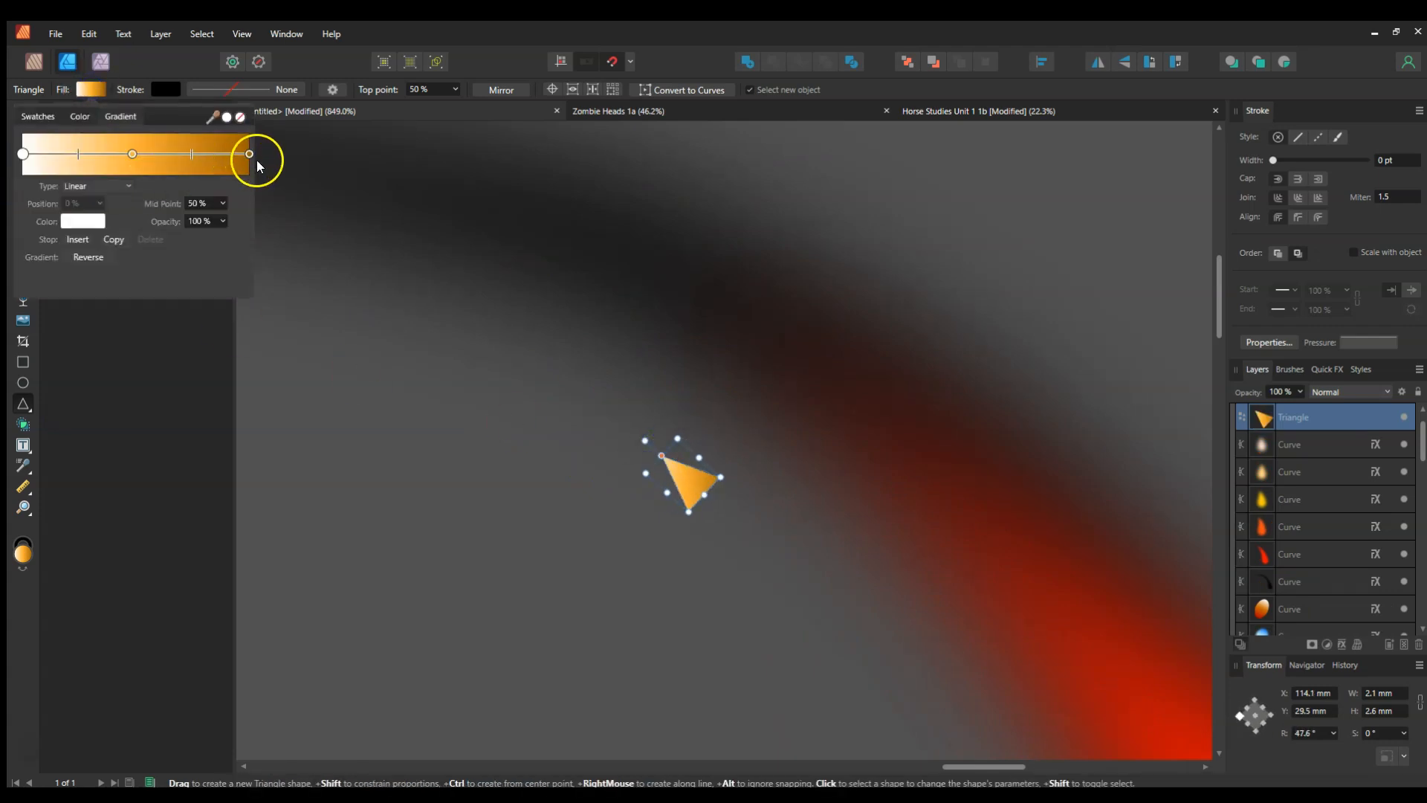
{"action": "left_click", "coordinate": [249, 153]}
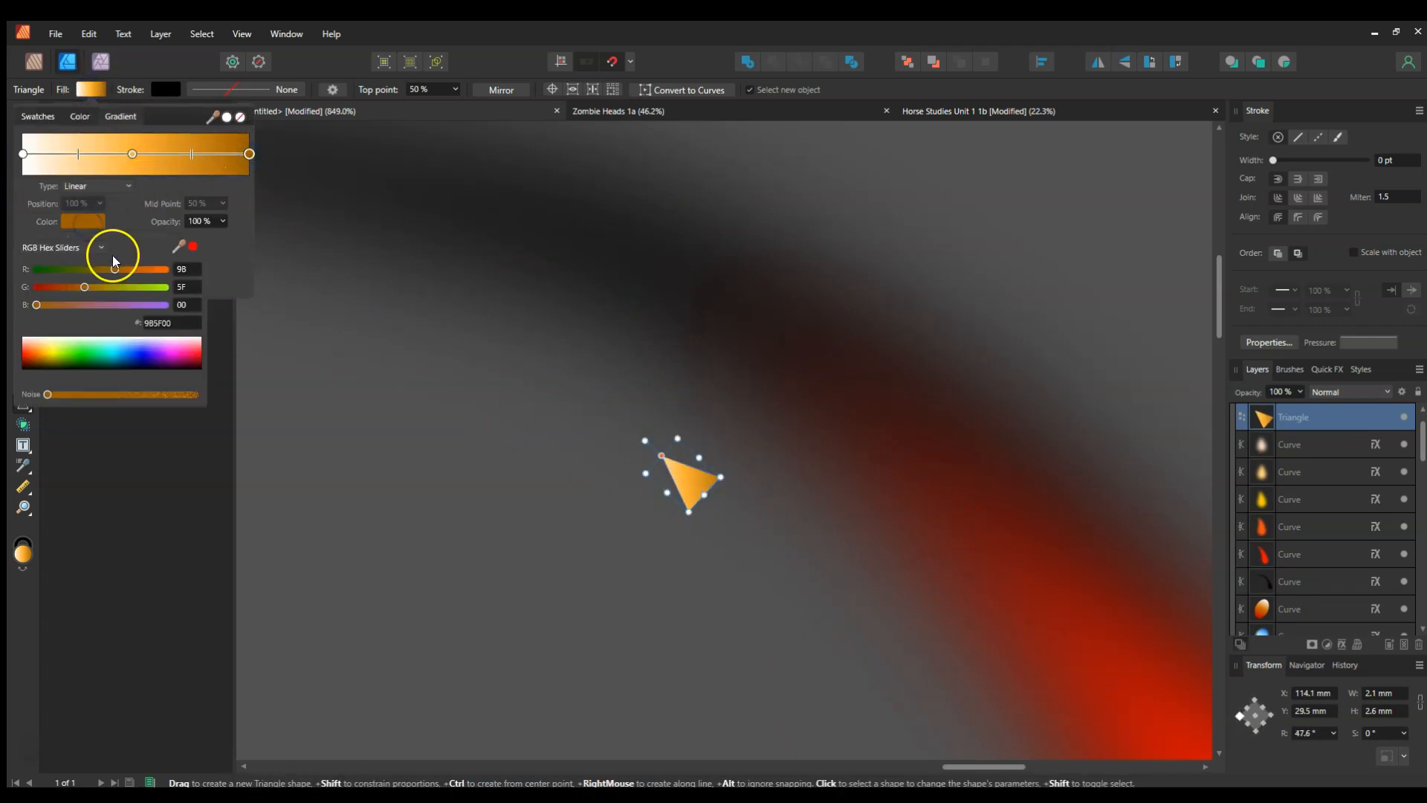
{"action": "left_click", "coordinate": [80, 116]}
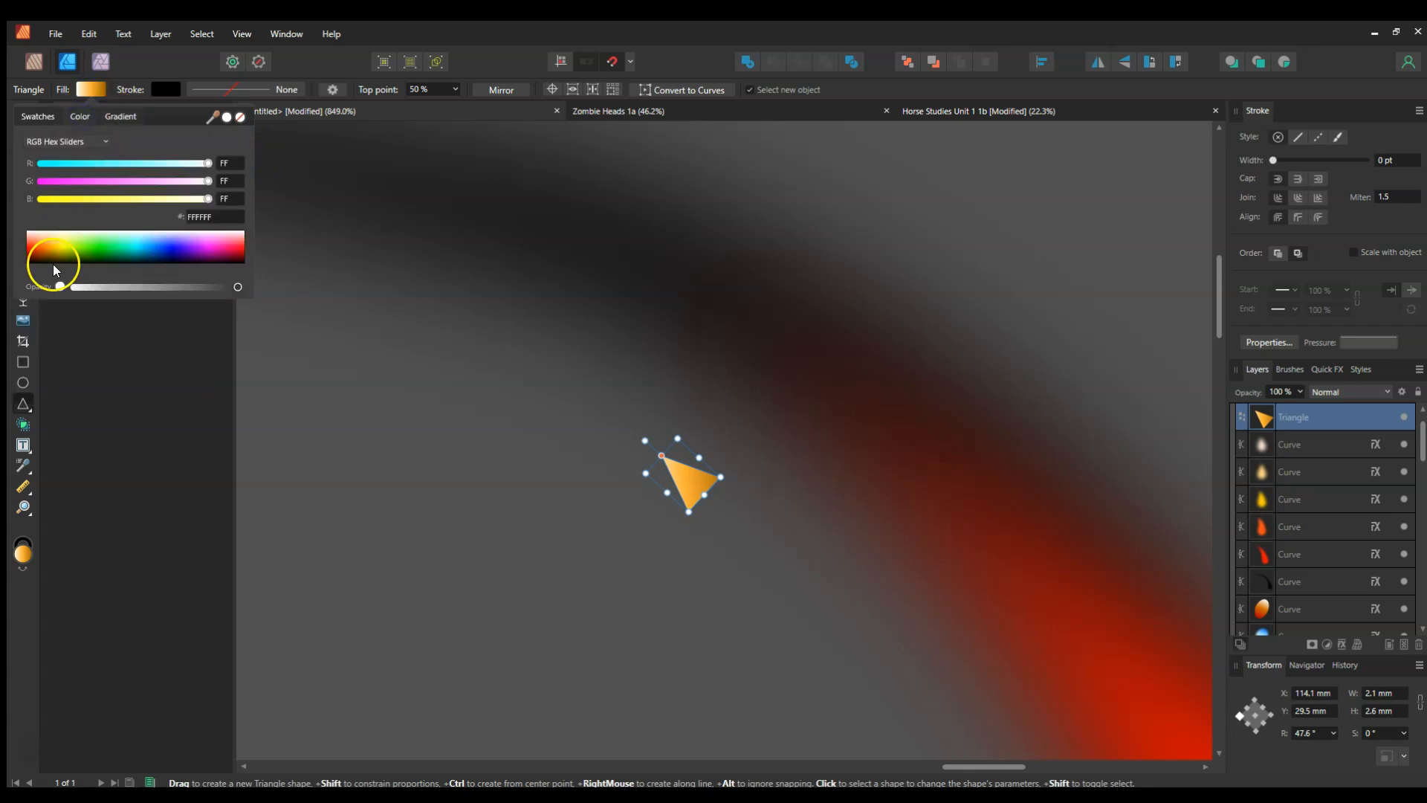
{"action": "left_click", "coordinate": [43, 247]}
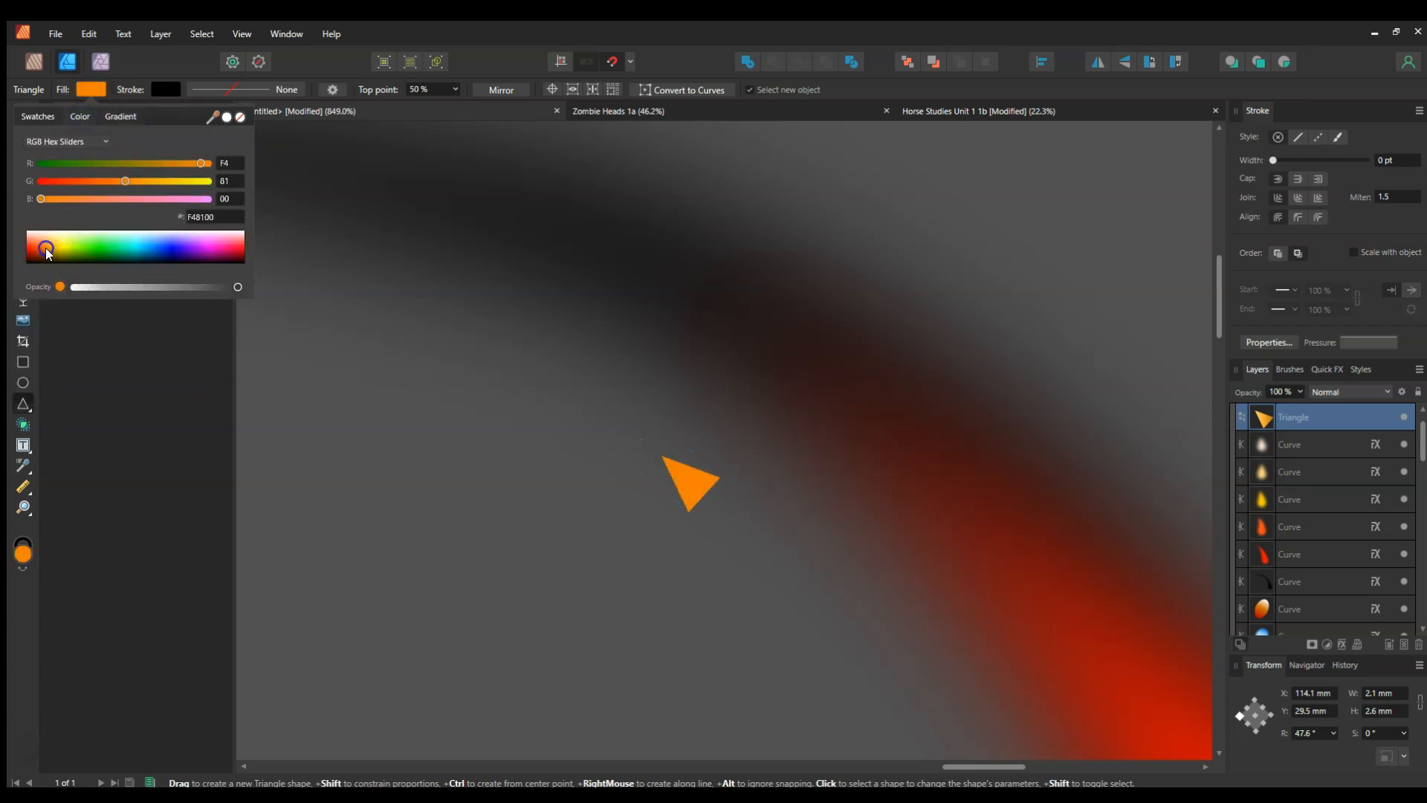
{"action": "left_click", "coordinate": [35, 246]}
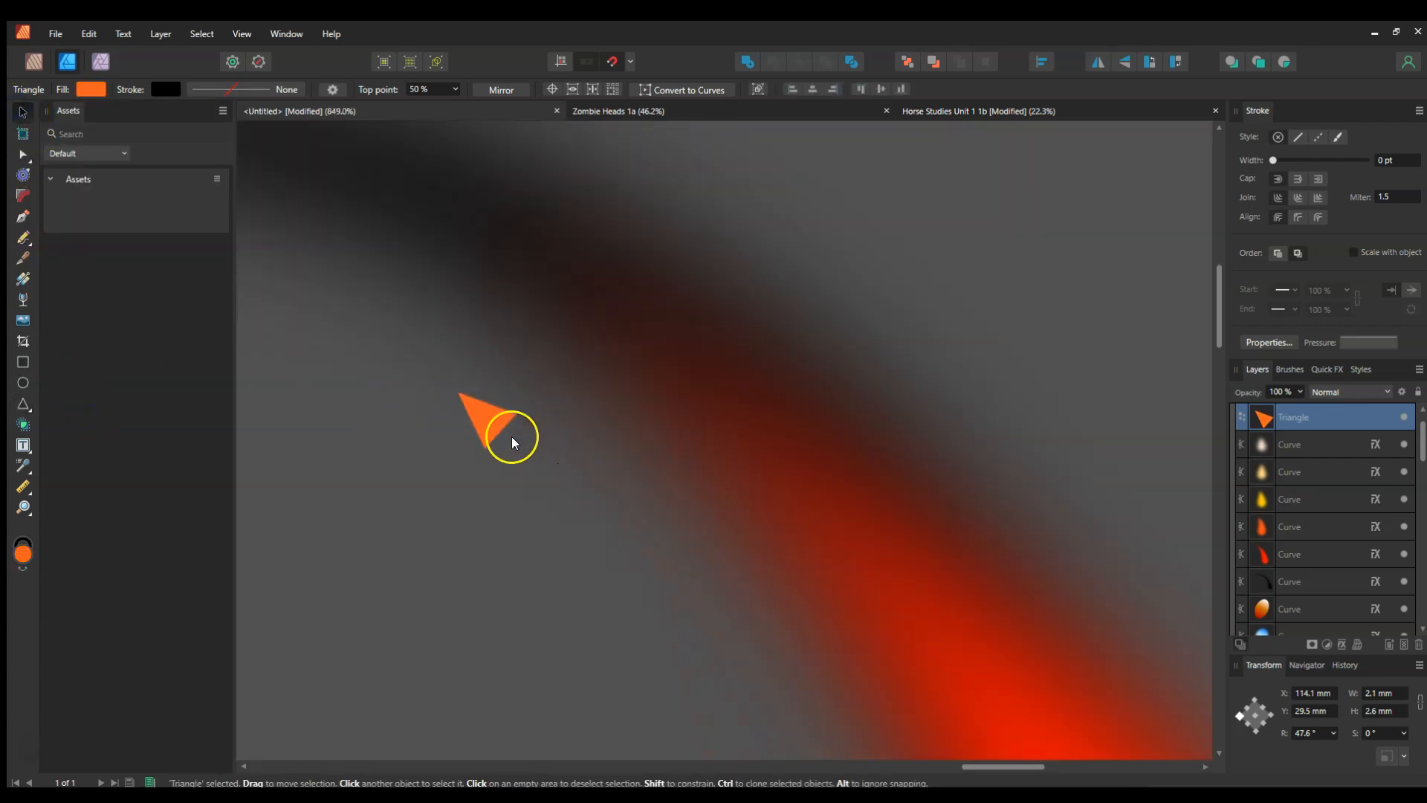
Duplicate the orange triangle, rotating and shrinking the copies into scattered embers.
{"action": "left_click_drag", "start_coordinate": [492, 428], "coordinate": [587, 369]}
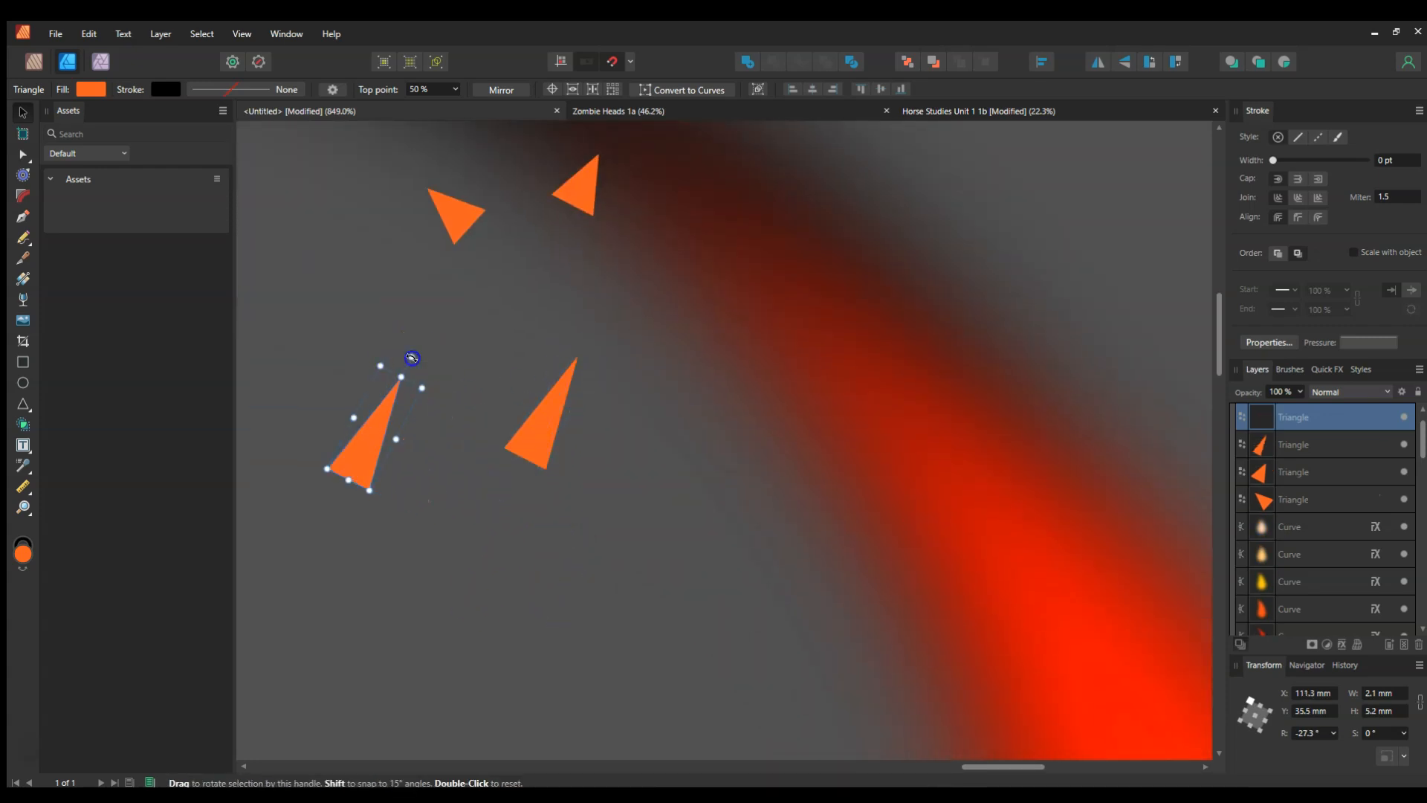
{"action": "left_click_drag", "start_coordinate": [411, 357], "coordinate": [396, 459]}
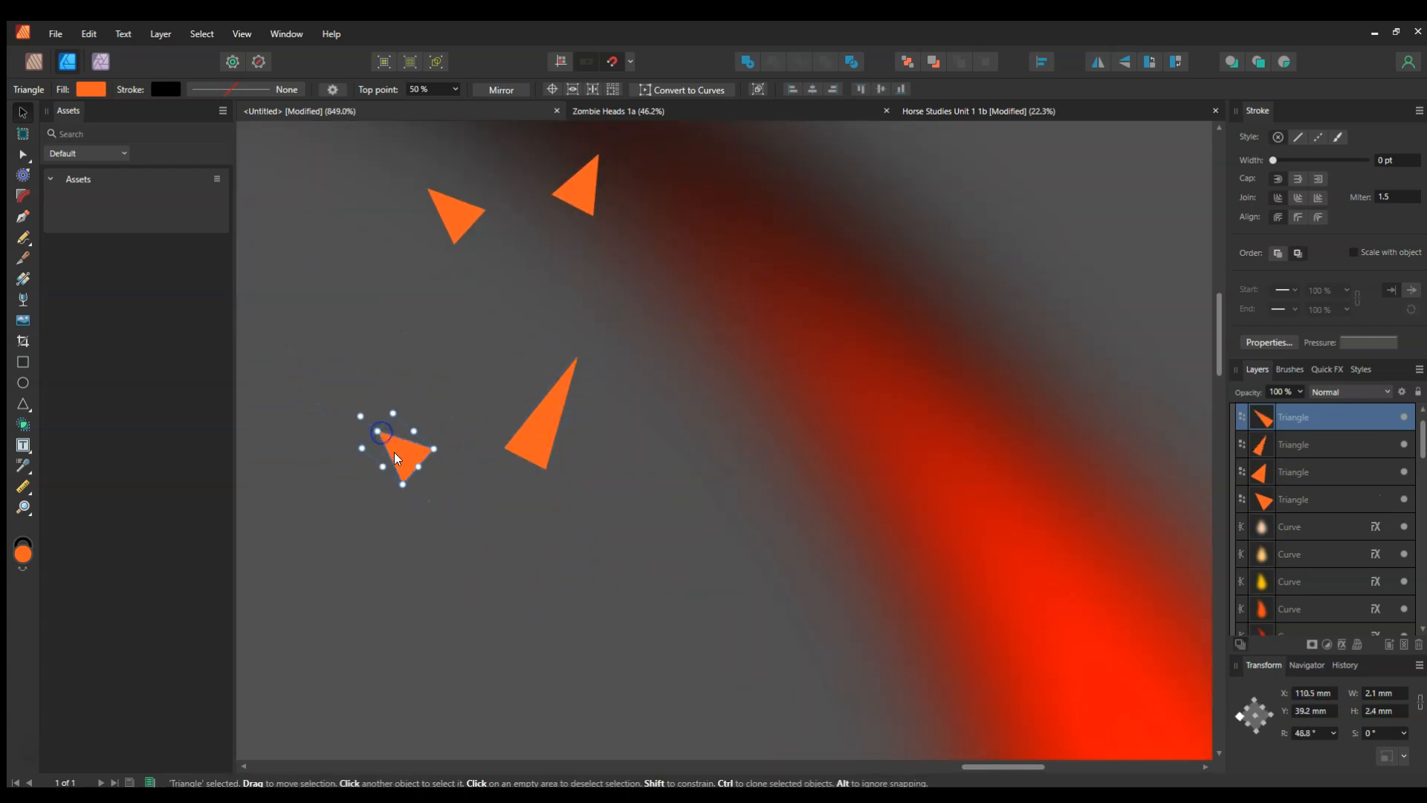
{"action": "left_click_drag", "start_coordinate": [400, 455], "coordinate": [632, 637]}
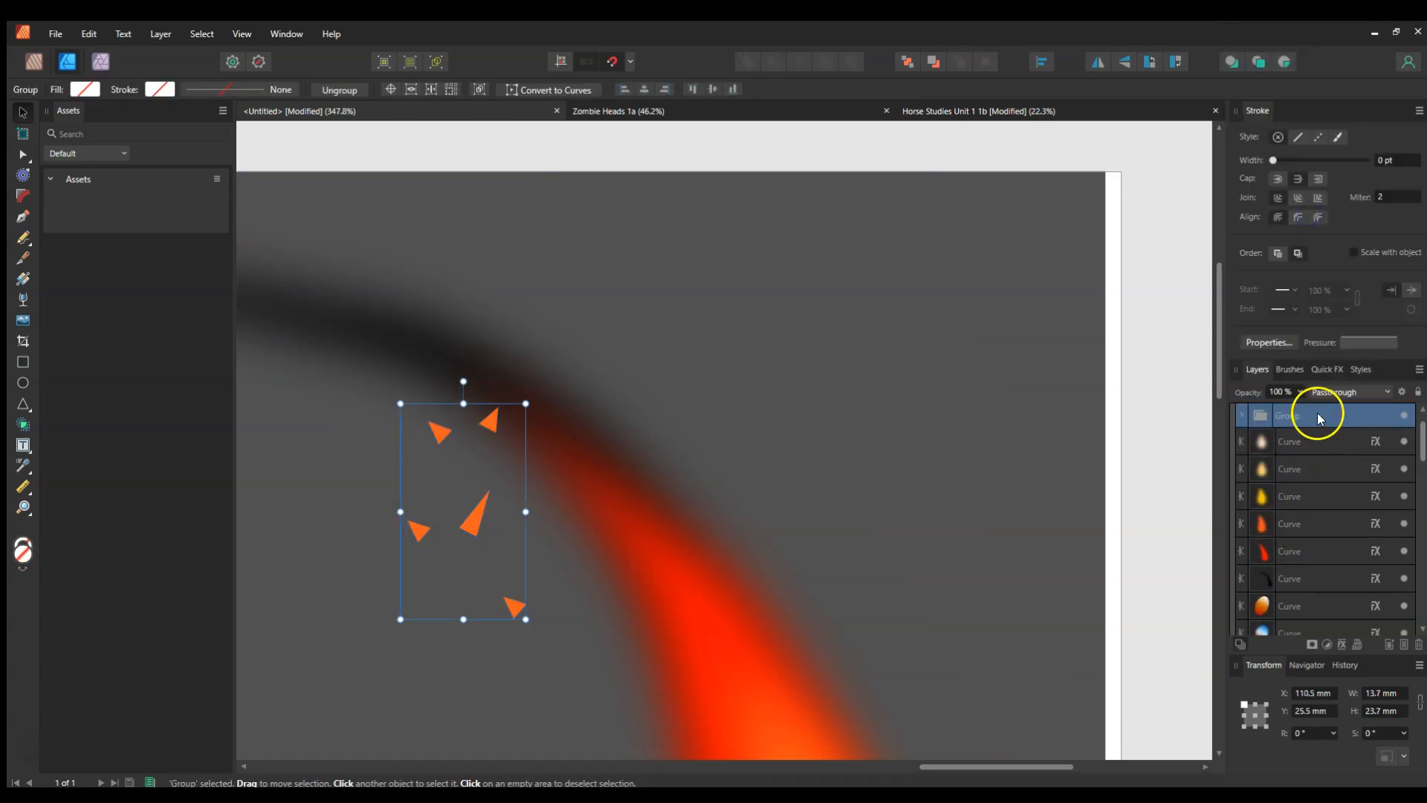
Apply a Gaussian Blur of about 5 px radius to the ember group.
{"action": "left_click", "coordinate": [1326, 368]}
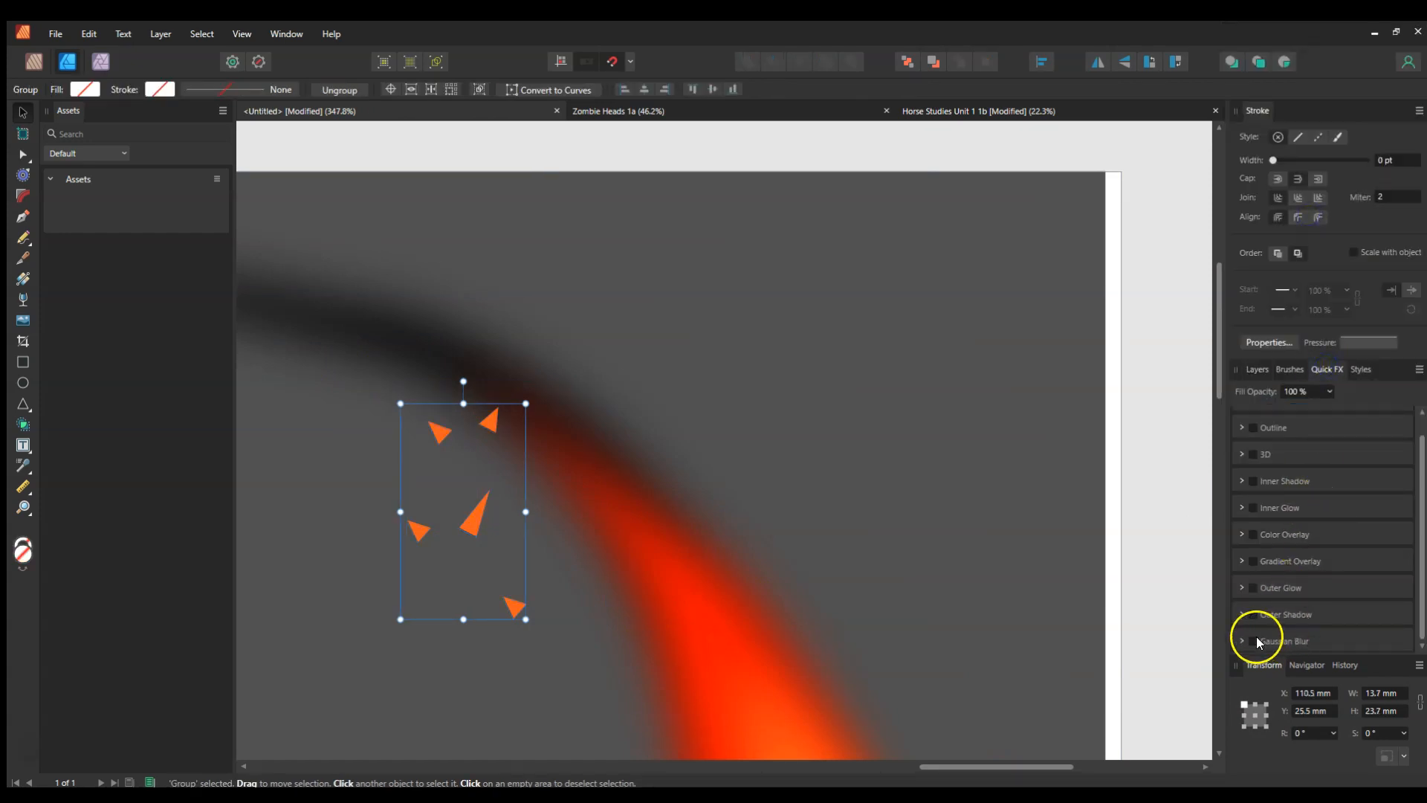
{"action": "left_click", "coordinate": [1254, 641]}
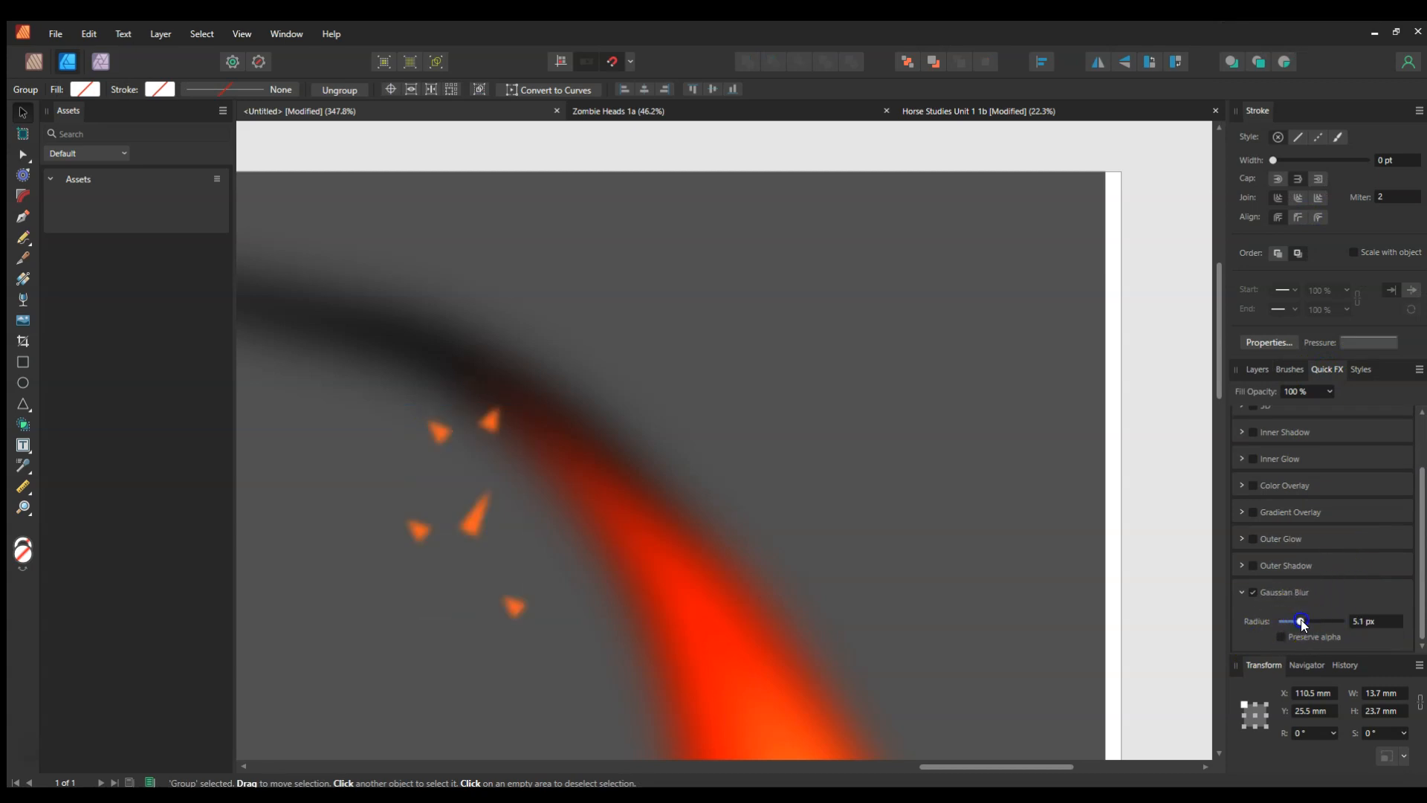
{"action": "left_click_drag", "start_coordinate": [1300, 621], "coordinate": [1308, 620]}
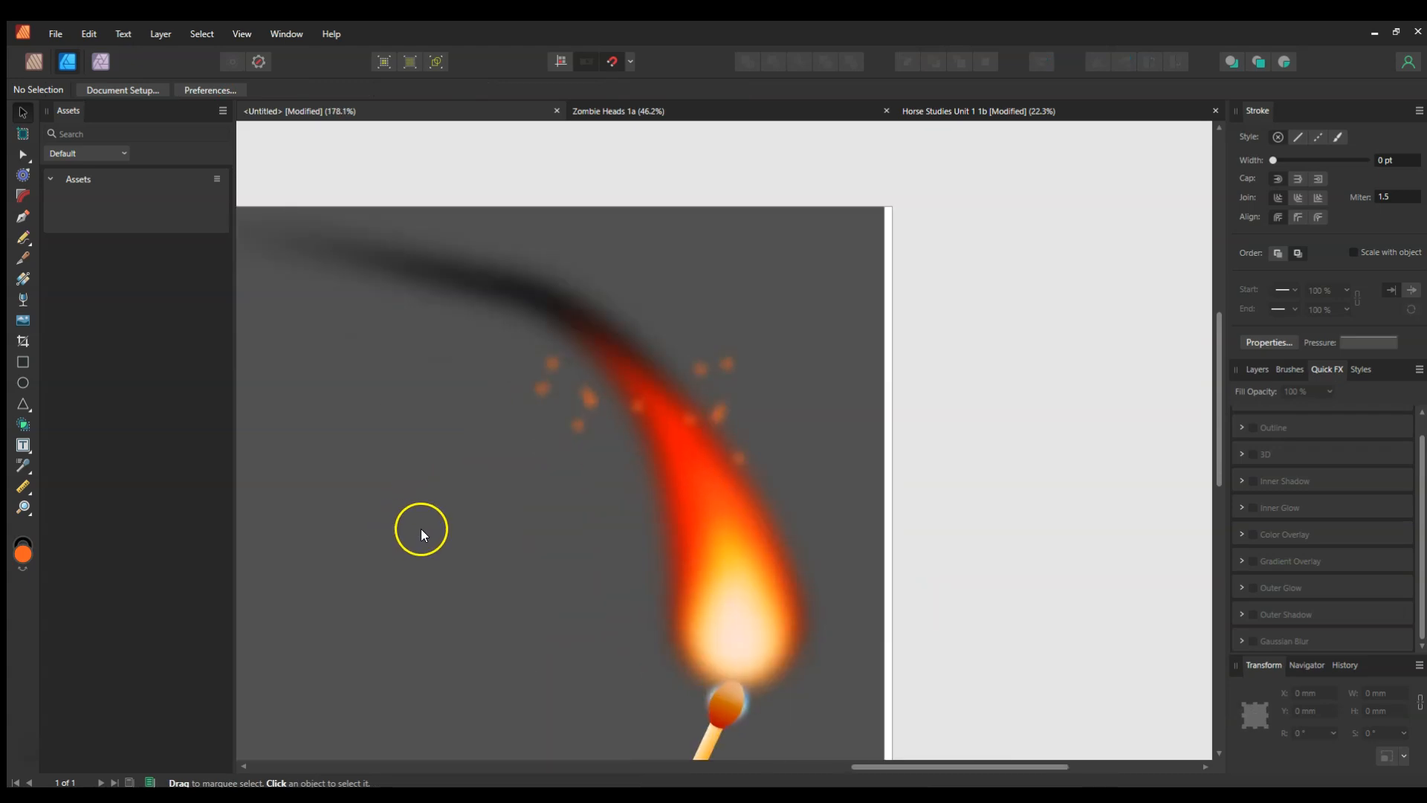
{"action": "left_click", "coordinate": [590, 402]}
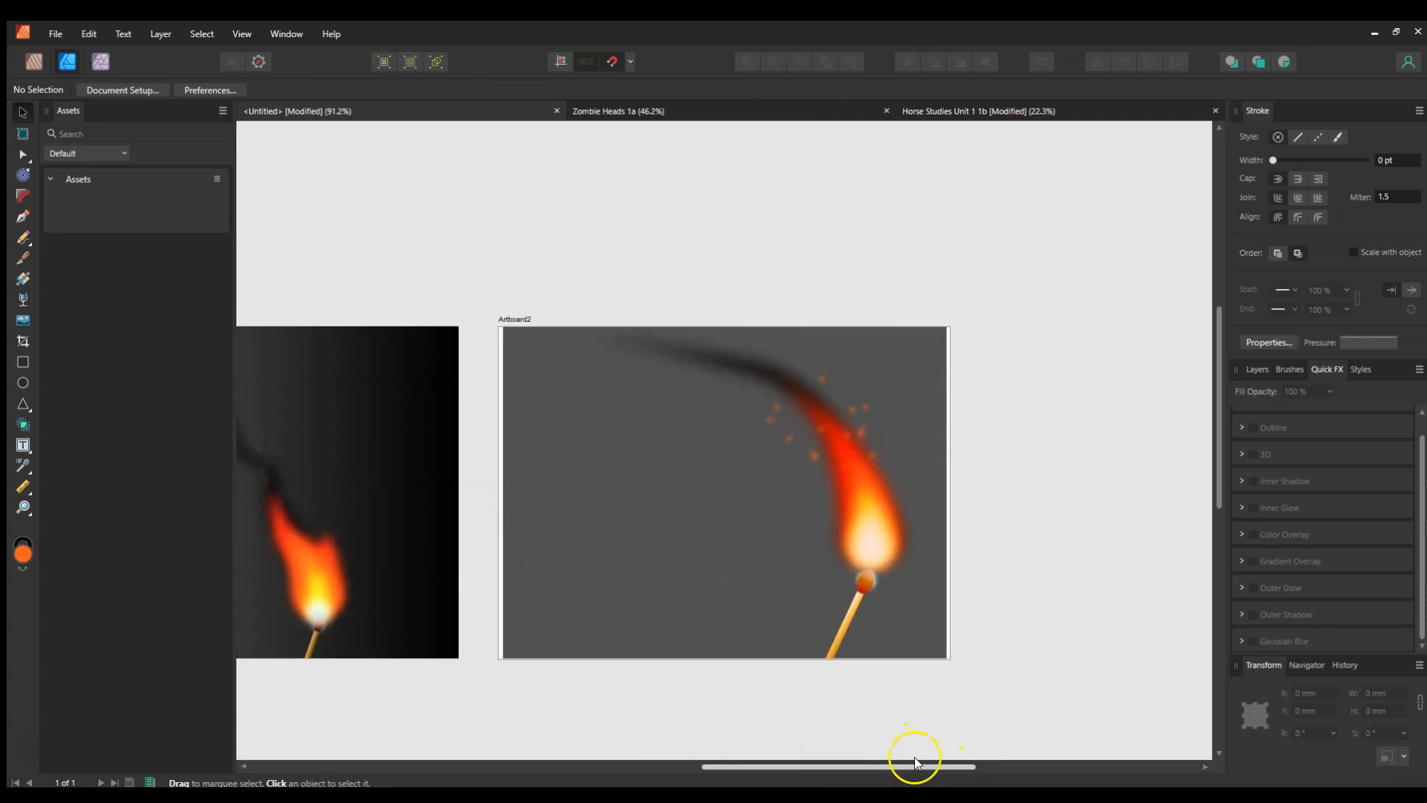
{"action": "left_click_drag", "start_coordinate": [915, 762], "coordinate": [801, 765]}
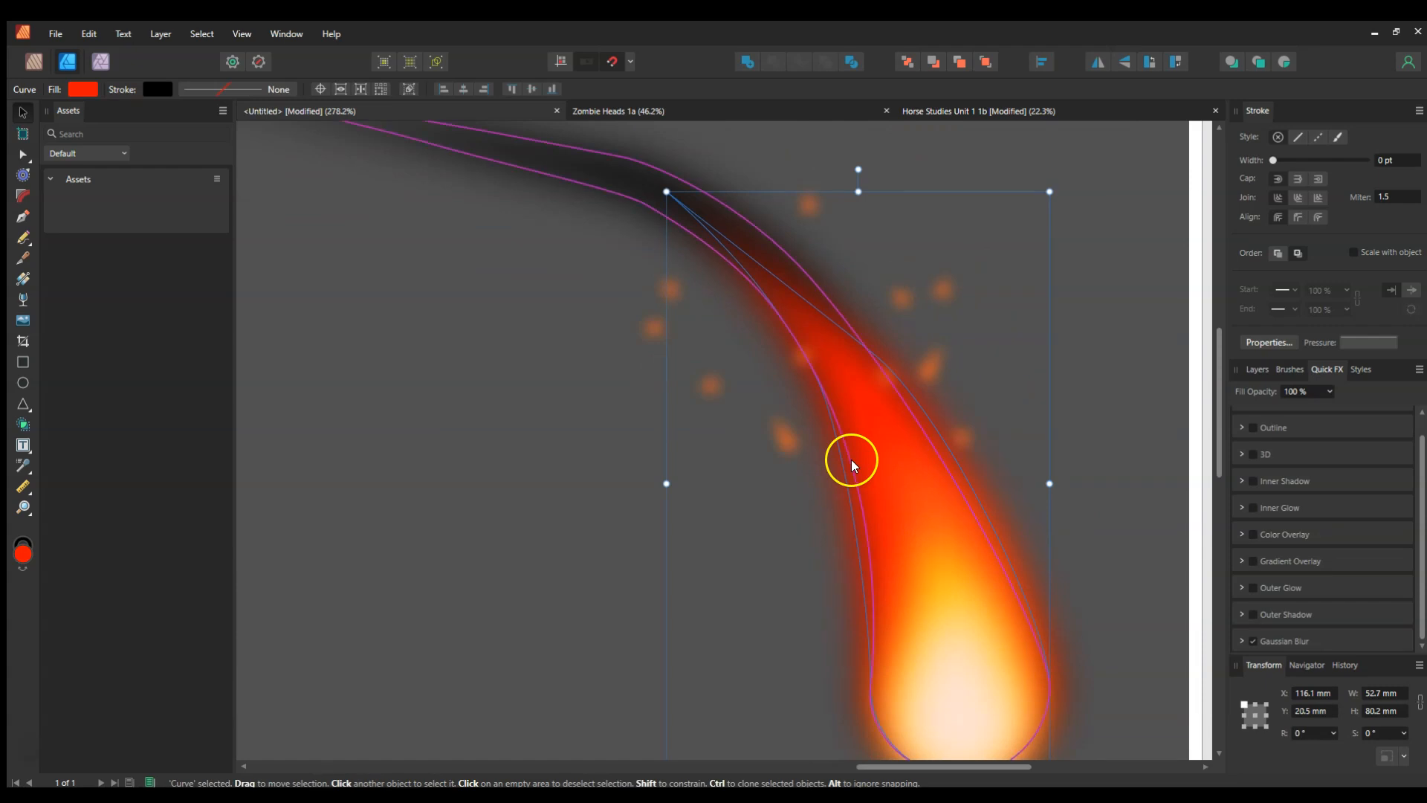
Drag the red flame's right-edge nodes upward into a pointed tongue.
{"action": "left_click", "coordinate": [23, 128]}
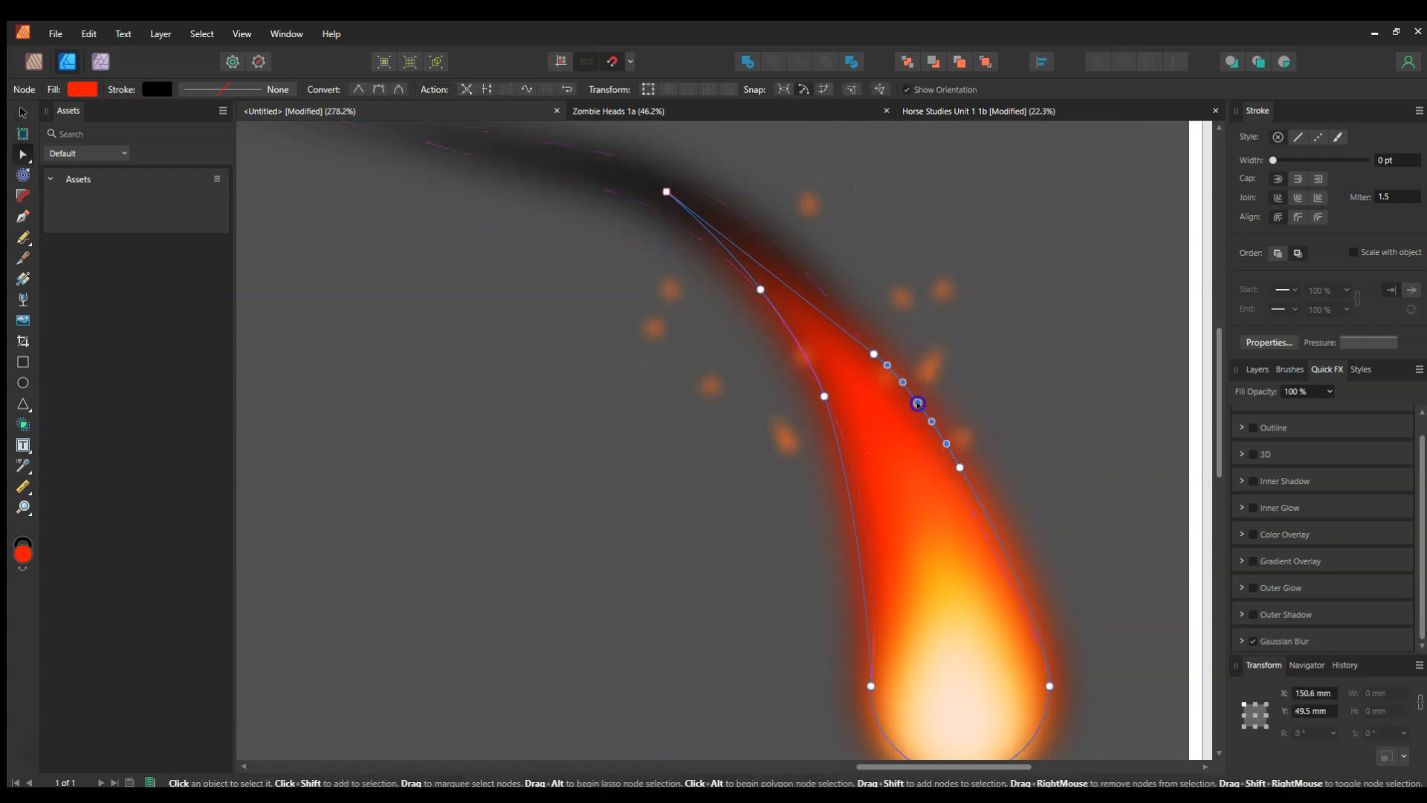
{"action": "left_click_drag", "start_coordinate": [917, 403], "coordinate": [917, 259]}
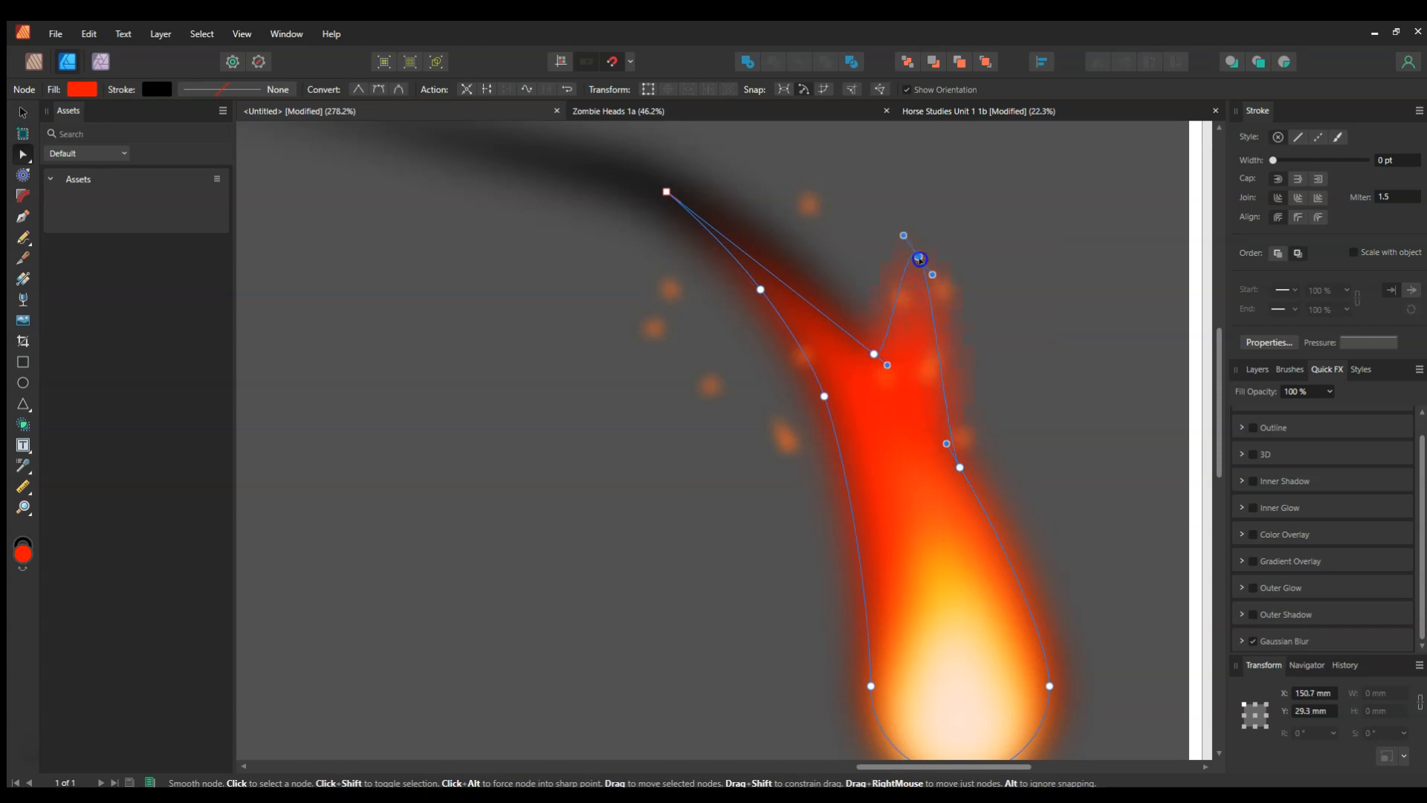
{"action": "left_click_drag", "start_coordinate": [919, 260], "coordinate": [885, 229]}
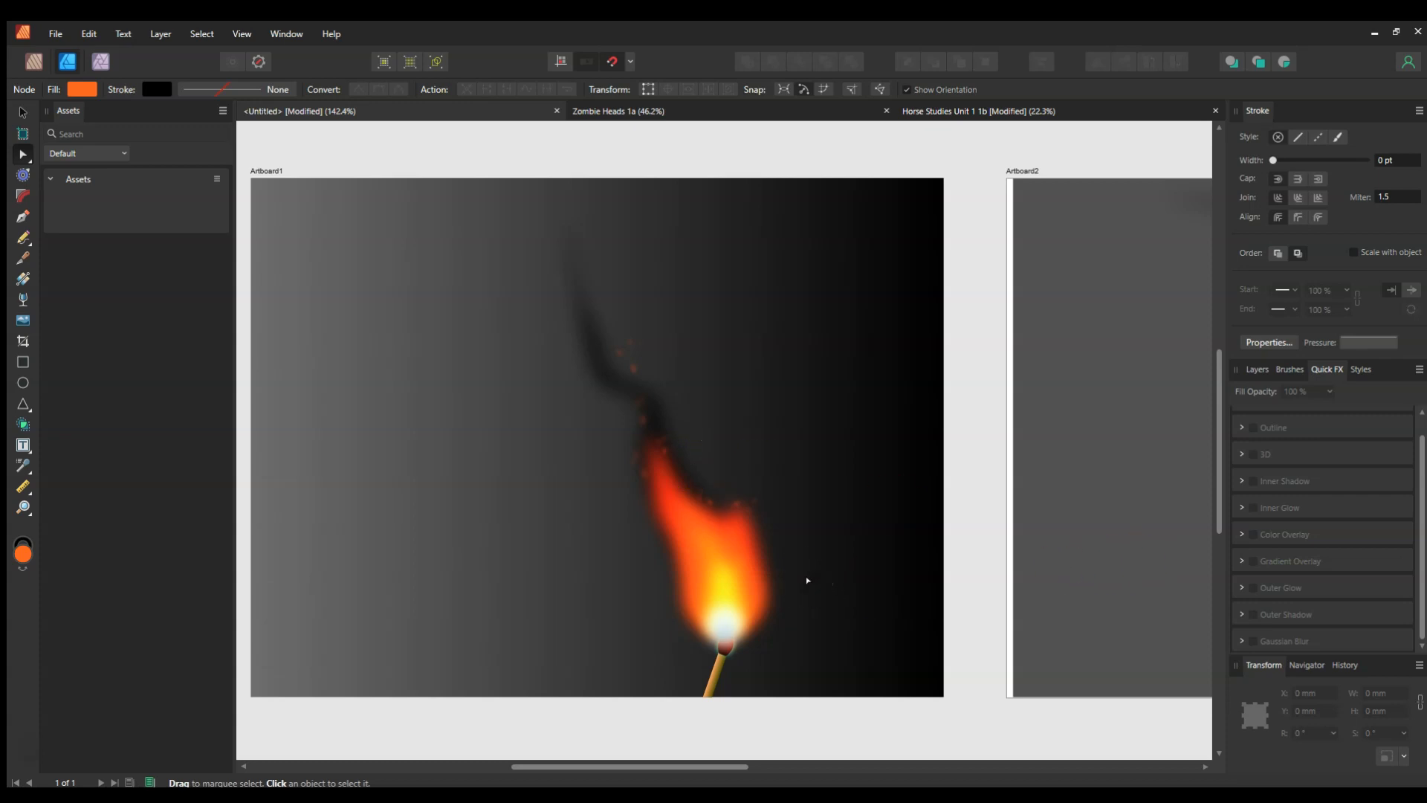
{"action": "mouse_move", "coordinate": [808, 584]}
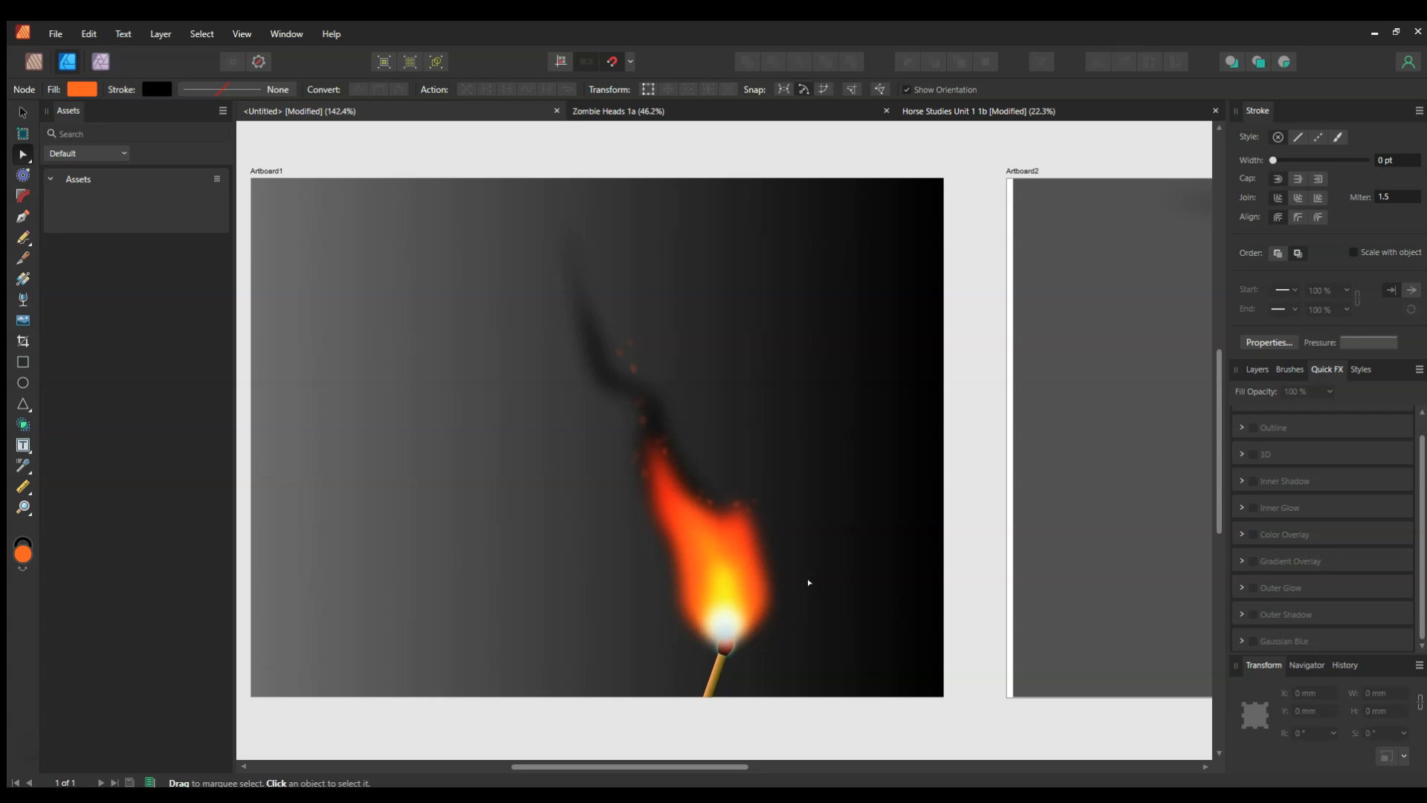